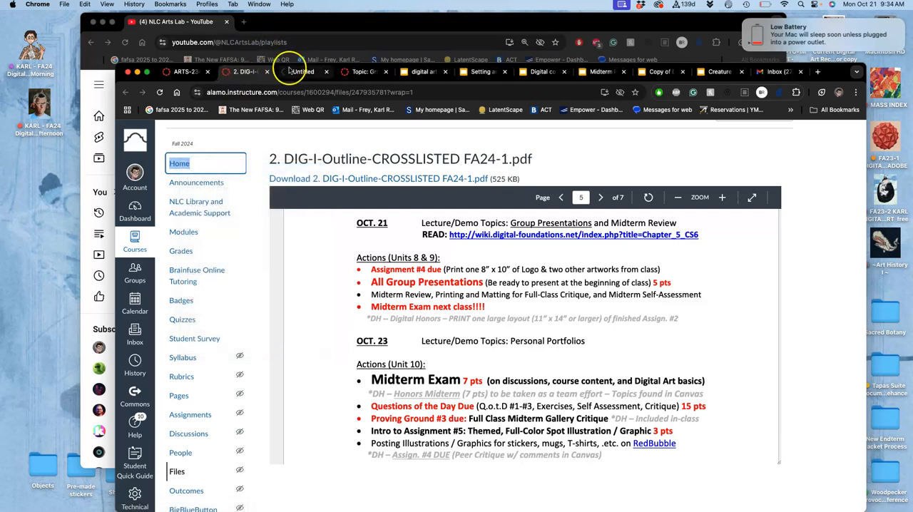
# - From the ARTS-2348-003 course home page, open the 'First Day Stuff' page
pyautogui.click(300, 72)
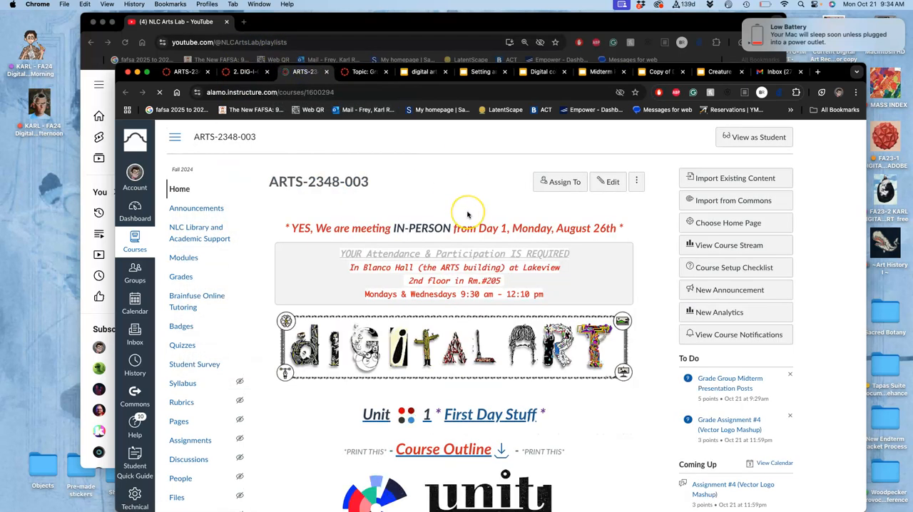
pyautogui.scroll(-3)
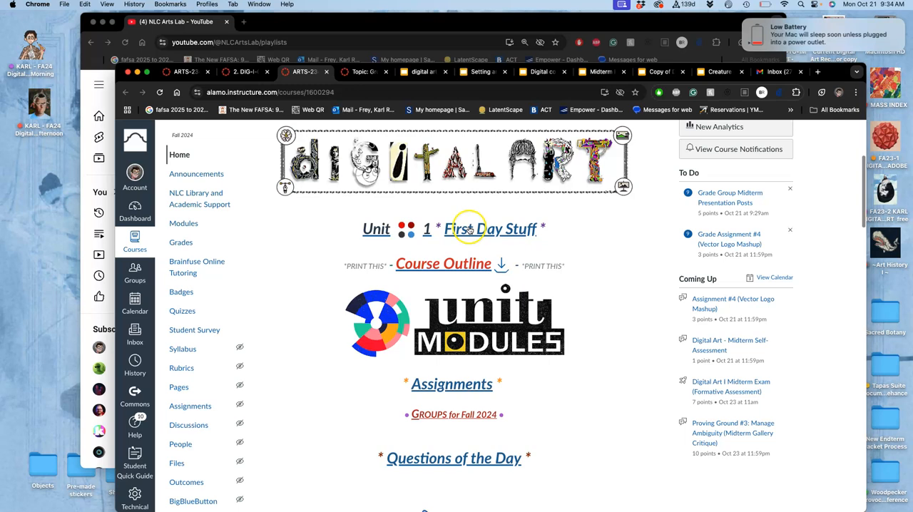
pyautogui.click(492, 228)
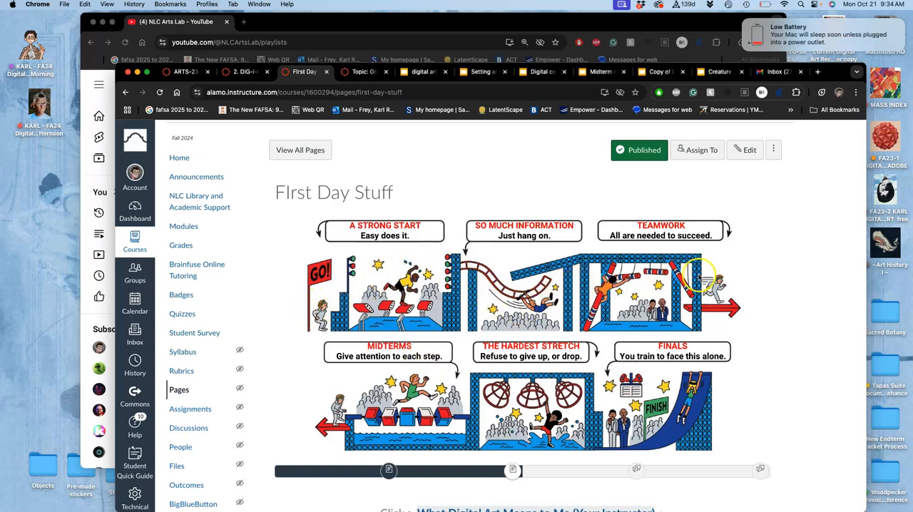
pyautogui.moveTo(742, 242)
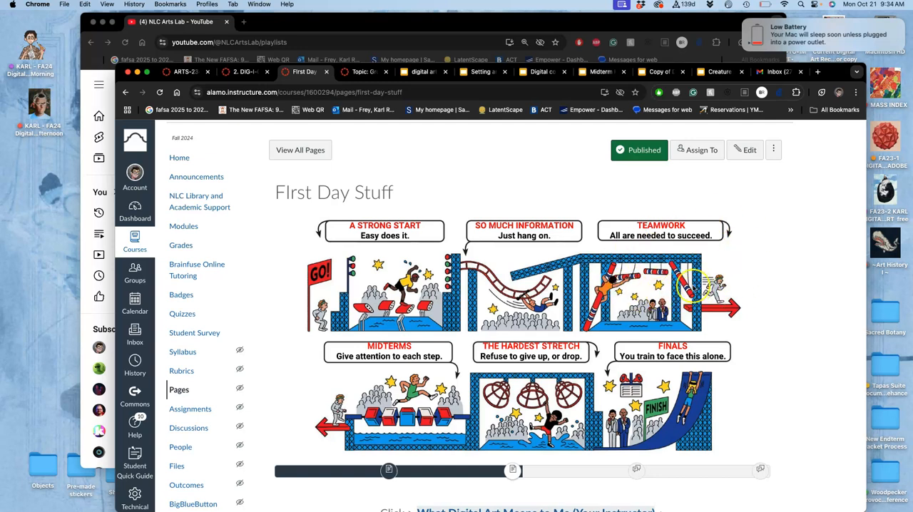
pyautogui.moveTo(467, 214)
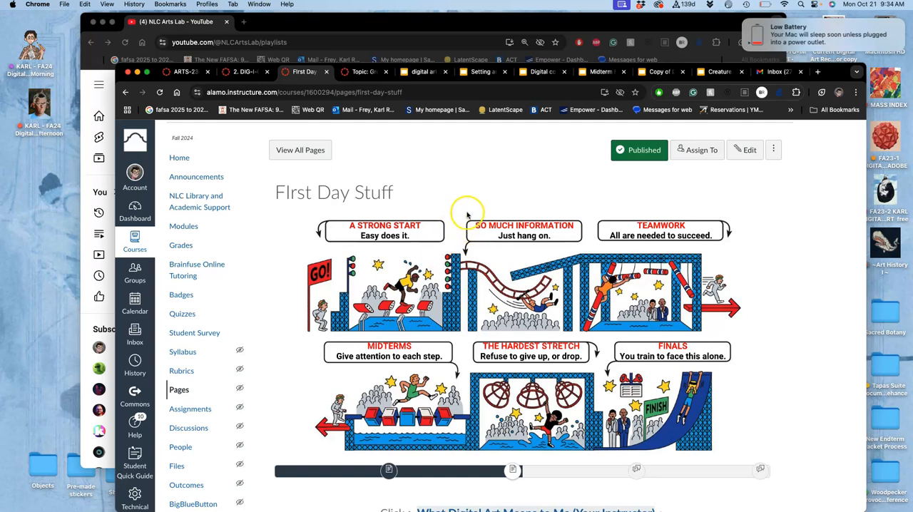
pyautogui.moveTo(517, 232)
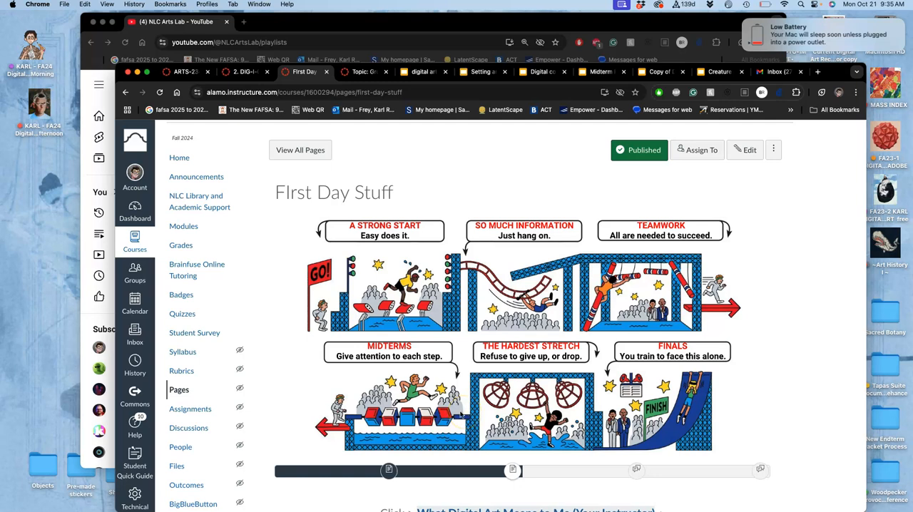
pyautogui.moveTo(410, 384)
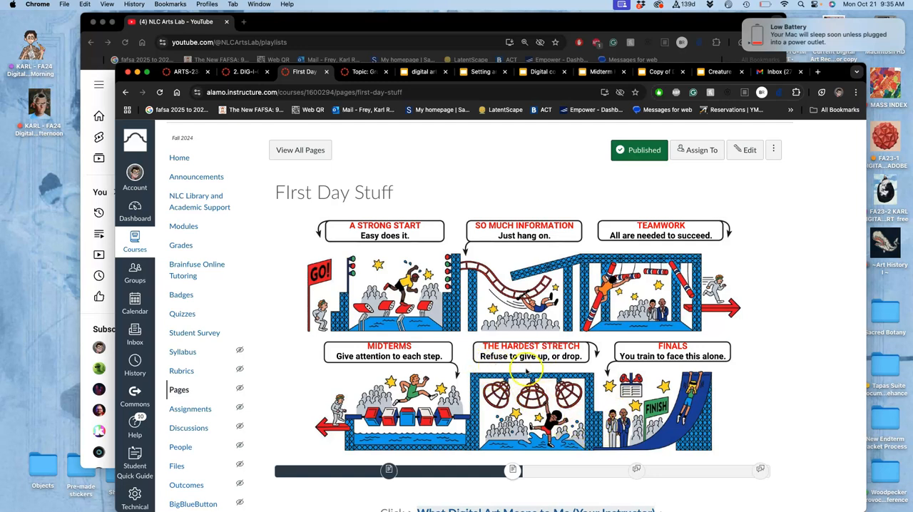
pyautogui.moveTo(585, 381)
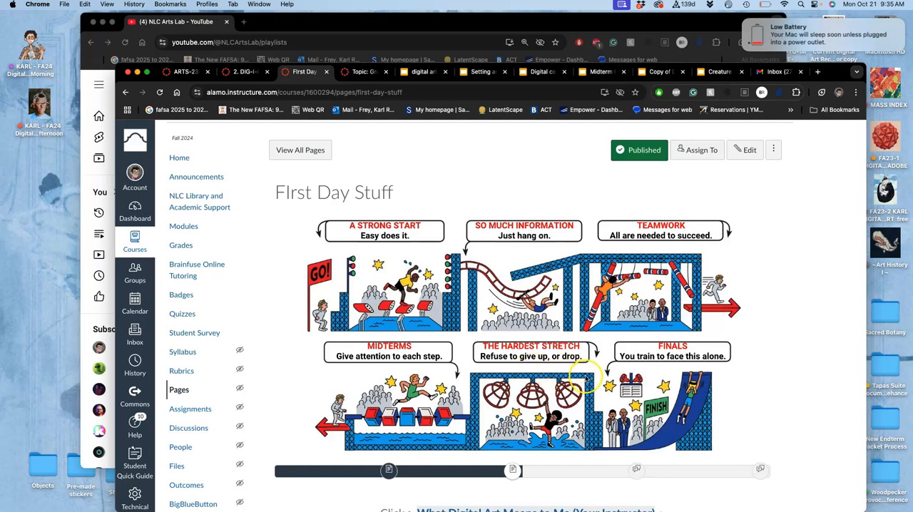
pyautogui.moveTo(652, 385)
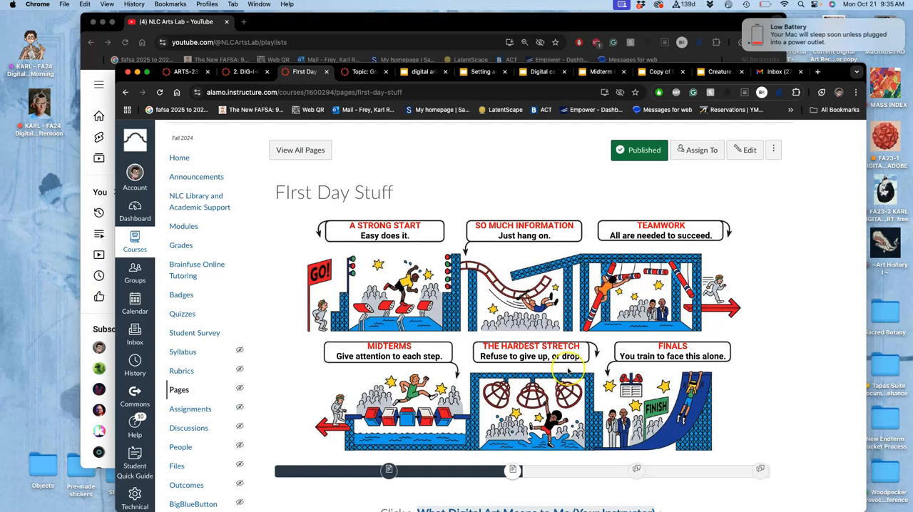
pyautogui.moveTo(474, 367)
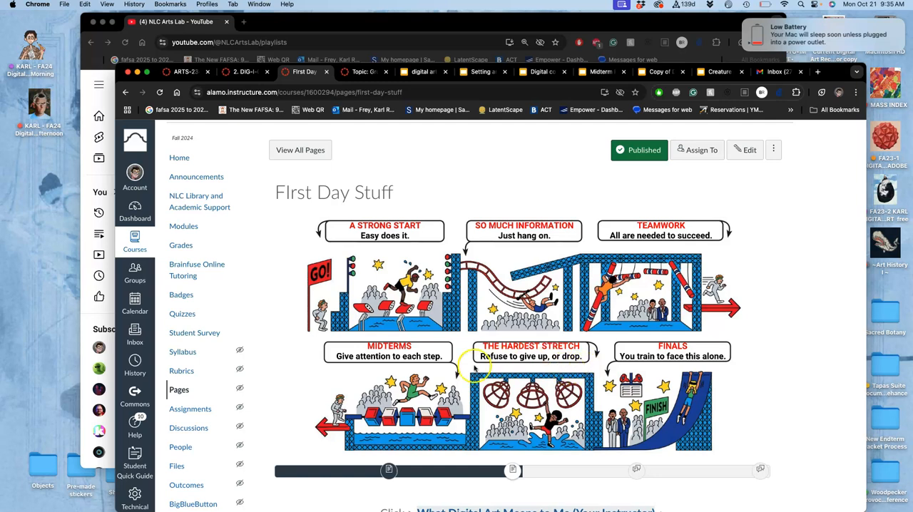
pyautogui.moveTo(711, 369)
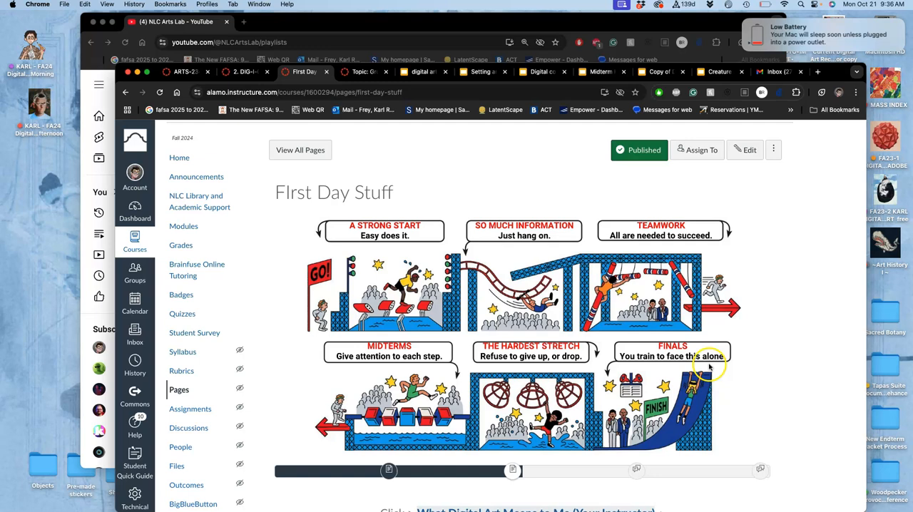
pyautogui.moveTo(669, 405)
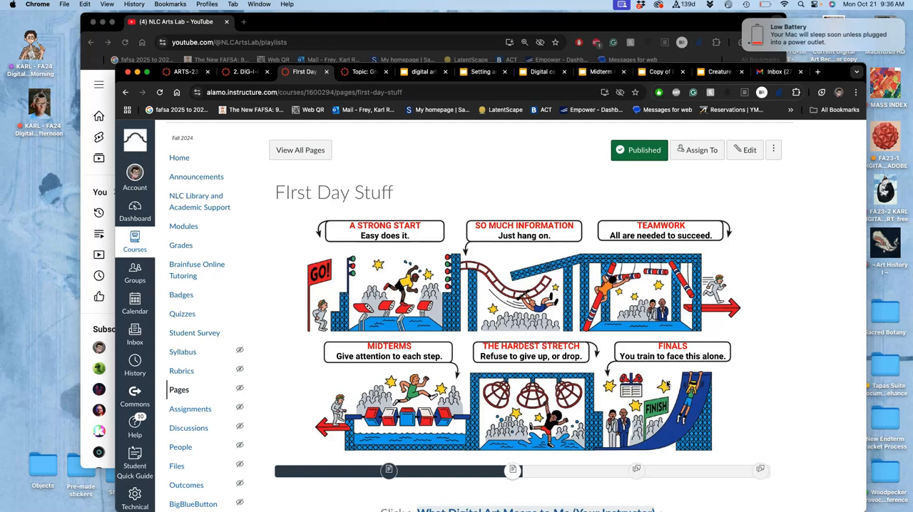
pyautogui.moveTo(780, 92)
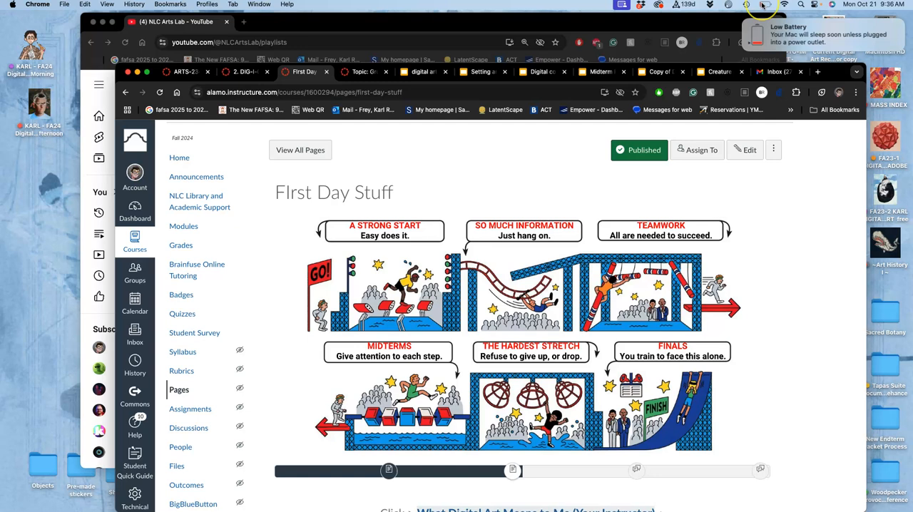
pyautogui.click(764, 4)
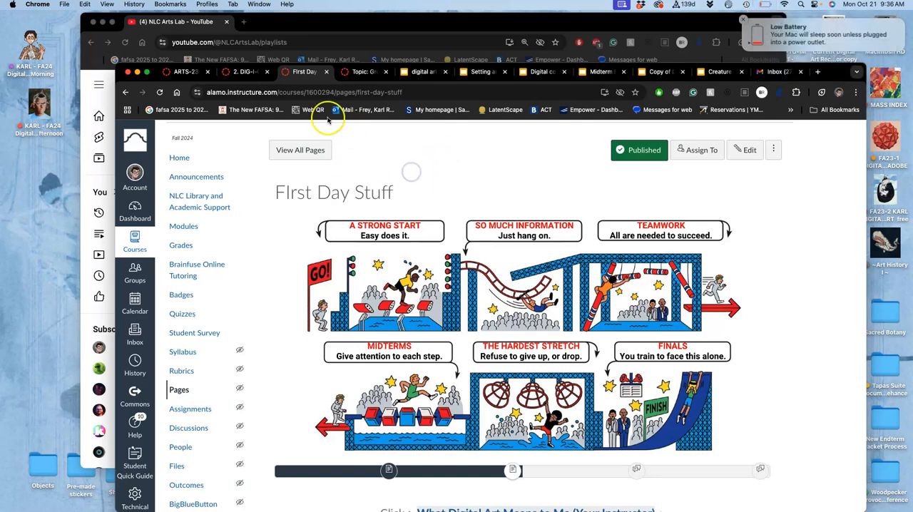
# - Review the course outline PDF's October 21–23 schedule, then go back to course home
pyautogui.click(241, 72)
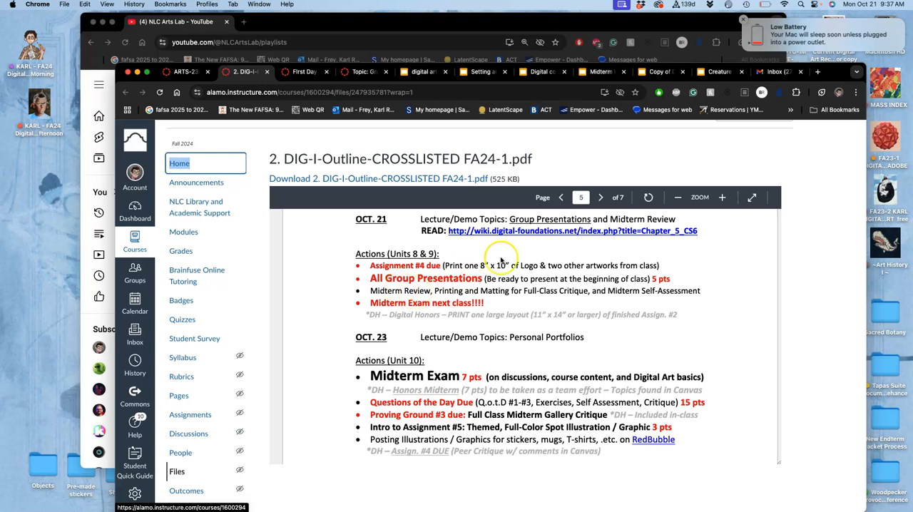
pyautogui.moveTo(528, 261)
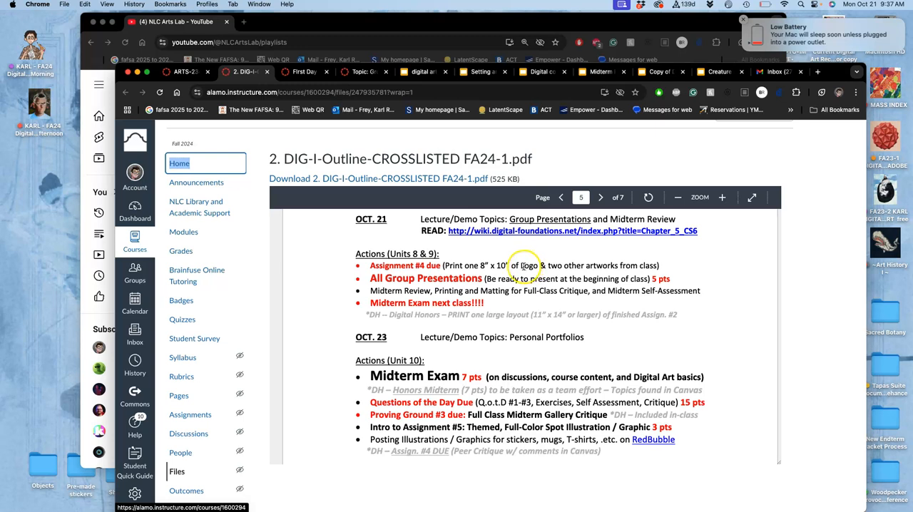
pyautogui.moveTo(620, 260)
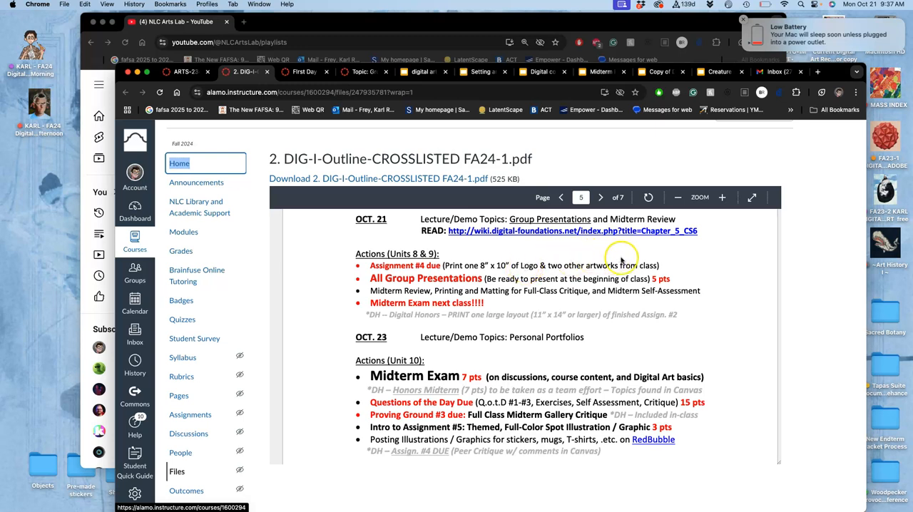
pyautogui.moveTo(618, 258)
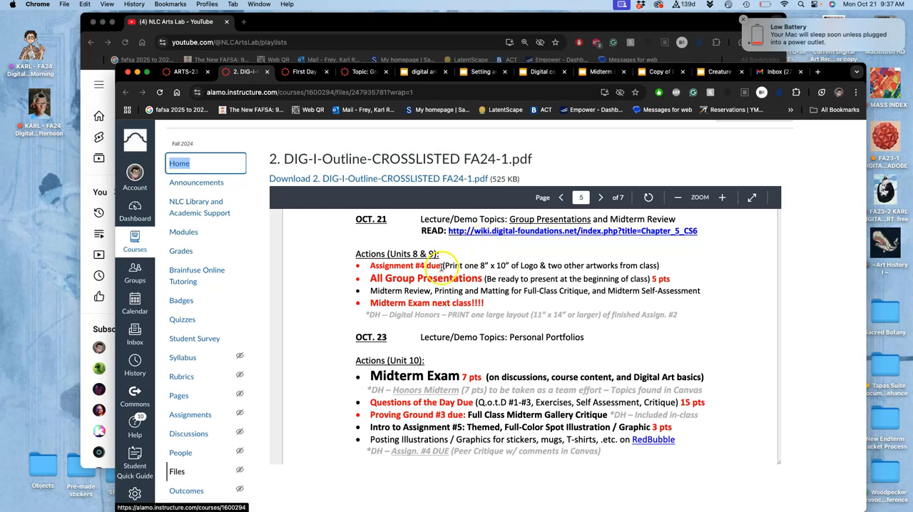
pyautogui.moveTo(500, 275)
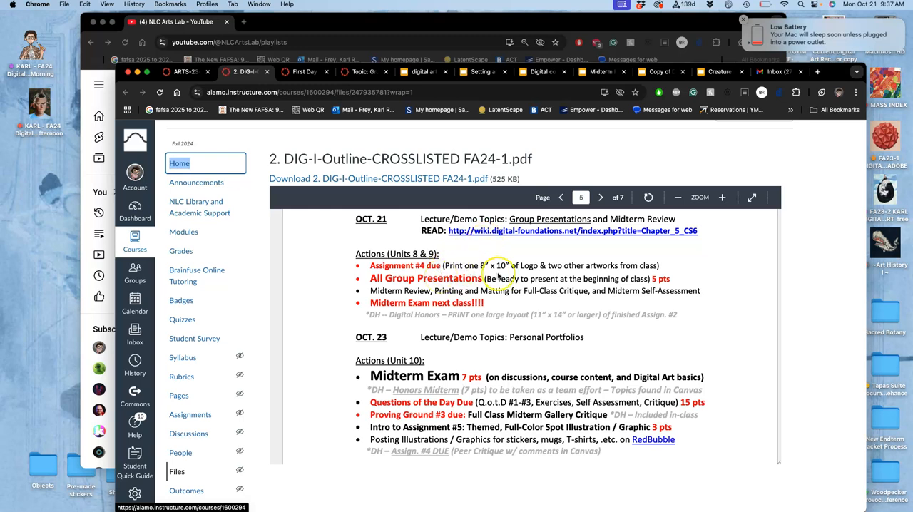
pyautogui.moveTo(500, 277)
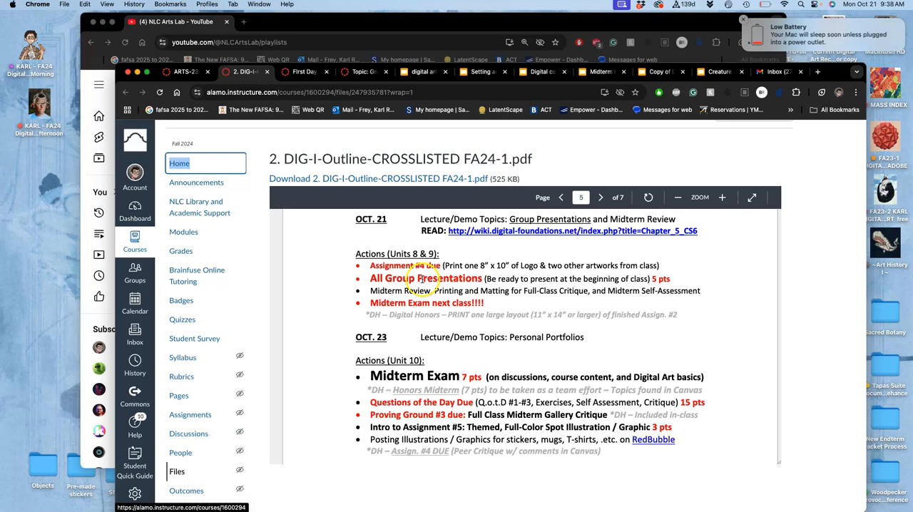
pyautogui.moveTo(439, 292)
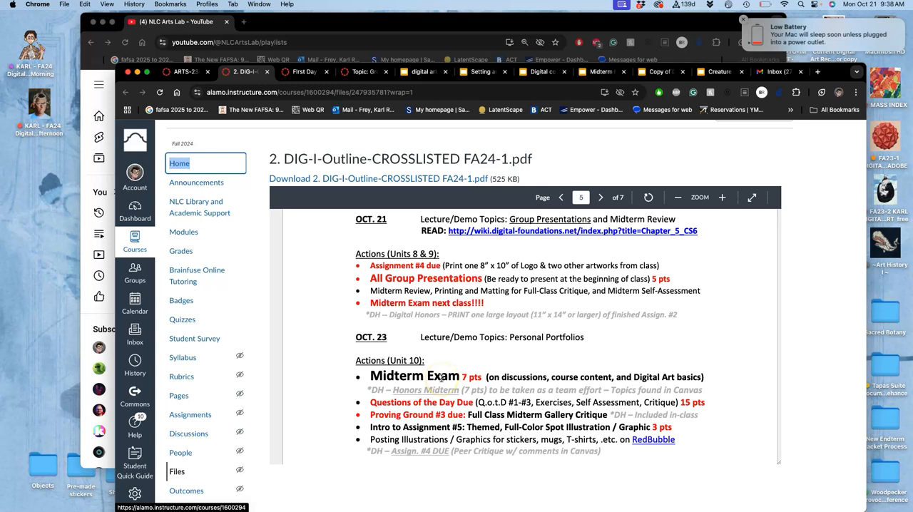
pyautogui.moveTo(595, 255)
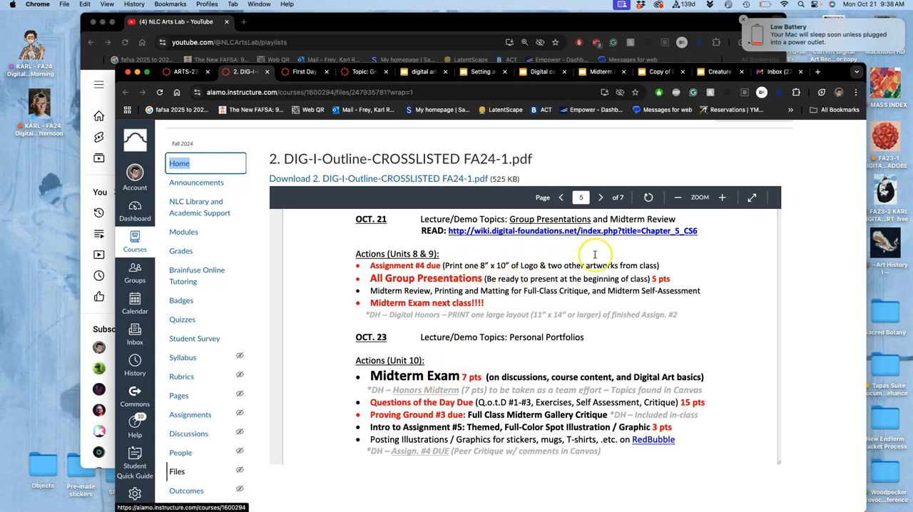
pyautogui.moveTo(619, 374)
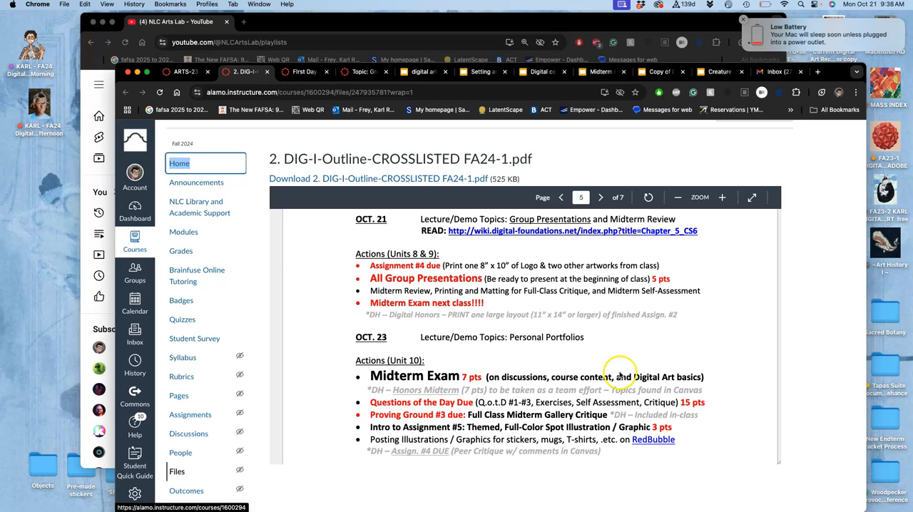
pyautogui.moveTo(584, 407)
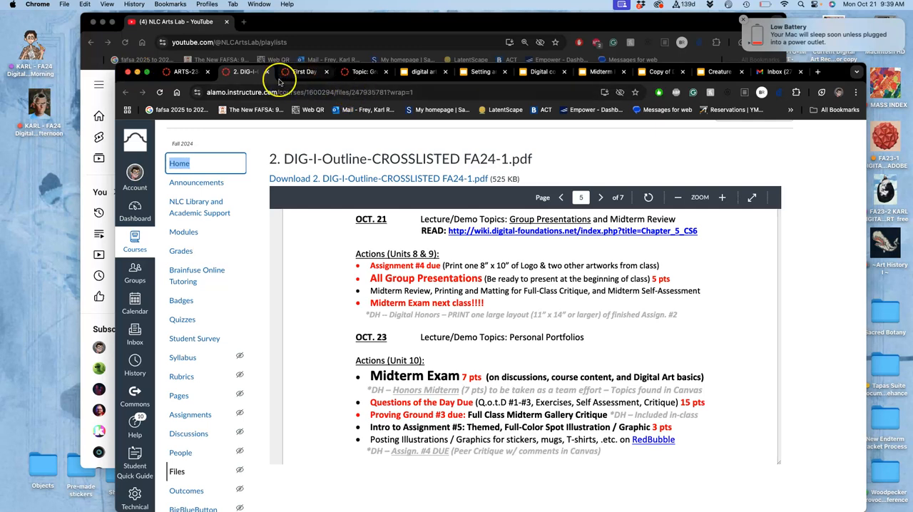
pyautogui.click(242, 71)
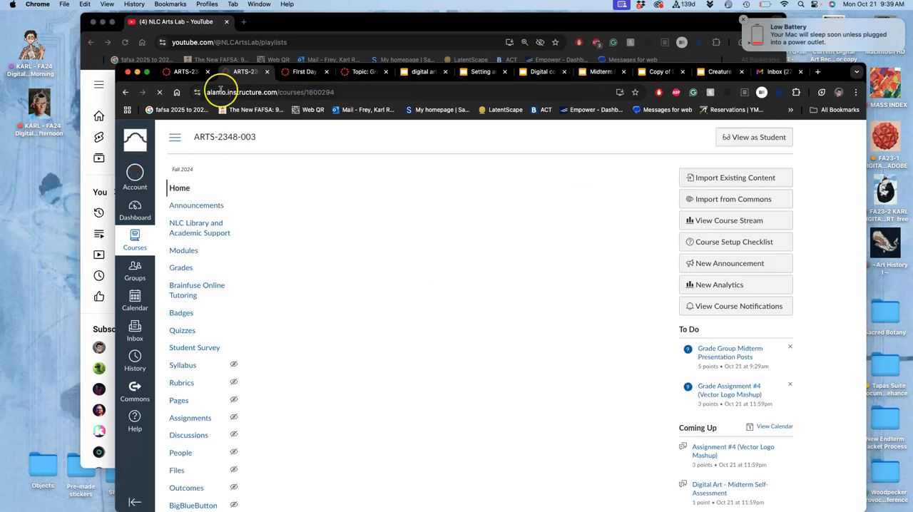
# - Open the FA24-ADOBE Proving Ground #2 playlist, scroll to videos 8–12, and close the low-battery alert
pyautogui.click(176, 21)
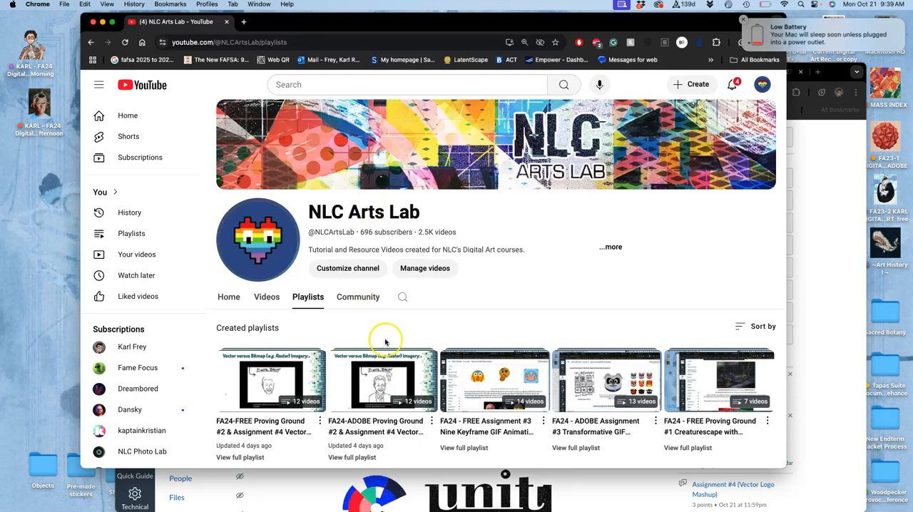
pyautogui.click(384, 380)
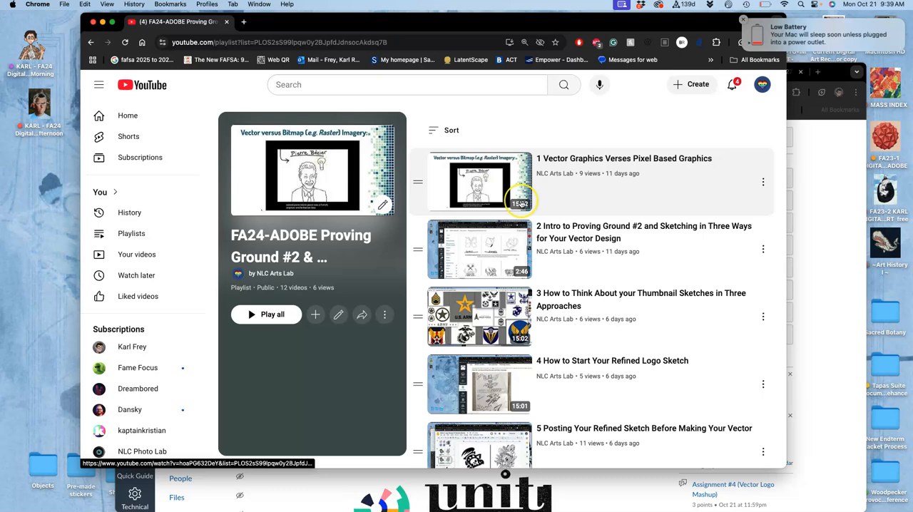
pyautogui.scroll(-3)
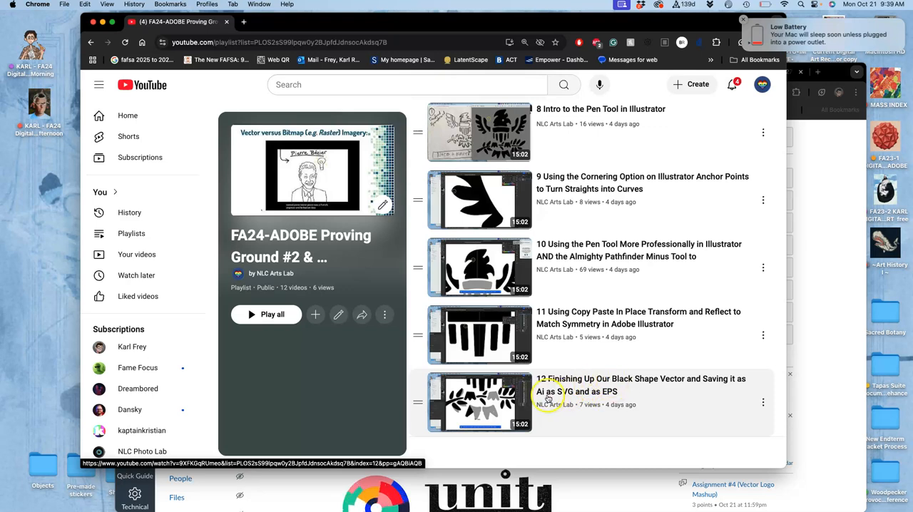
pyautogui.moveTo(595, 392)
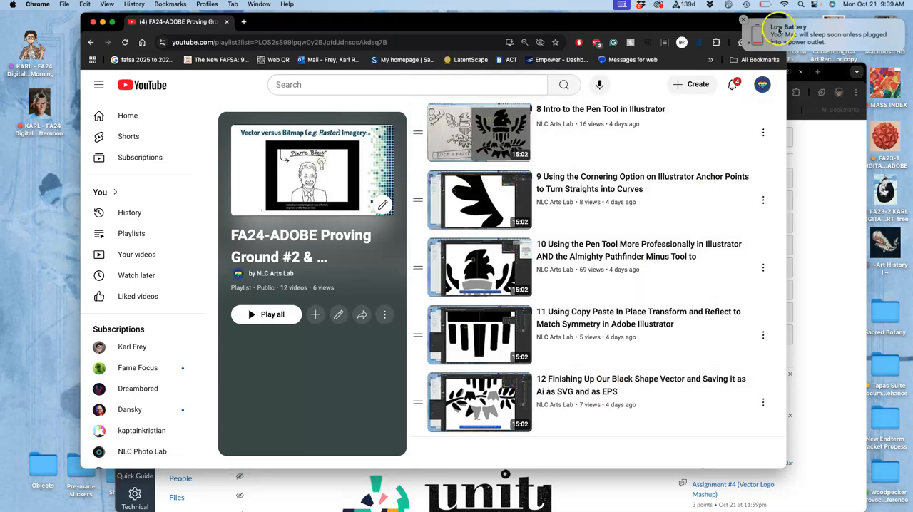
pyautogui.click(778, 22)
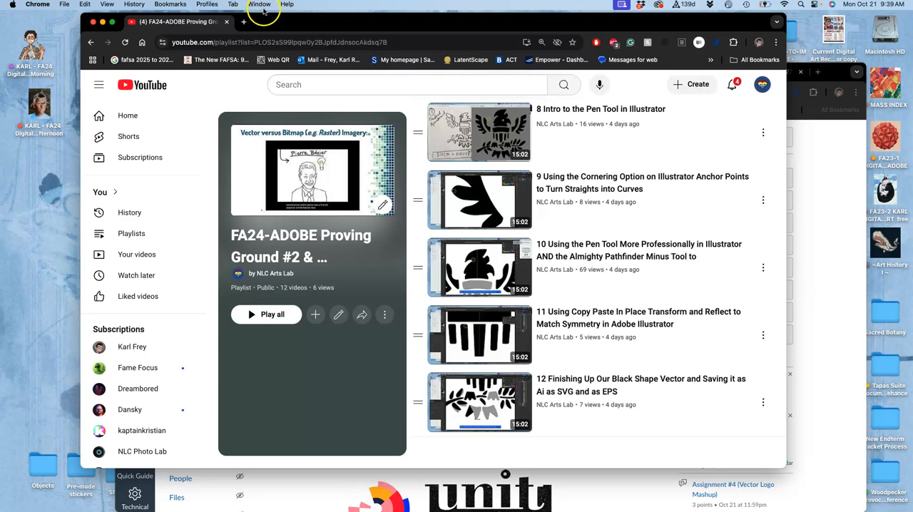
pyautogui.moveTo(269, 22)
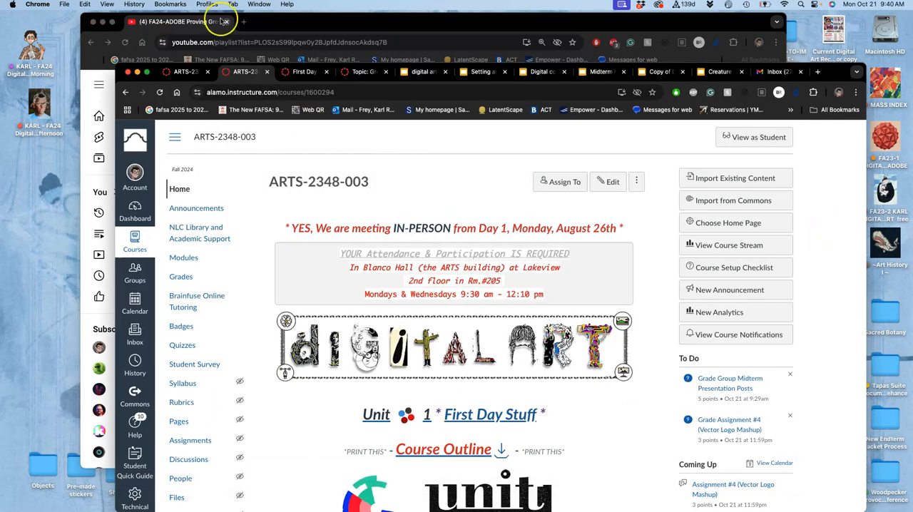
# - Open the 'POST FINAL LOGOs HERE!' discussion and scroll down to the instructor's eagle demo
pyautogui.click(175, 21)
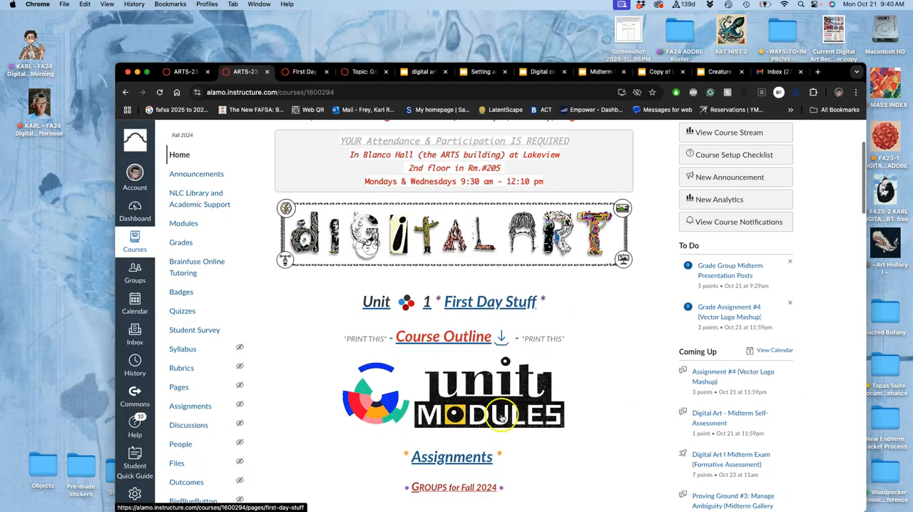
pyautogui.scroll(-3)
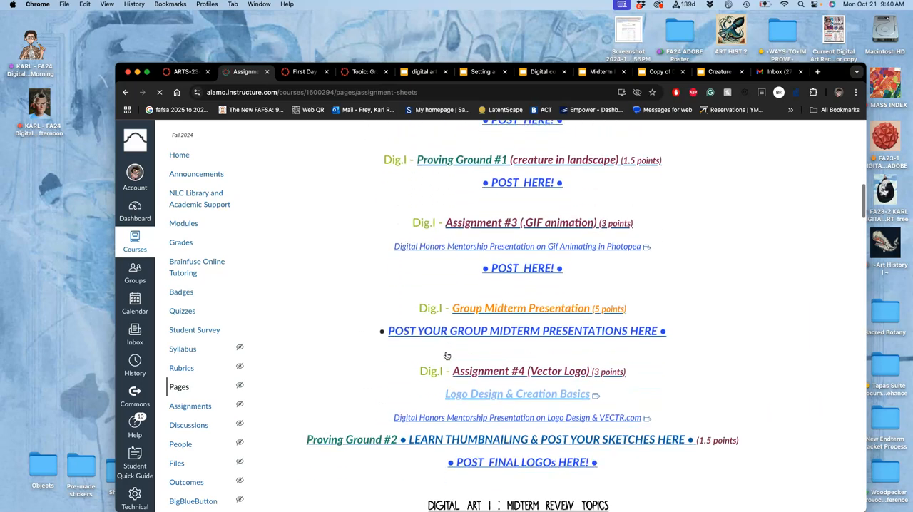
pyautogui.scroll(-3)
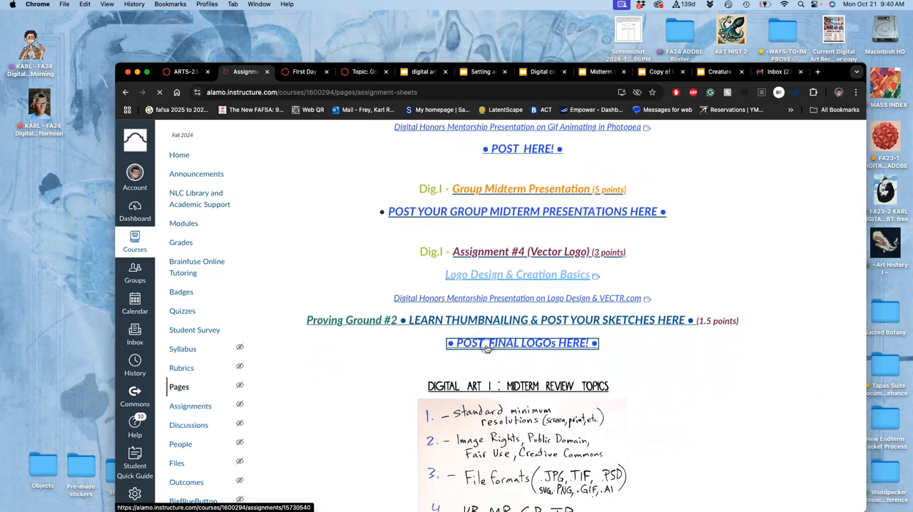
pyautogui.click(523, 343)
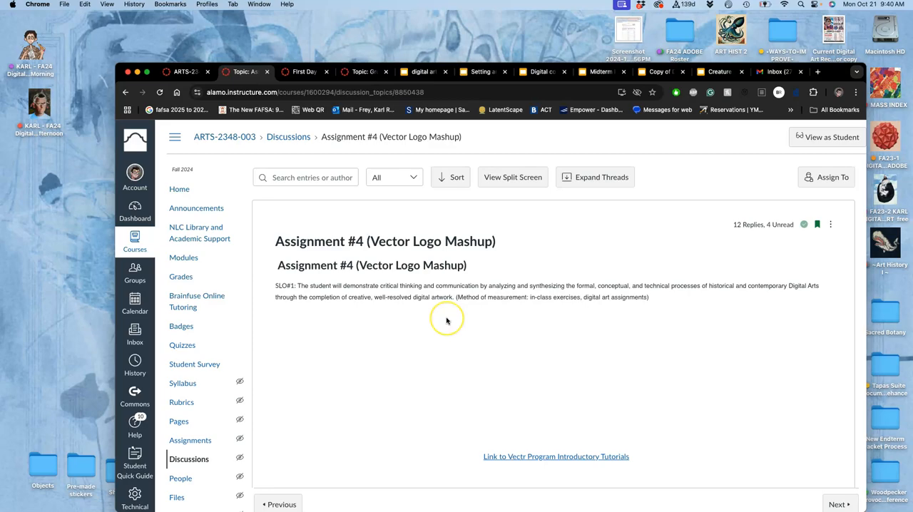
pyautogui.scroll(-3)
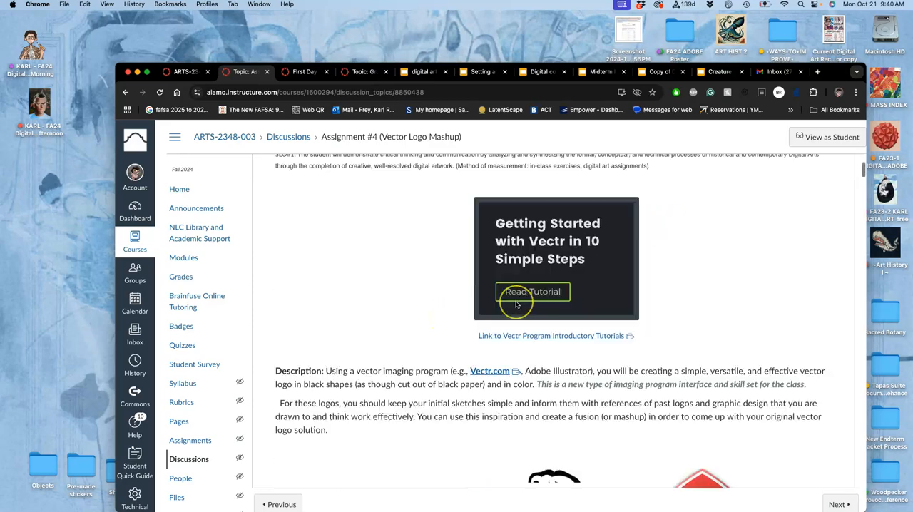
pyautogui.scroll(-3)
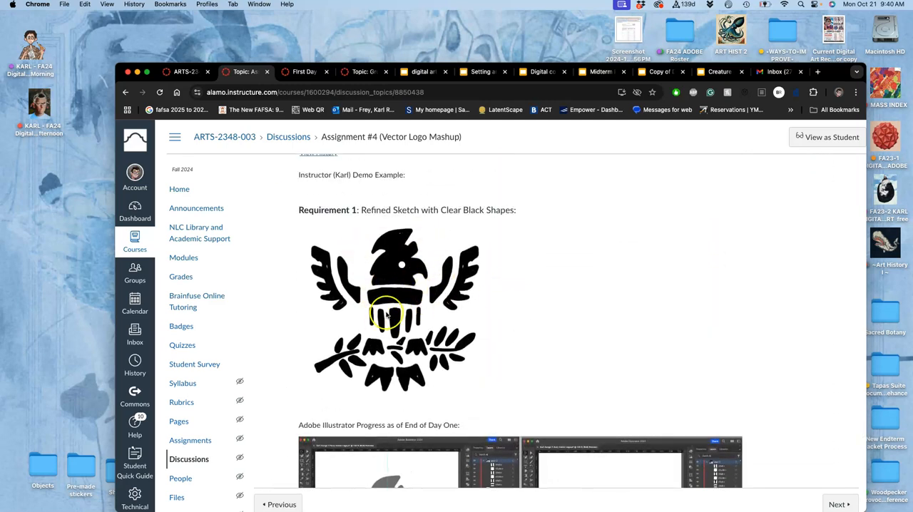
pyautogui.scroll(-3)
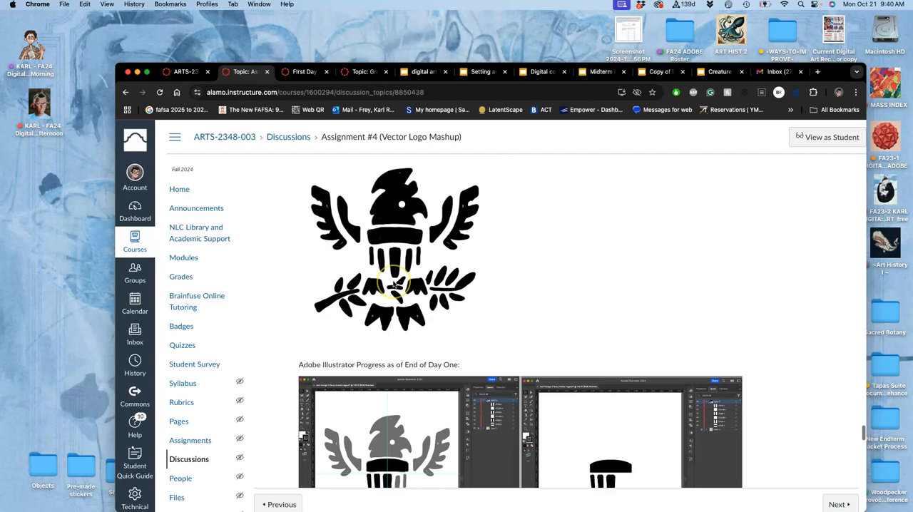
pyautogui.scroll(-3)
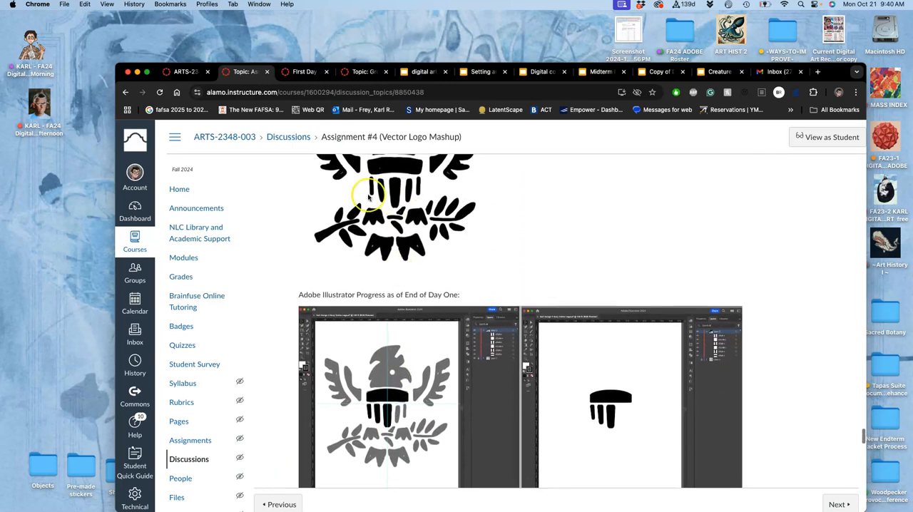
pyautogui.scroll(-3)
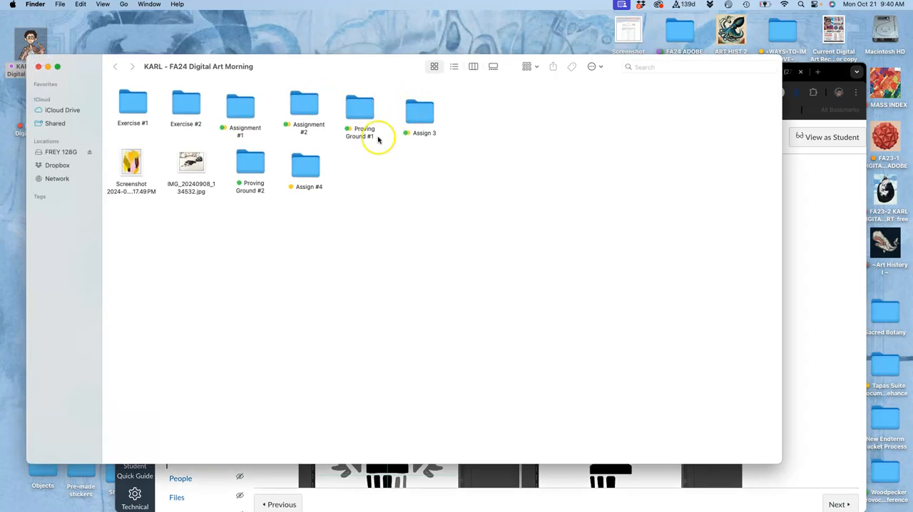
# - Open the Assign #4 folder and launch the recovered eagle logo .ai file in Illustrator
pyautogui.doubleClick(305, 166)
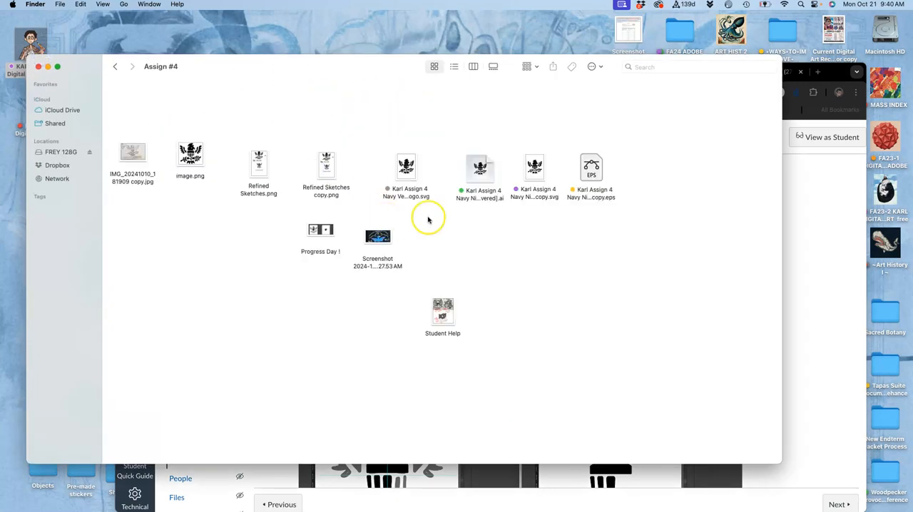
pyautogui.moveTo(504, 202)
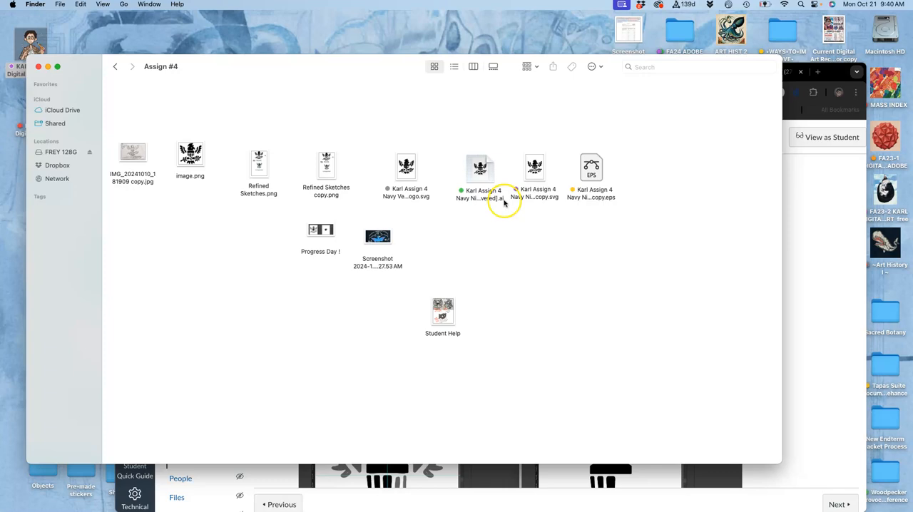
pyautogui.moveTo(480, 168)
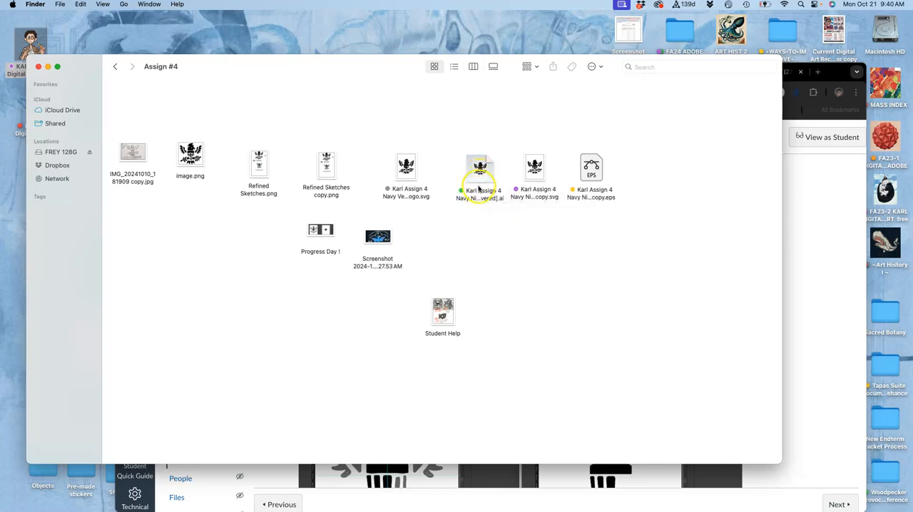
pyautogui.click(479, 167)
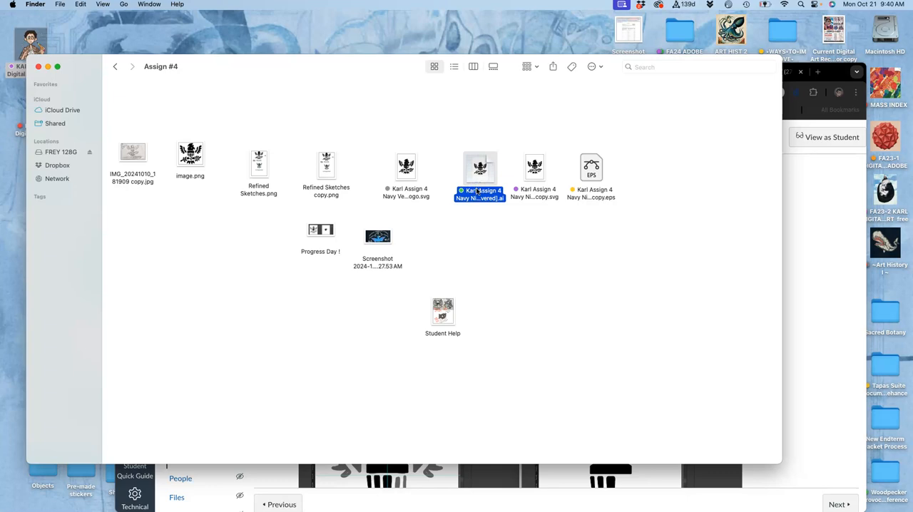
pyautogui.doubleClick(479, 167)
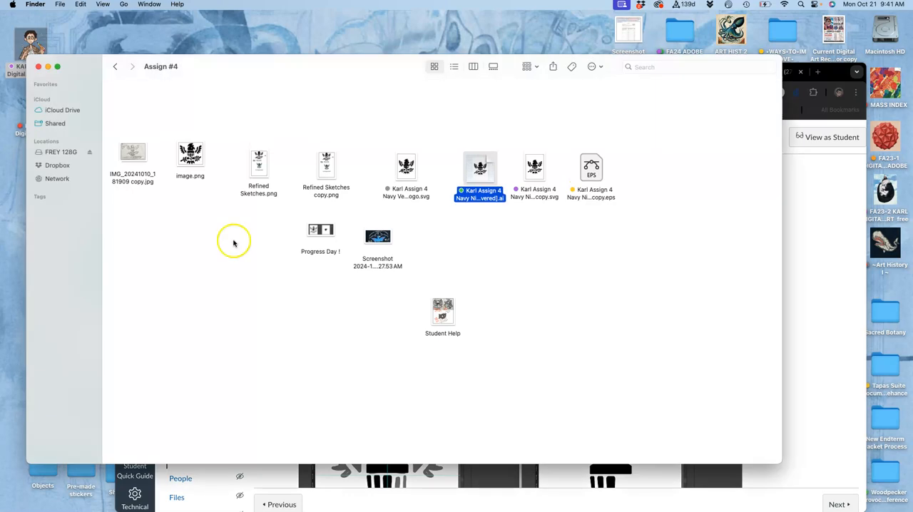
pyautogui.moveTo(251, 183)
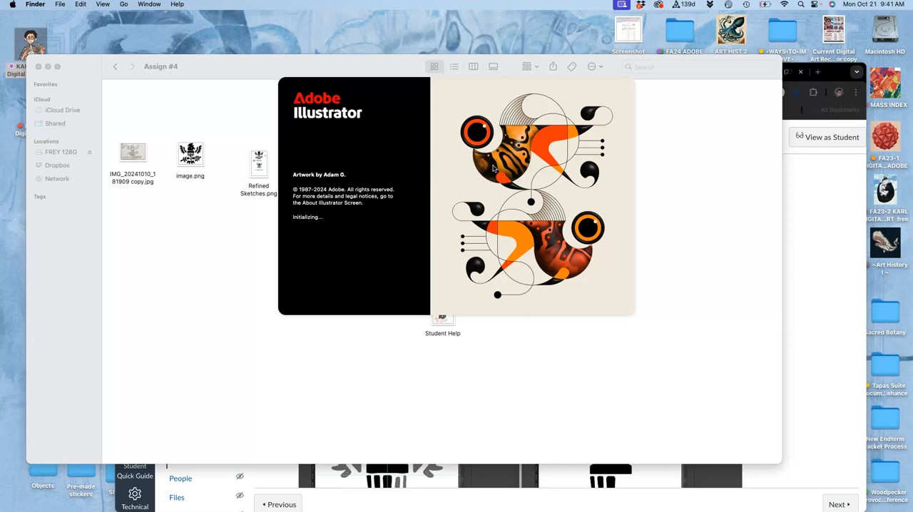
pyautogui.moveTo(664, 352)
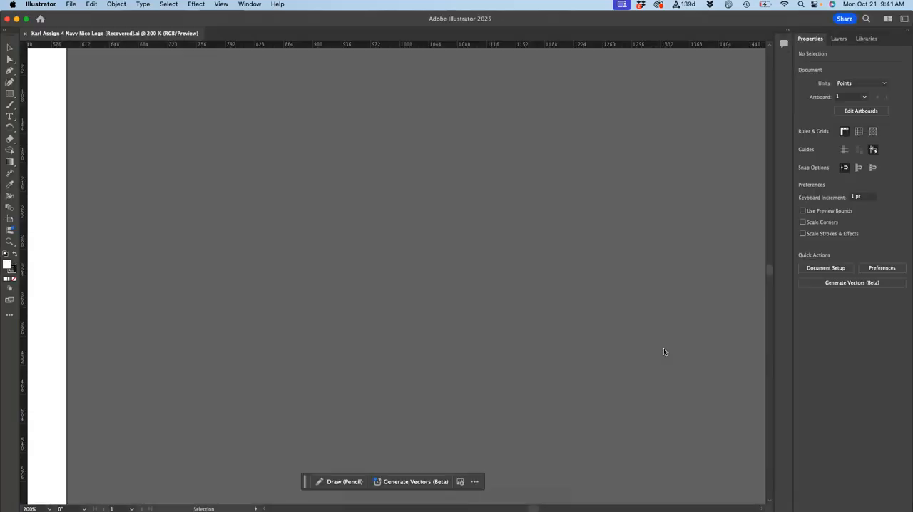
pyautogui.moveTo(401, 235)
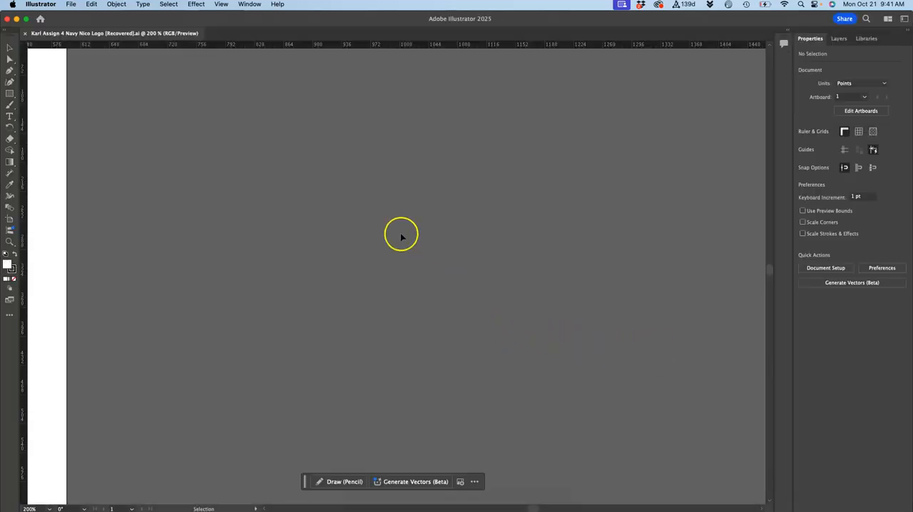
pyautogui.moveTo(491, 30)
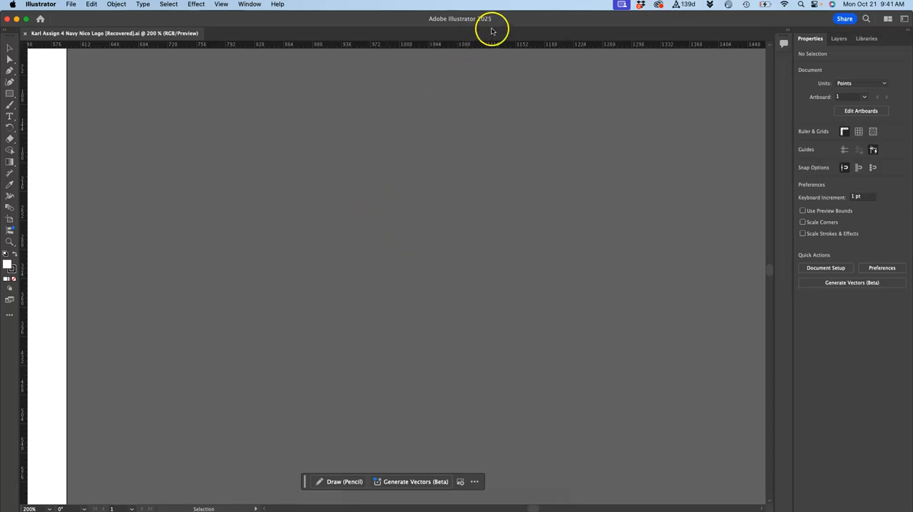
pyautogui.moveTo(450, 60)
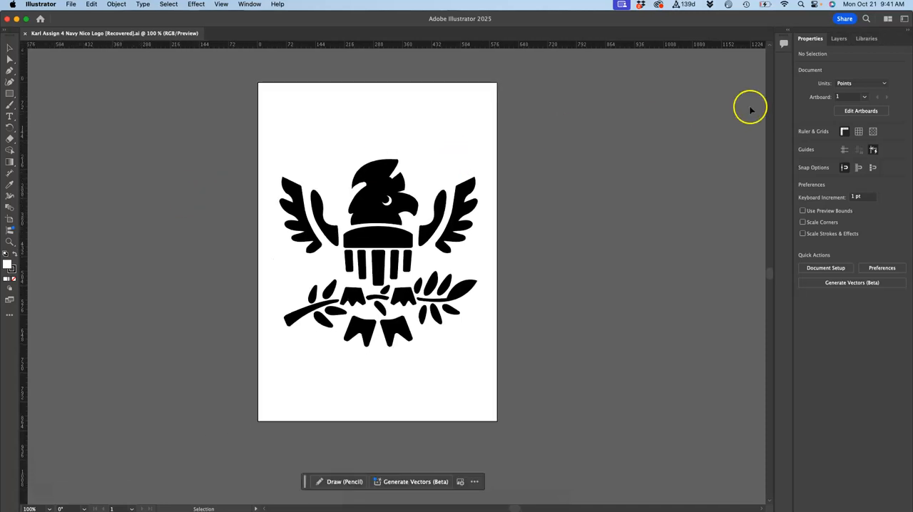
# - Show the Layers panel, then dismiss the Reopen, damaged-app and quit-unexpectedly alerts
pyautogui.click(840, 39)
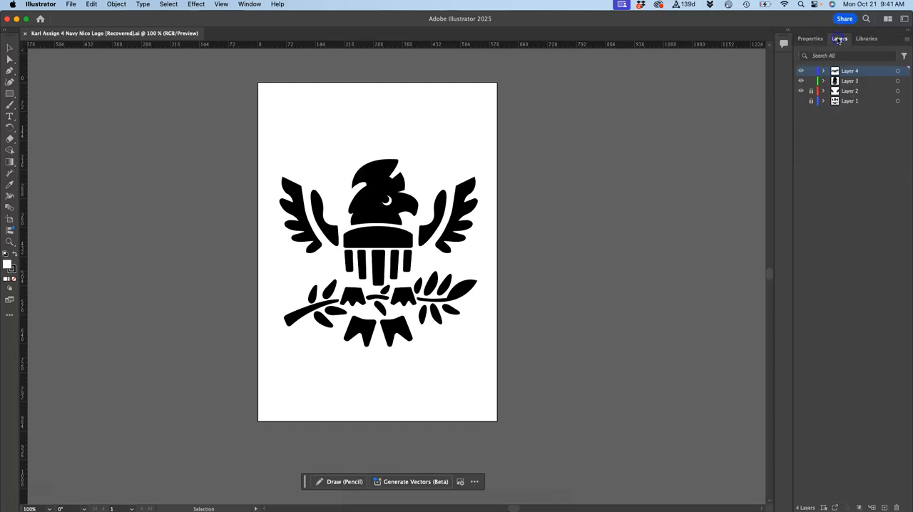
pyautogui.moveTo(11, 48)
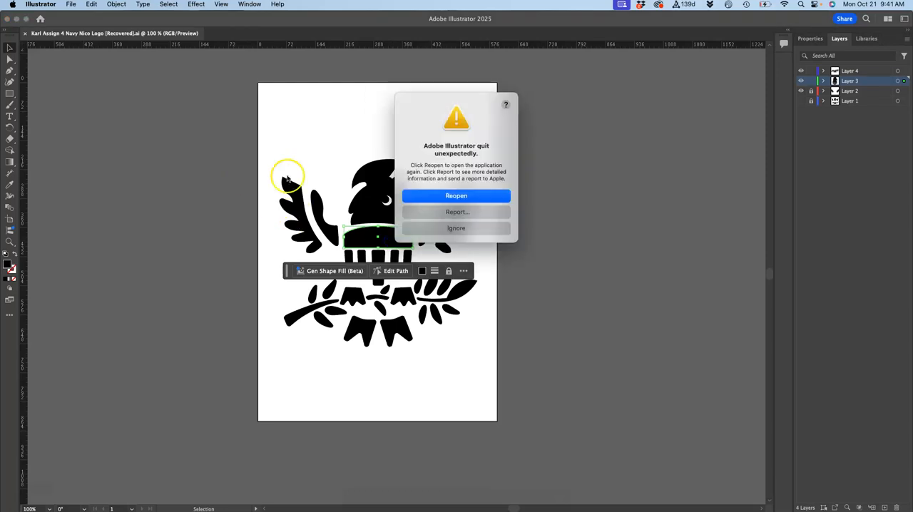
pyautogui.click(456, 196)
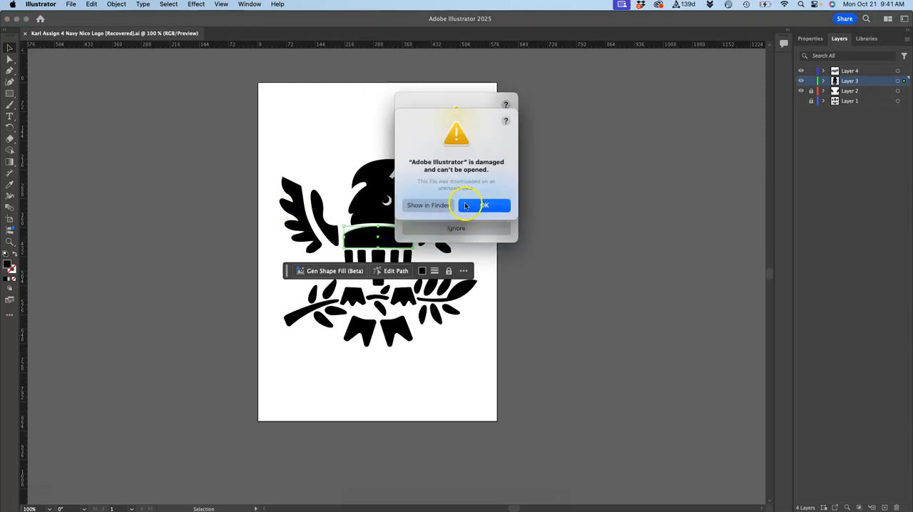
pyautogui.click(485, 206)
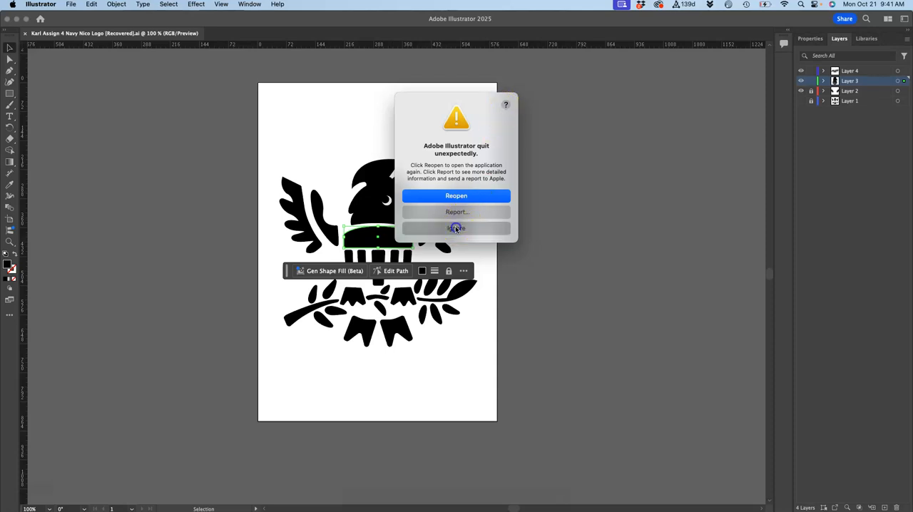
pyautogui.click(456, 227)
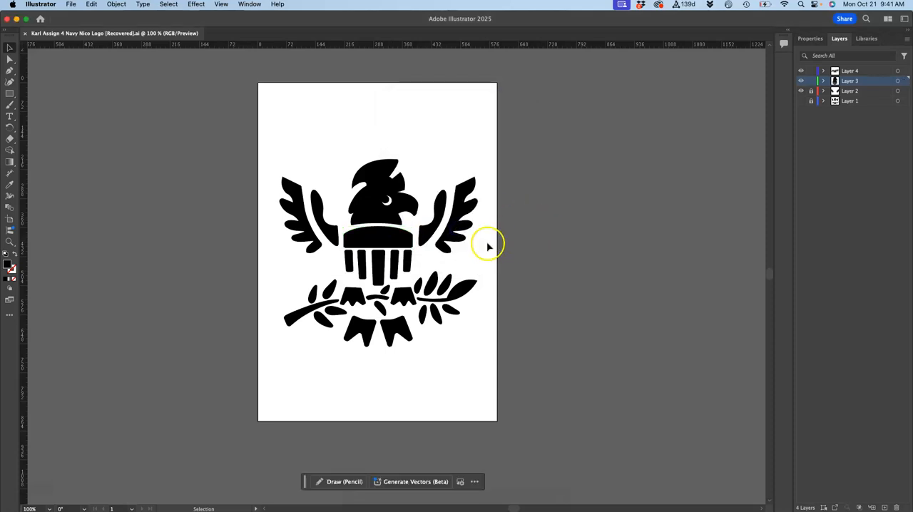
pyautogui.moveTo(11, 206)
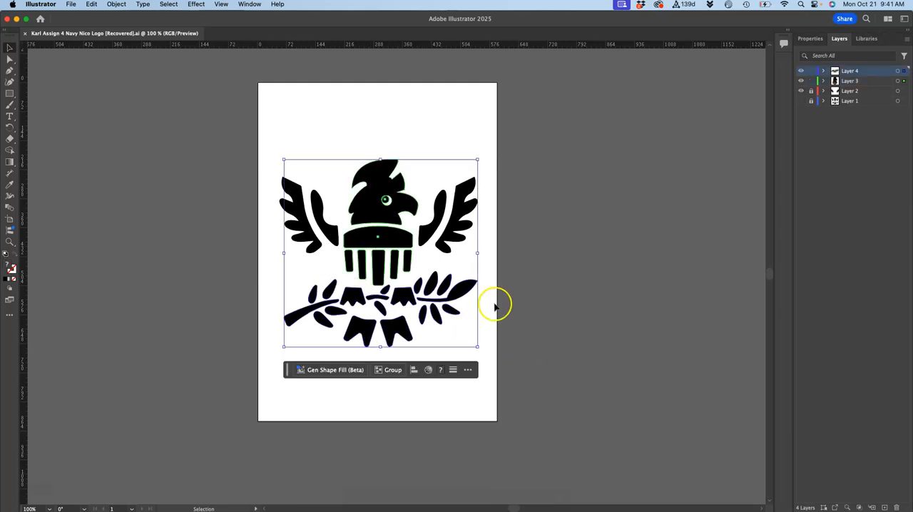
pyautogui.moveTo(421, 242)
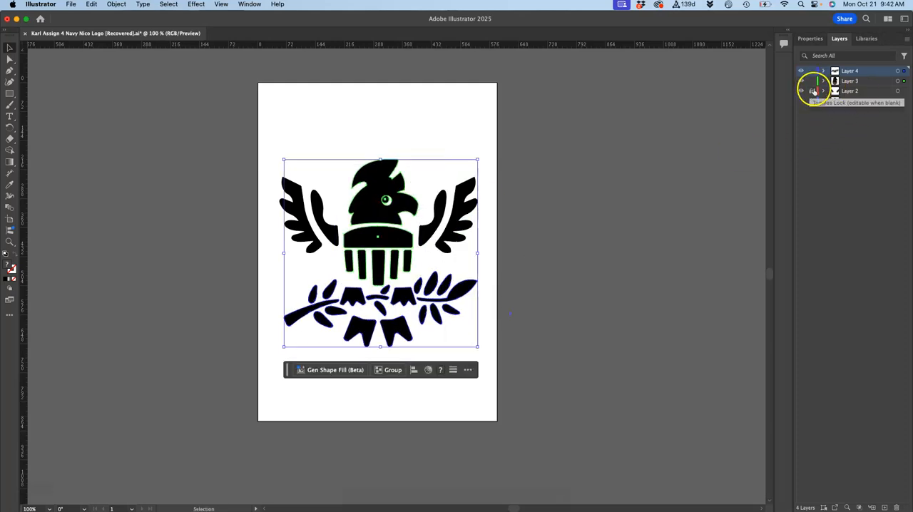
pyautogui.click(813, 91)
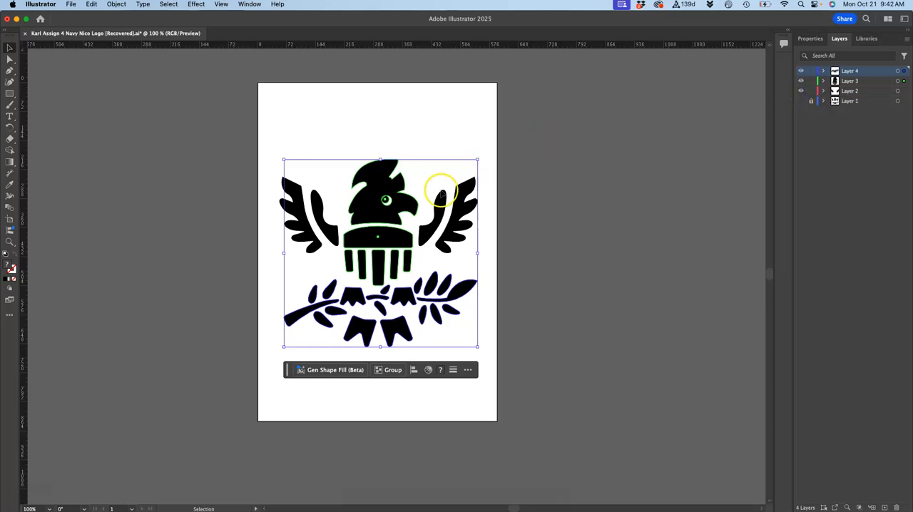
pyautogui.moveTo(440, 190); pyautogui.dragTo(449, 203)
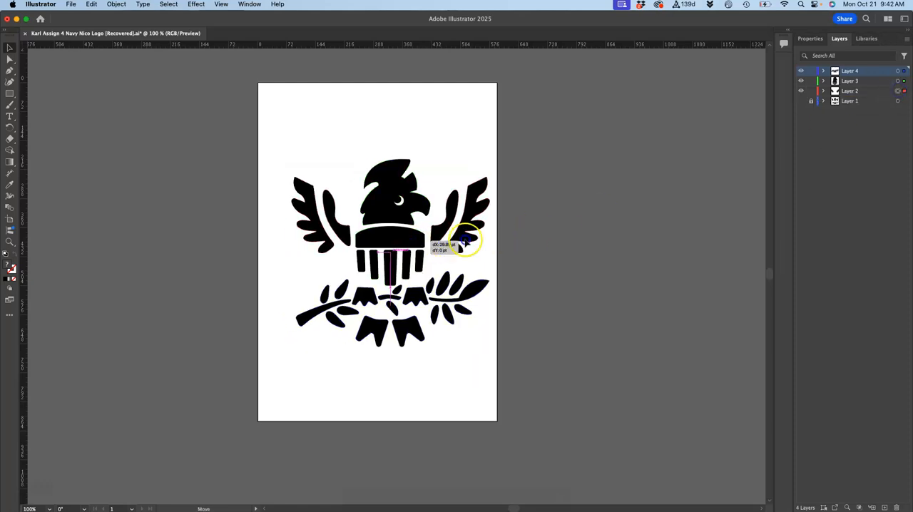
pyautogui.moveTo(391, 247); pyautogui.dragTo(653, 198)
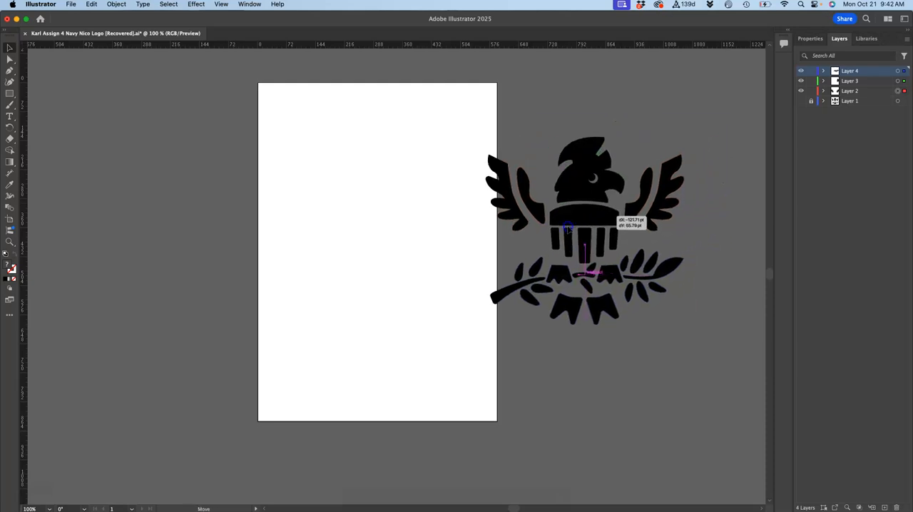
pyautogui.moveTo(583, 228); pyautogui.dragTo(389, 226)
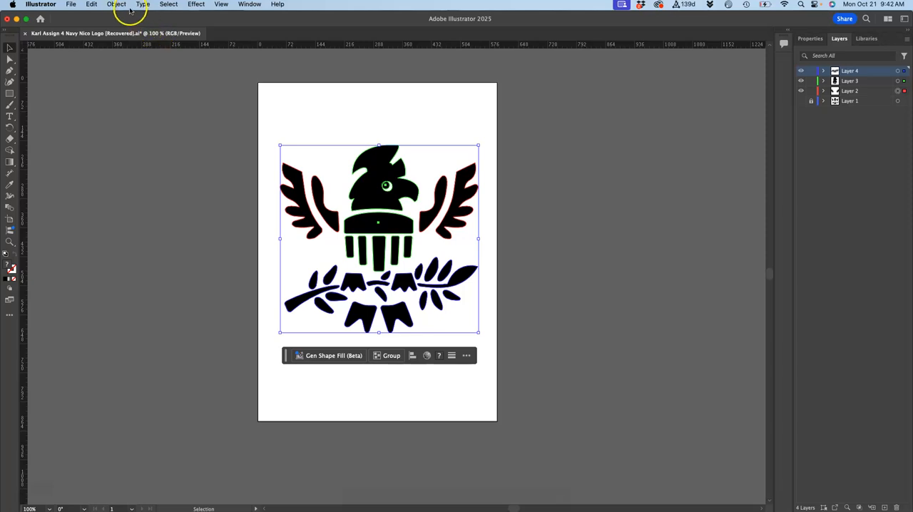
# - Apply Object > Path > Outline Stroke to the eagle, then drag it off and back onto the artboard
pyautogui.click(118, 4)
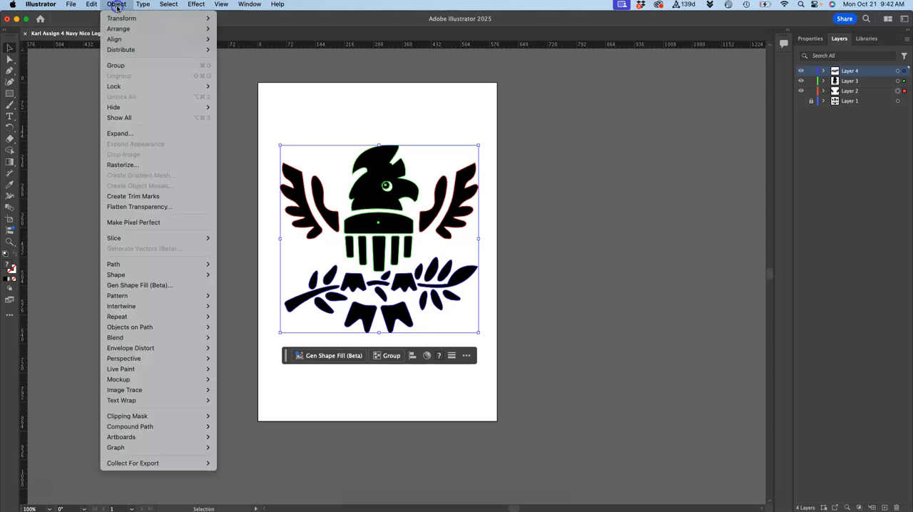
pyautogui.moveTo(116, 274)
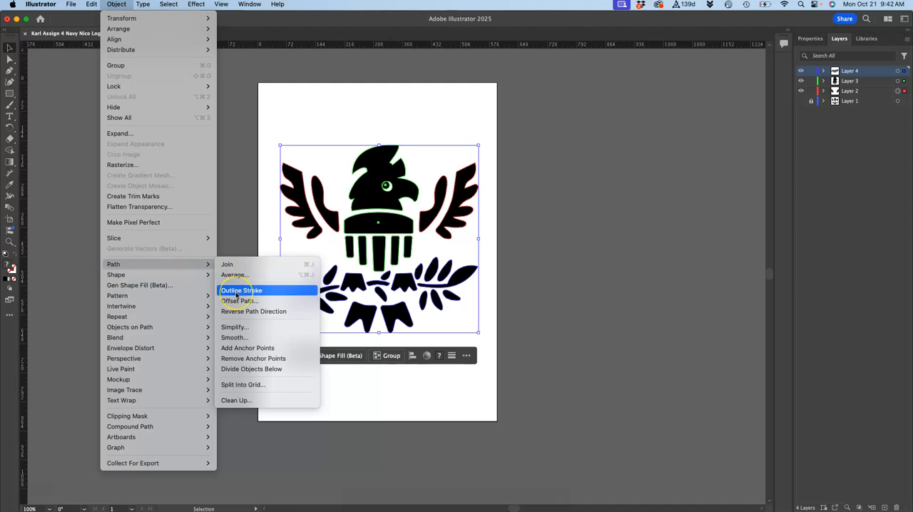
pyautogui.click(242, 290)
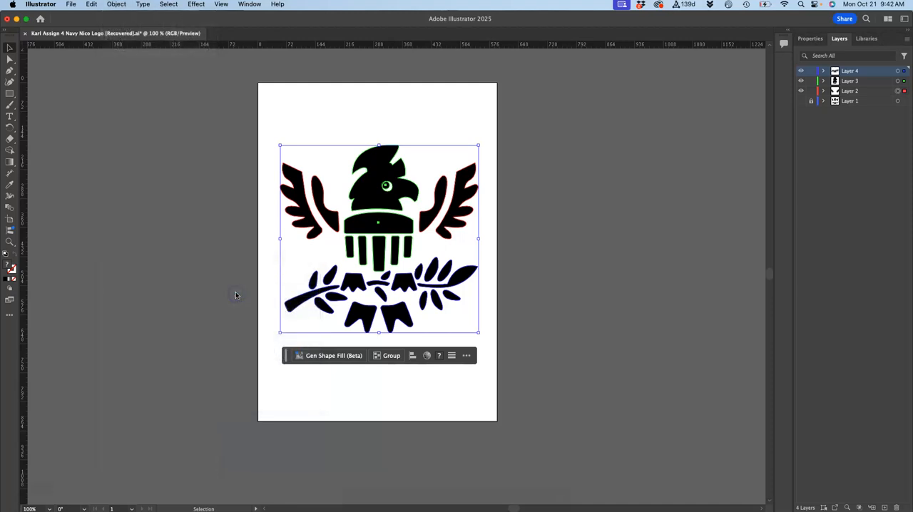
pyautogui.moveTo(276, 278)
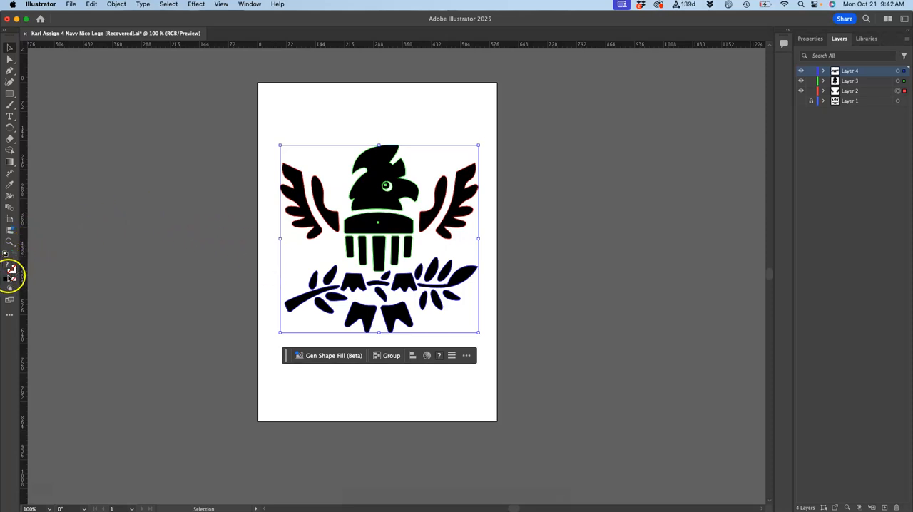
pyautogui.moveTo(309, 156)
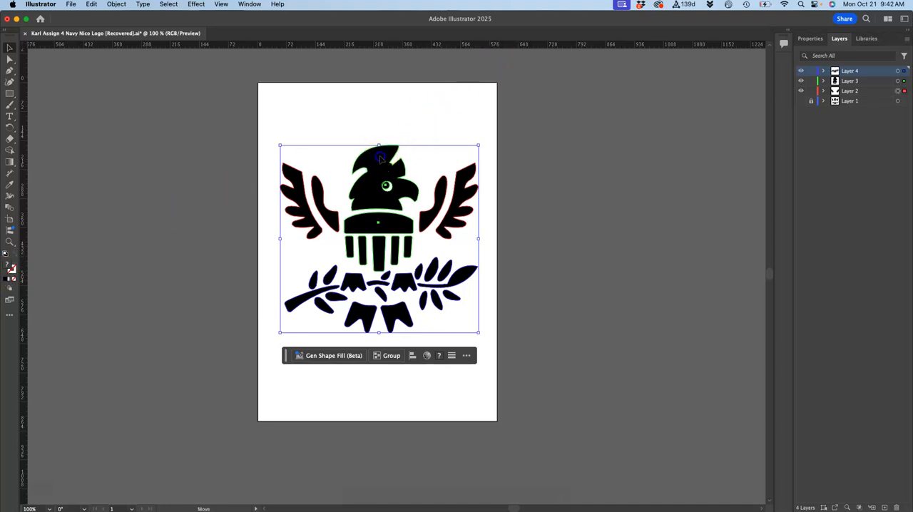
pyautogui.moveTo(378, 239); pyautogui.dragTo(630, 197)
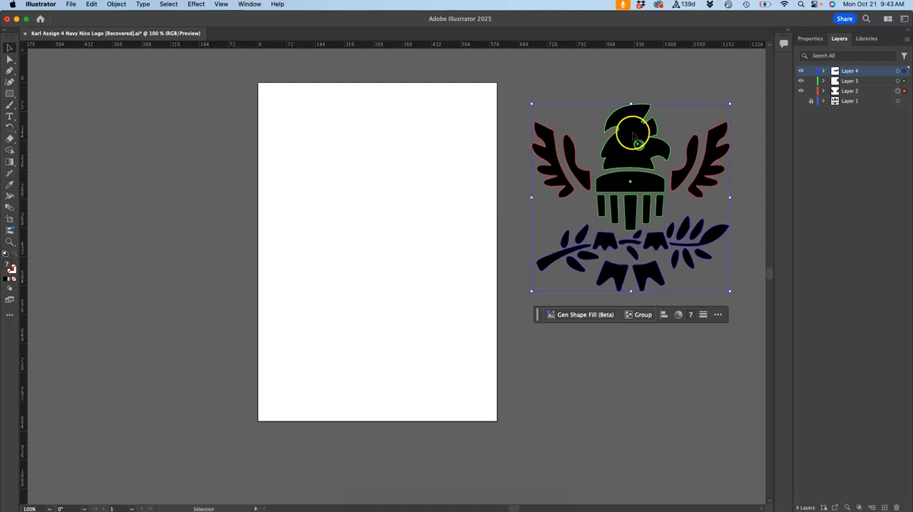
pyautogui.moveTo(630, 196); pyautogui.dragTo(376, 239)
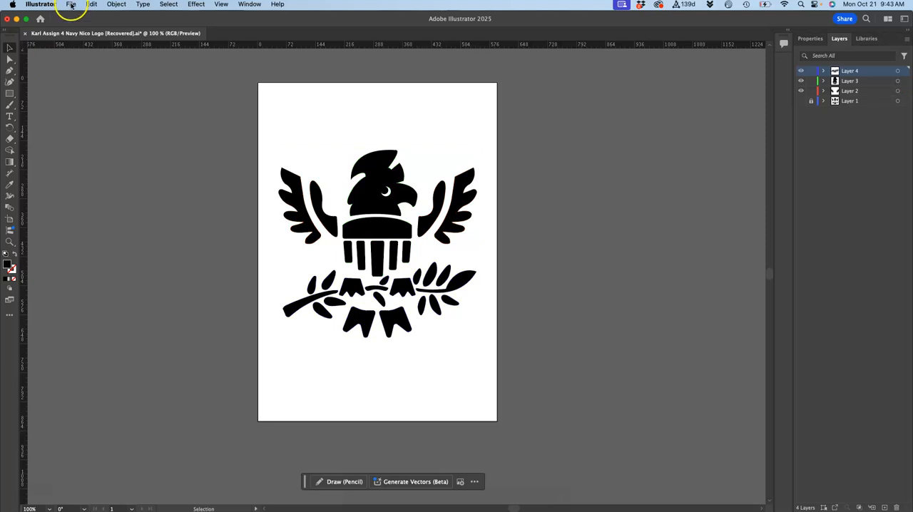
# - Save a copy in SVG format, replacing the existing SVG and accepting the default SVG options
pyautogui.click(70, 4)
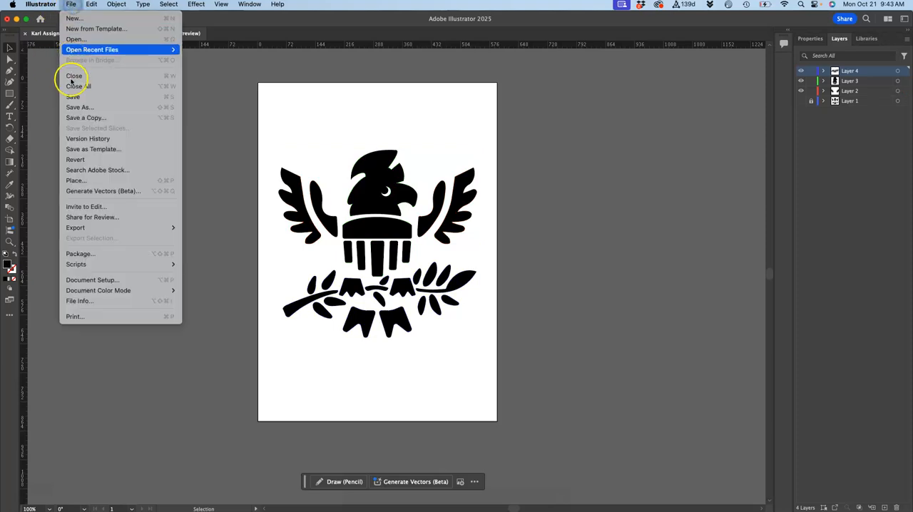
pyautogui.click(72, 96)
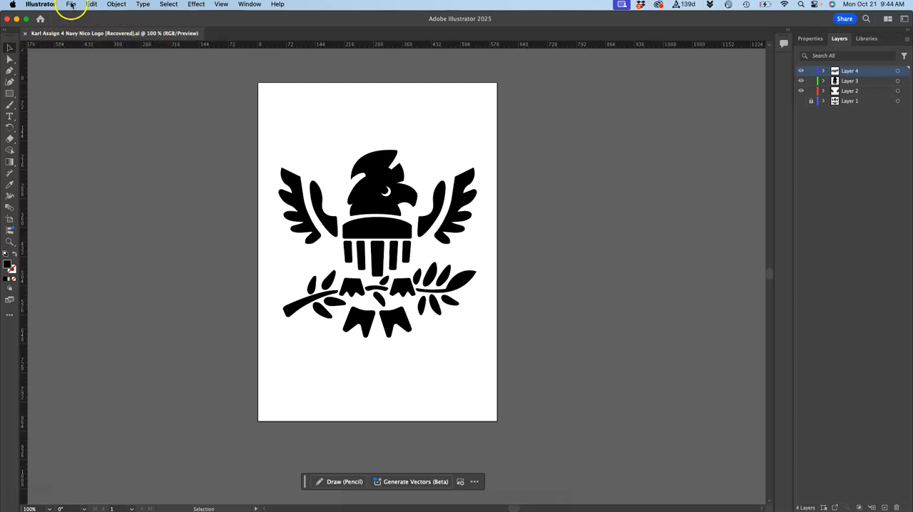
pyautogui.click(71, 4)
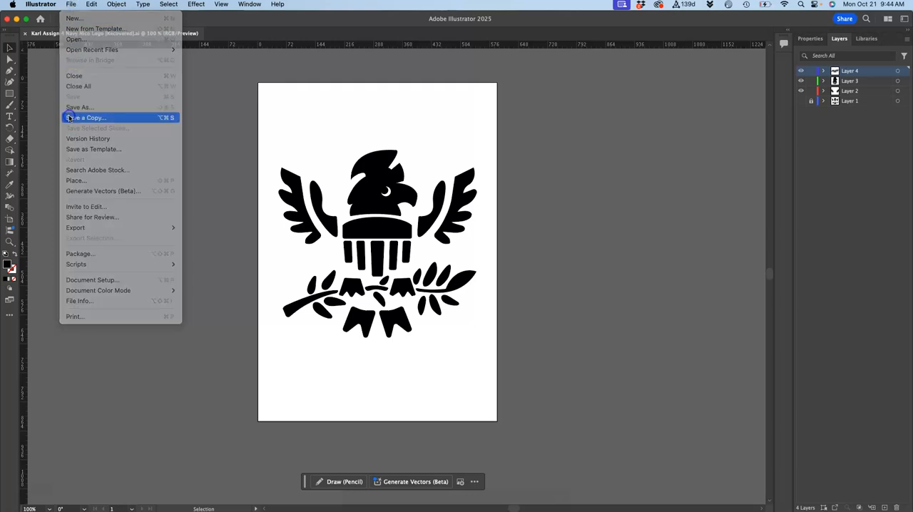
pyautogui.click(85, 117)
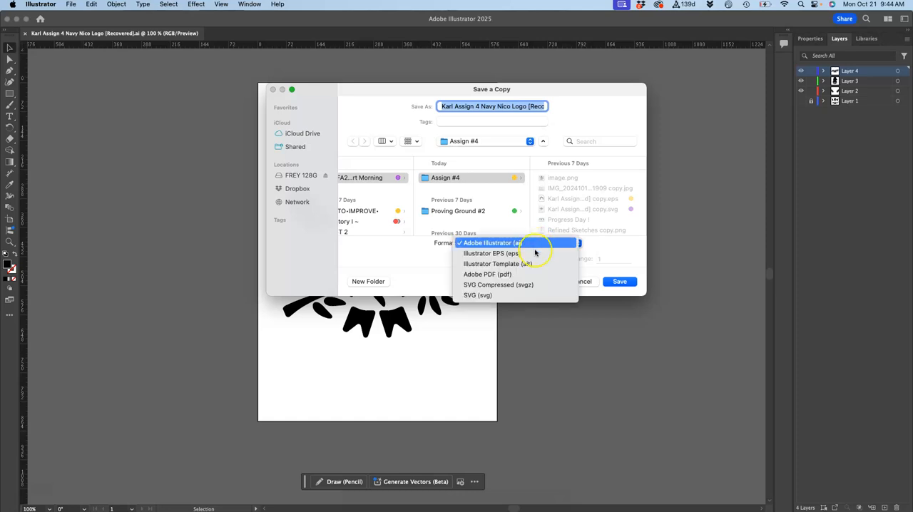
pyautogui.moveTo(477, 295)
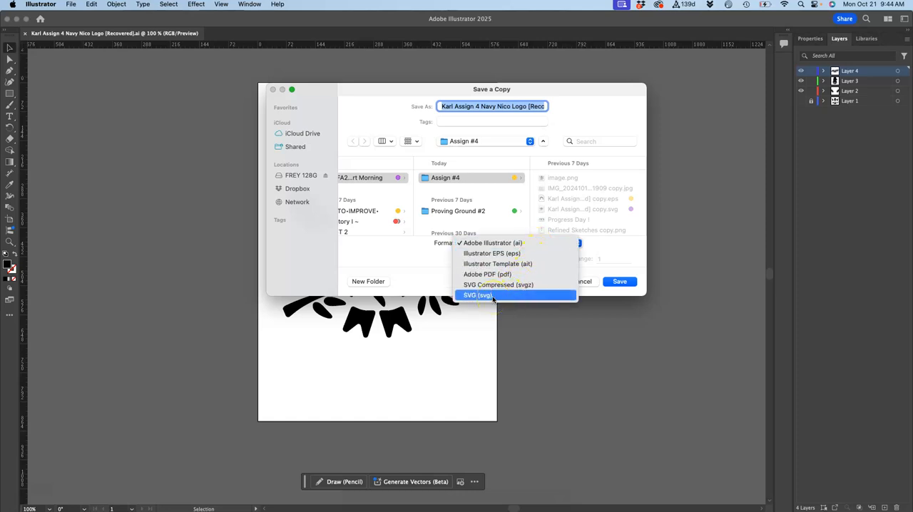
pyautogui.click(477, 295)
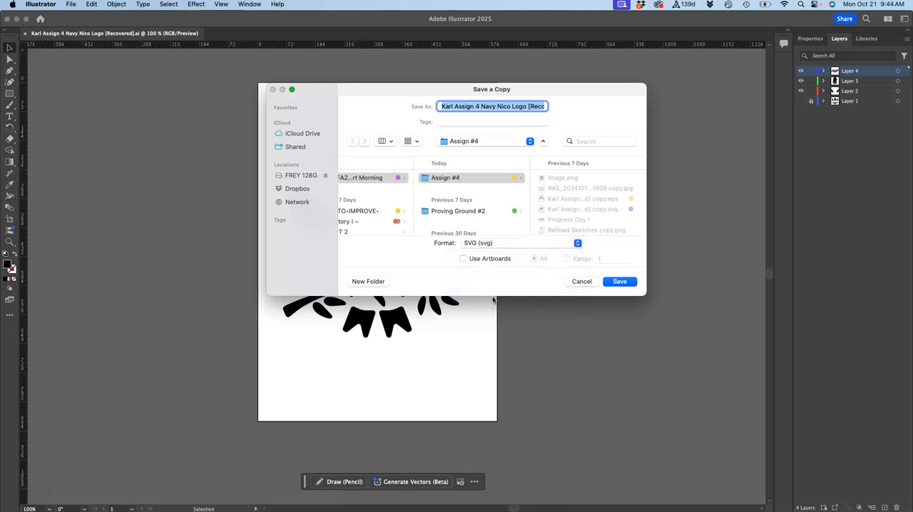
pyautogui.click(619, 281)
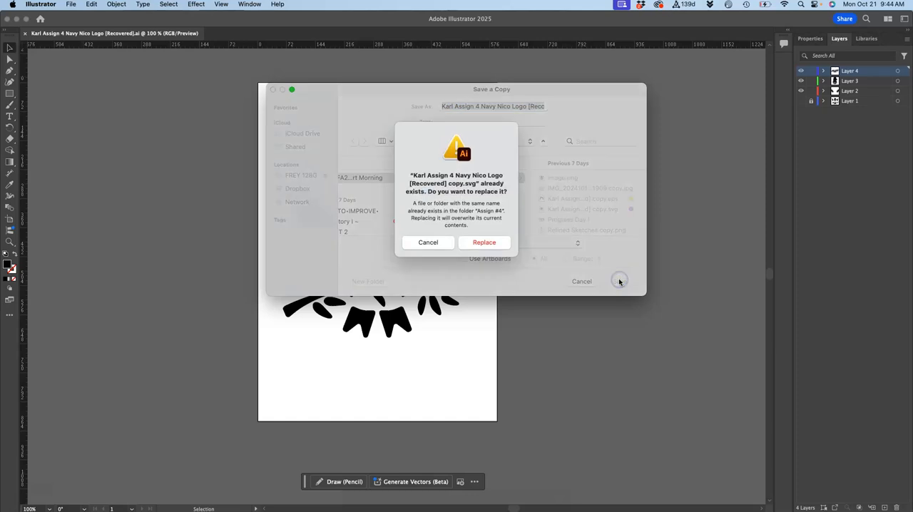
pyautogui.click(484, 242)
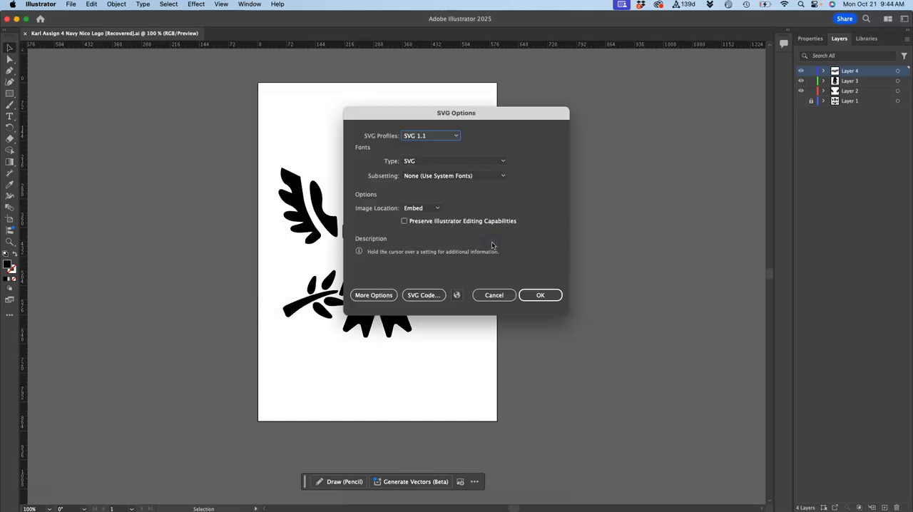
pyautogui.click(540, 295)
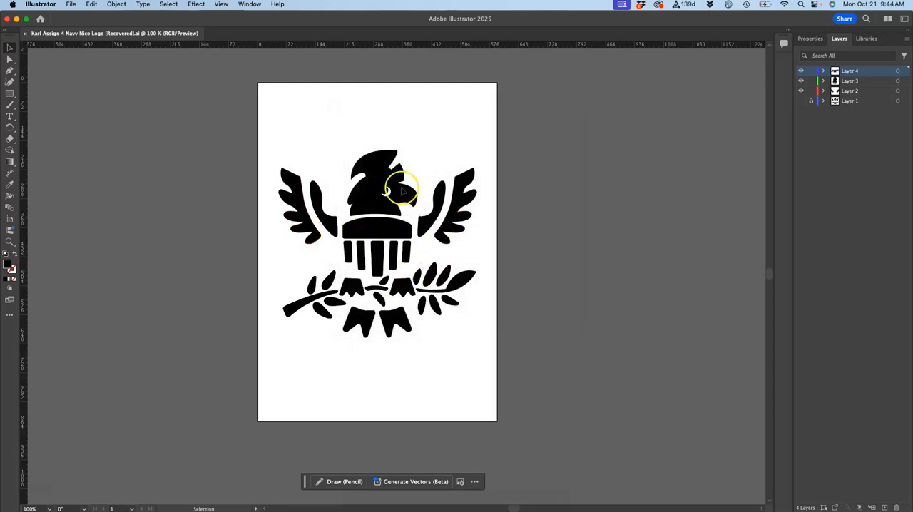
pyautogui.moveTo(428, 150)
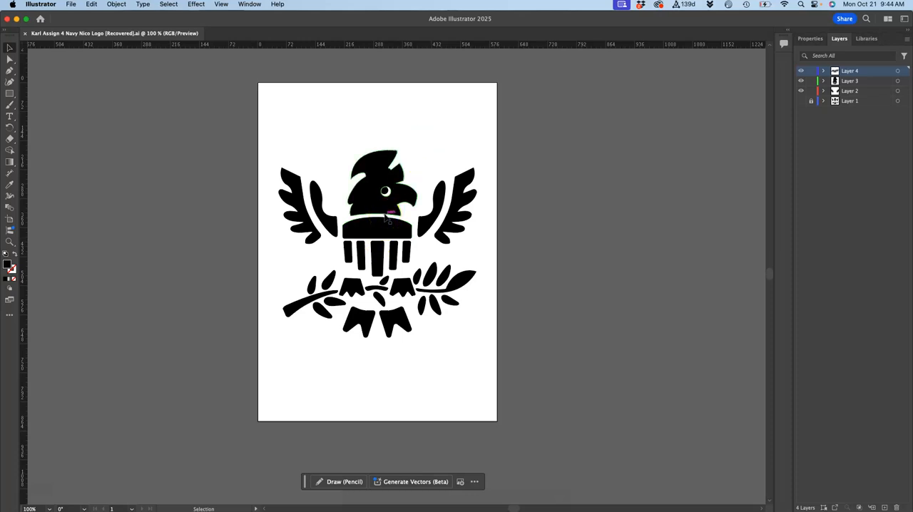
pyautogui.click(71, 4)
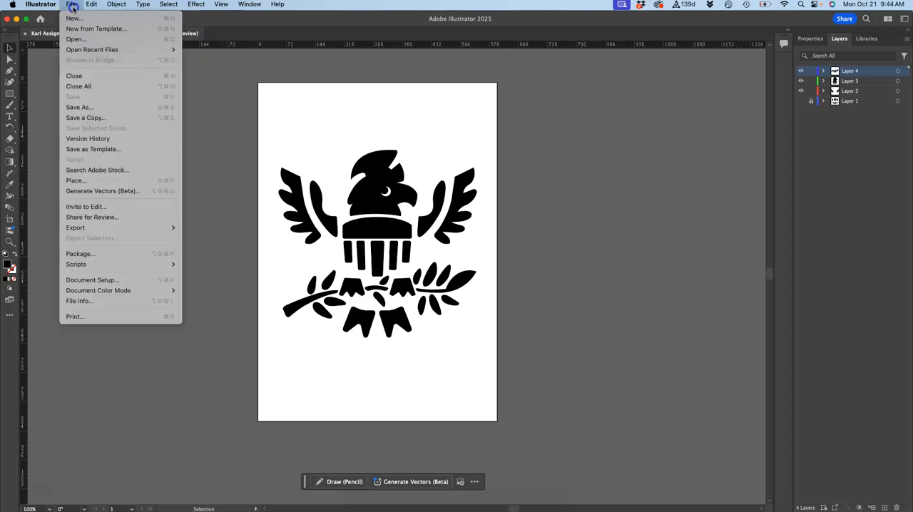
# - Save an Illustrator EPS copy, replacing the old EPS file and accepting the EPS options
pyautogui.click(85, 117)
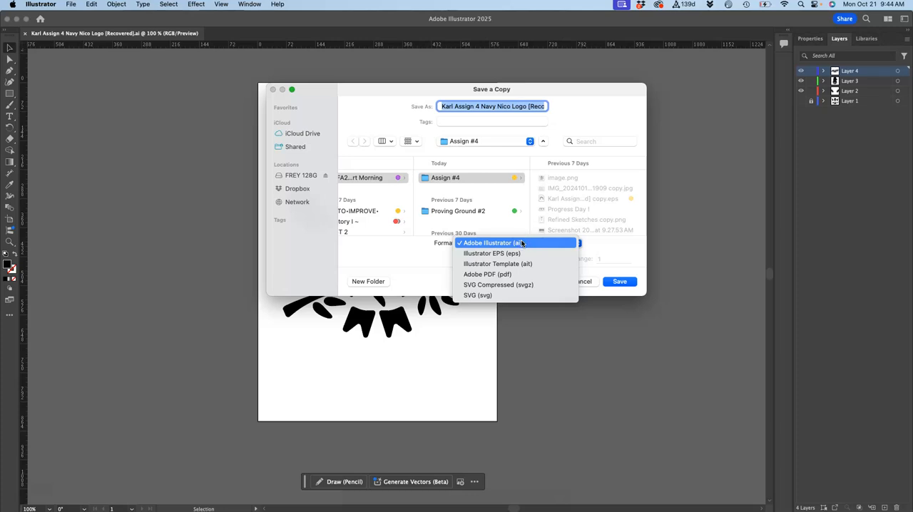
pyautogui.moveTo(492, 254)
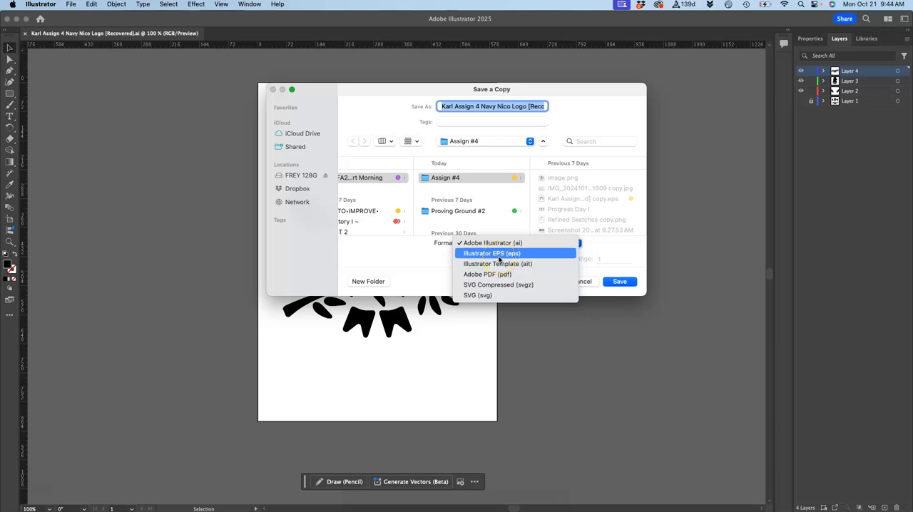
pyautogui.click(492, 253)
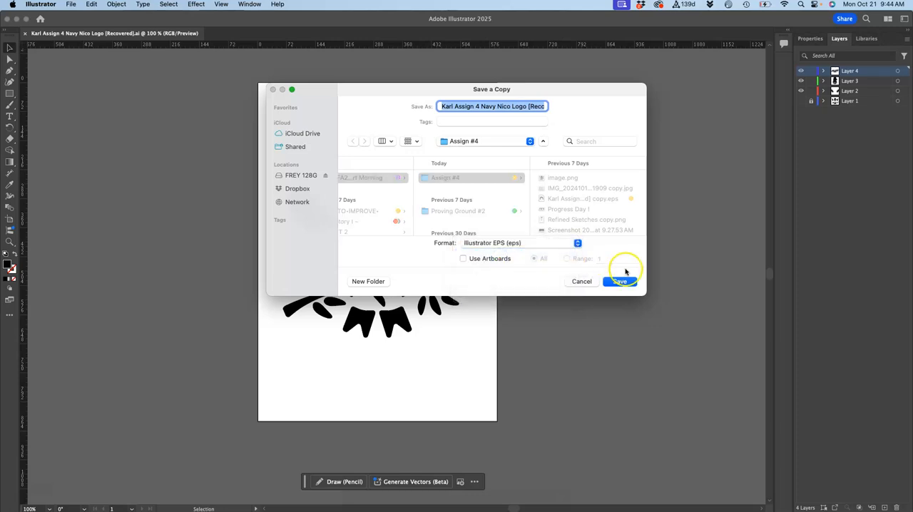
pyautogui.click(620, 281)
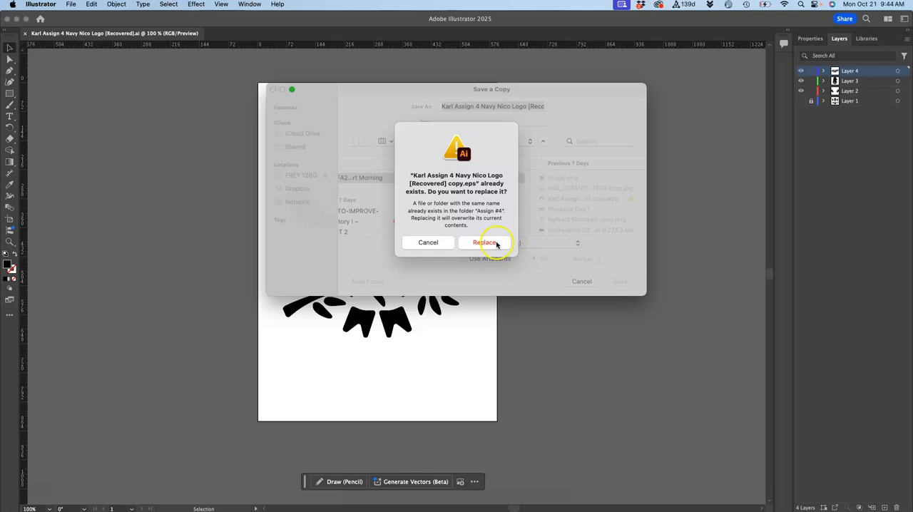
pyautogui.click(484, 243)
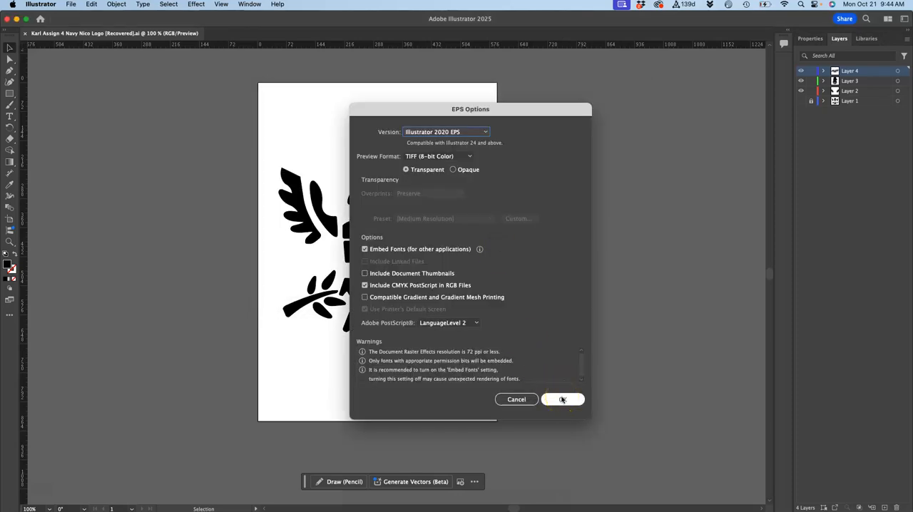
pyautogui.click(563, 400)
pyautogui.write('vectr.co')
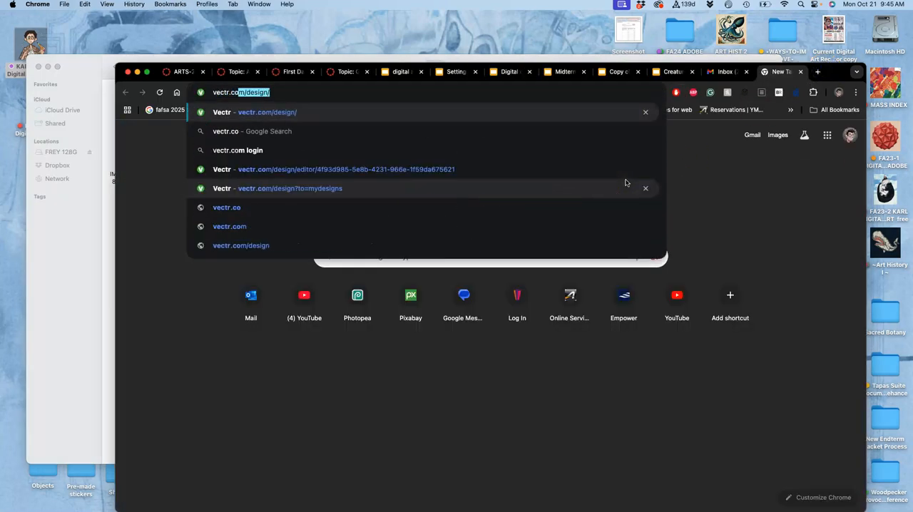
# - Load vectr.com/design, go to My Designs, and choose Open File to browse the computer
pyautogui.press('Return')
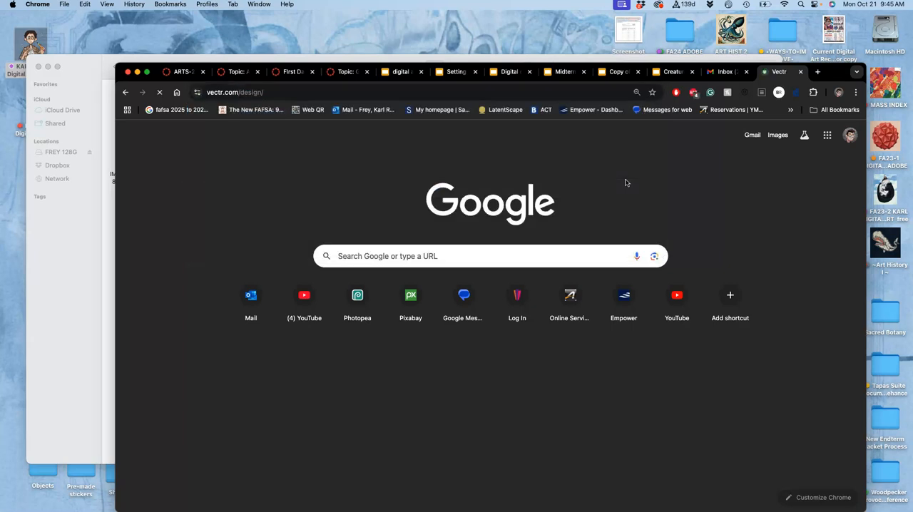
pyautogui.click(236, 92)
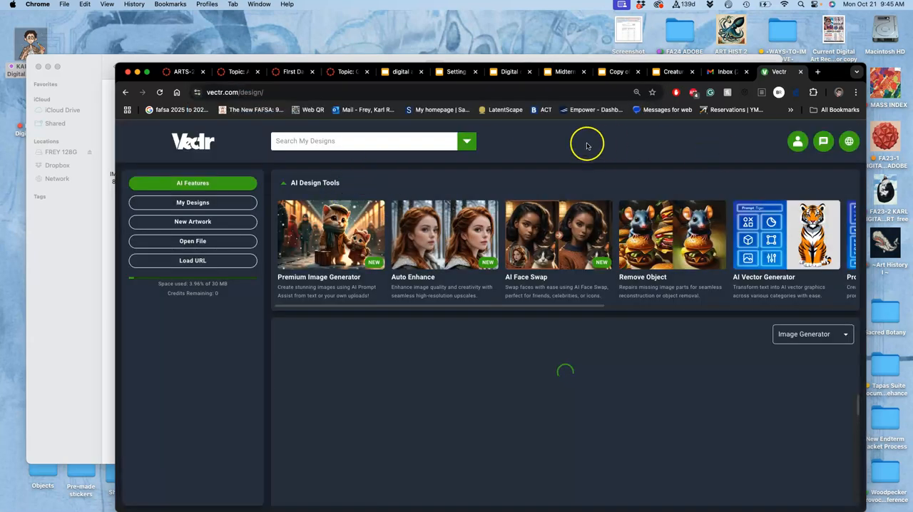
pyautogui.click(193, 203)
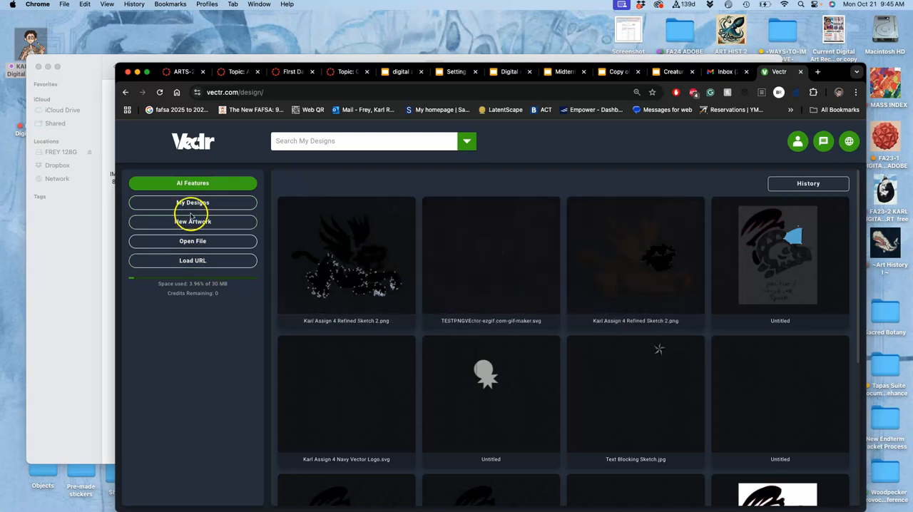
pyautogui.moveTo(193, 241)
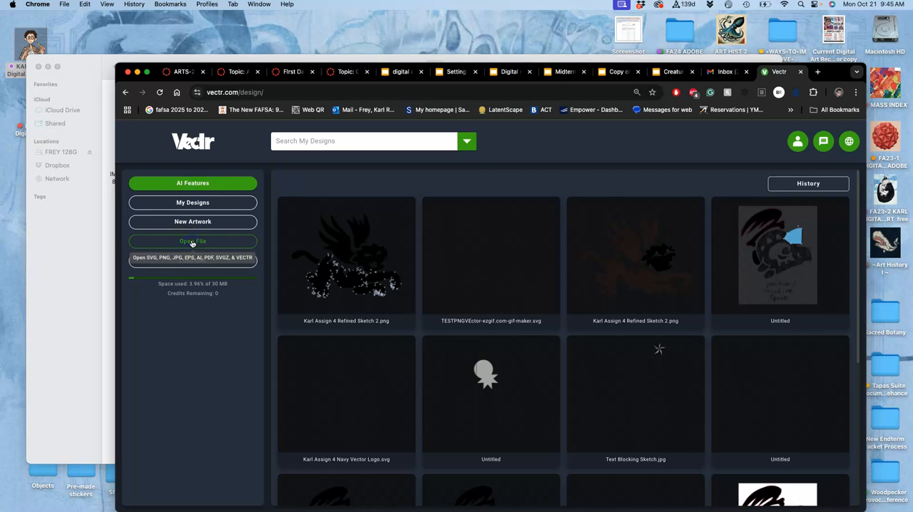
pyautogui.click(193, 241)
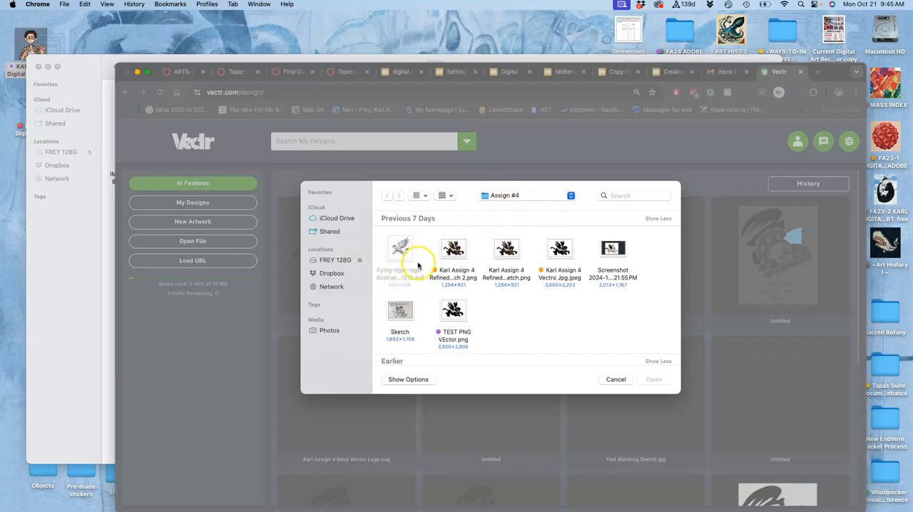
# - Browse to Desktop > course folder > Assign #4 and select the Navy Vector Logo SVG
pyautogui.click(528, 194)
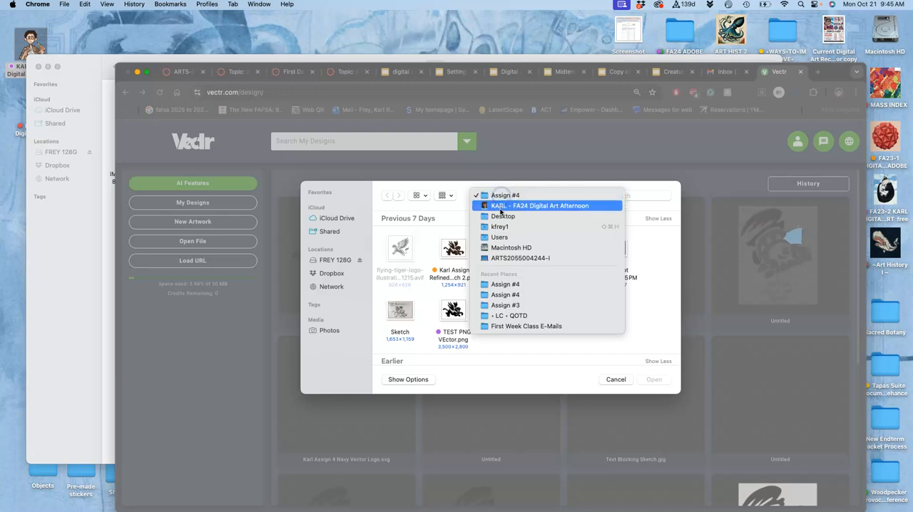
pyautogui.click(503, 216)
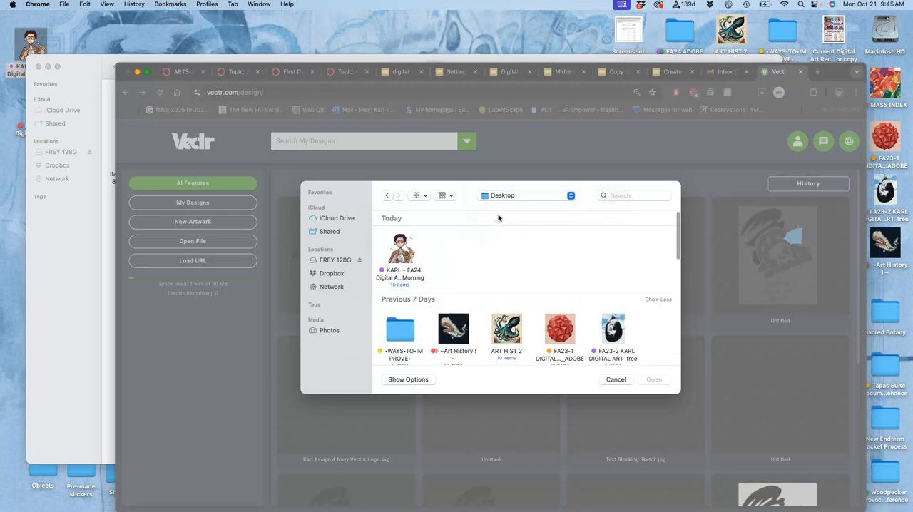
pyautogui.doubleClick(399, 253)
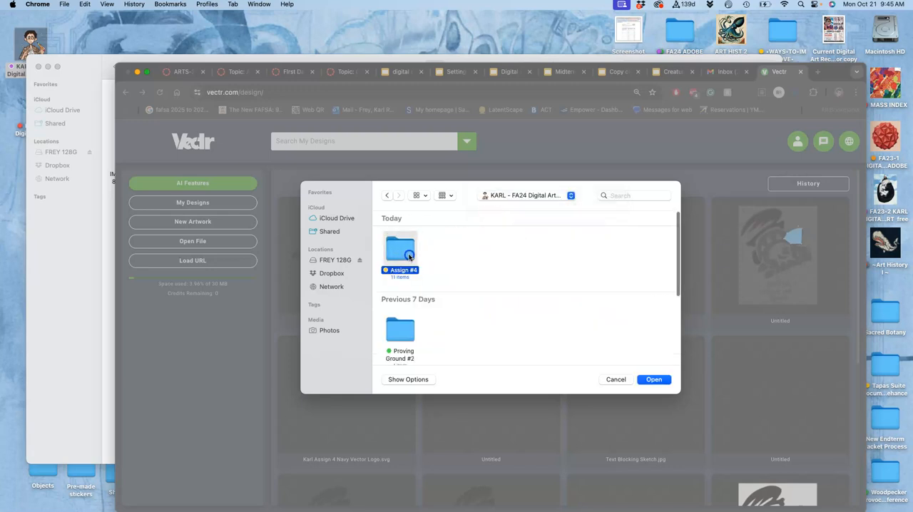
pyautogui.doubleClick(401, 250)
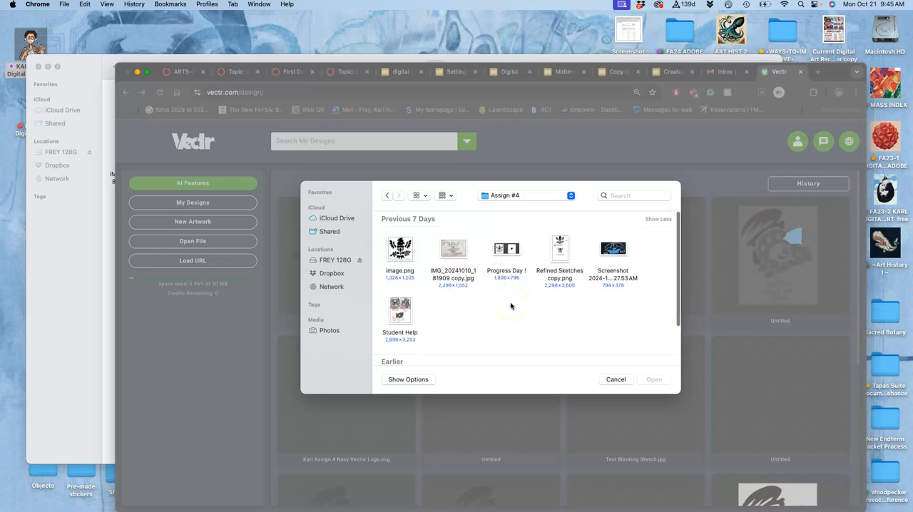
pyautogui.scroll(-3)
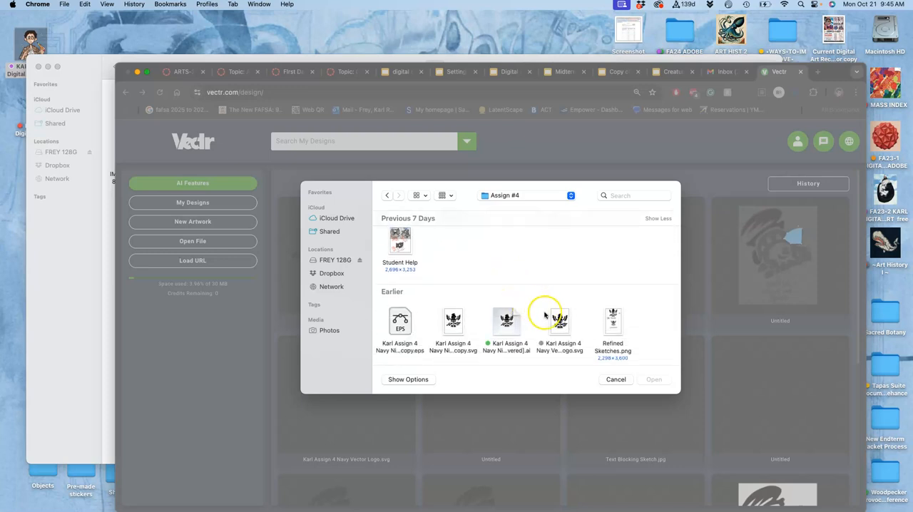
pyautogui.click(453, 321)
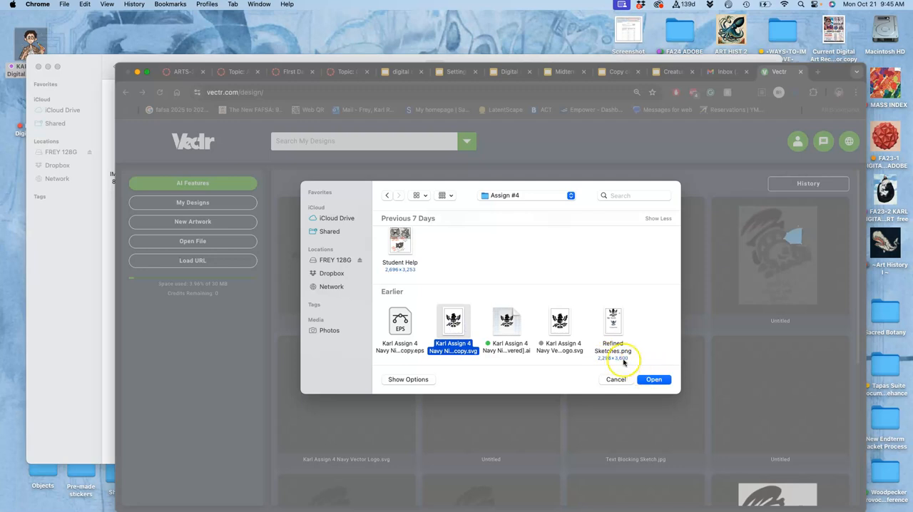
pyautogui.click(560, 332)
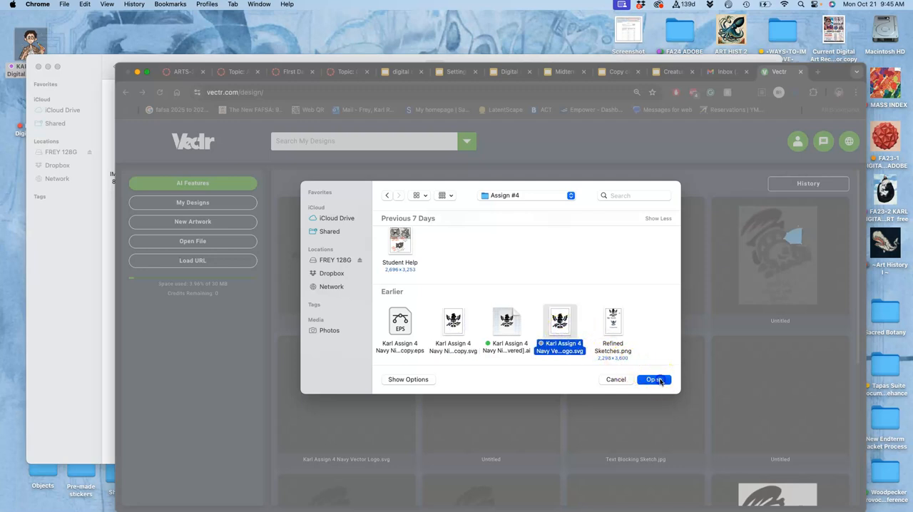
# - Load the selected Navy Vector Logo SVG into the Vectr editor
pyautogui.click(653, 379)
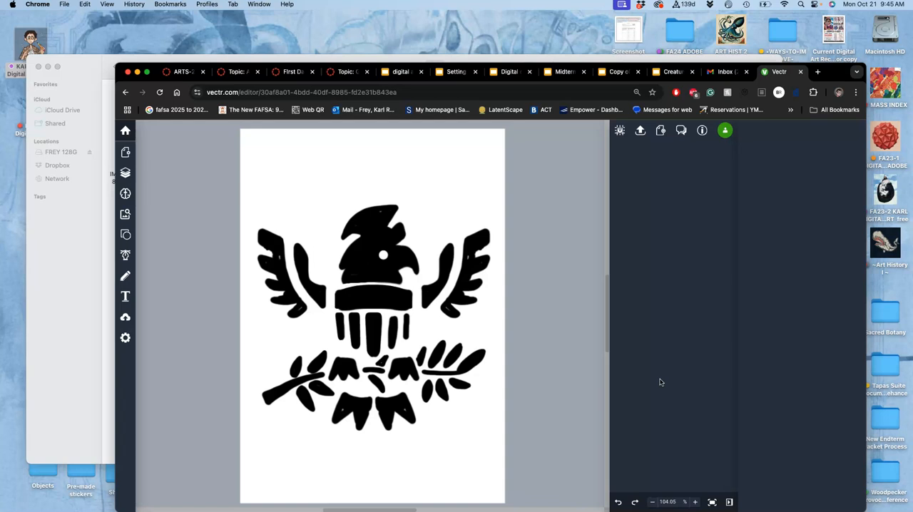
pyautogui.moveTo(349, 114)
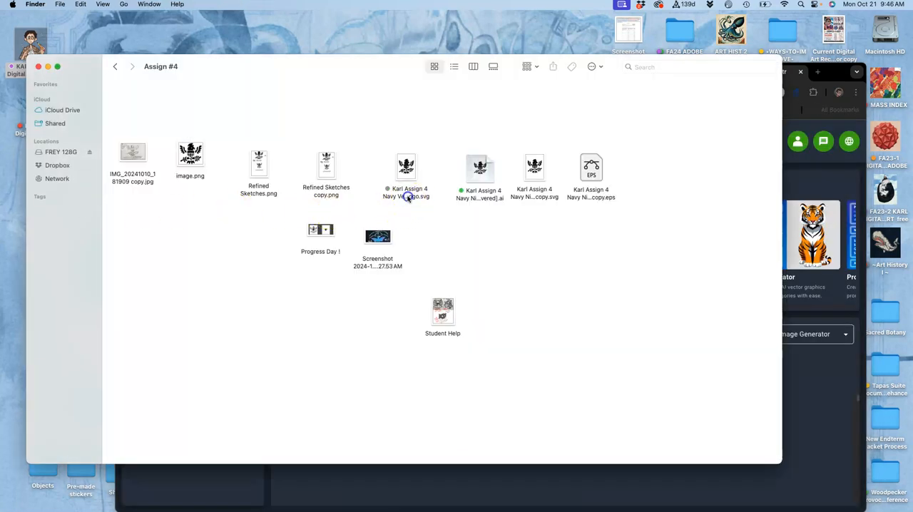
# - Select the Navy copy SVG in Finder's Assign #4 folder and view its context menu
pyautogui.click(534, 174)
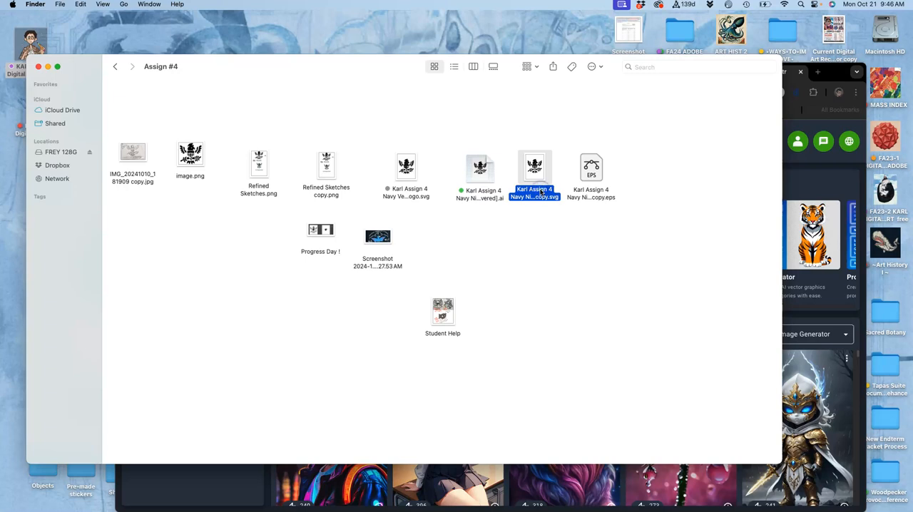
pyautogui.rightClick(534, 171)
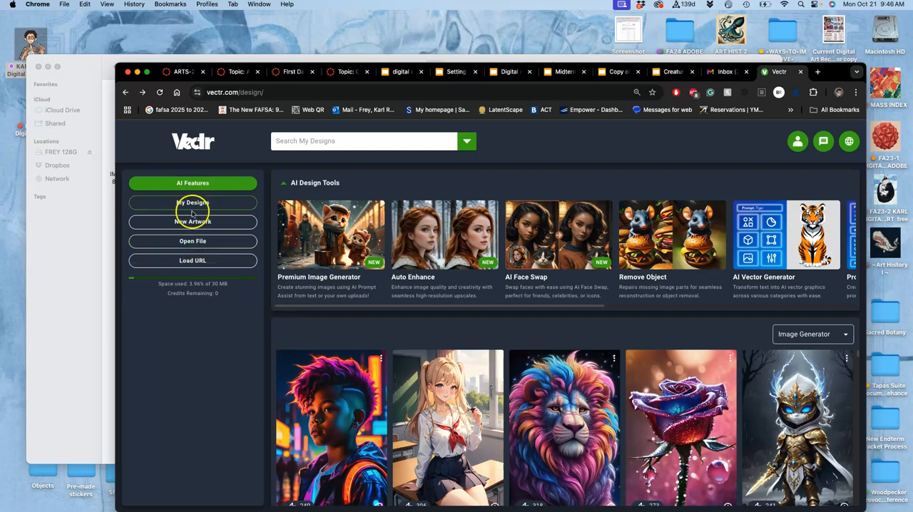
# - Open the bolder eagle design from My Designs, select the artwork, and show its layers
pyautogui.click(193, 240)
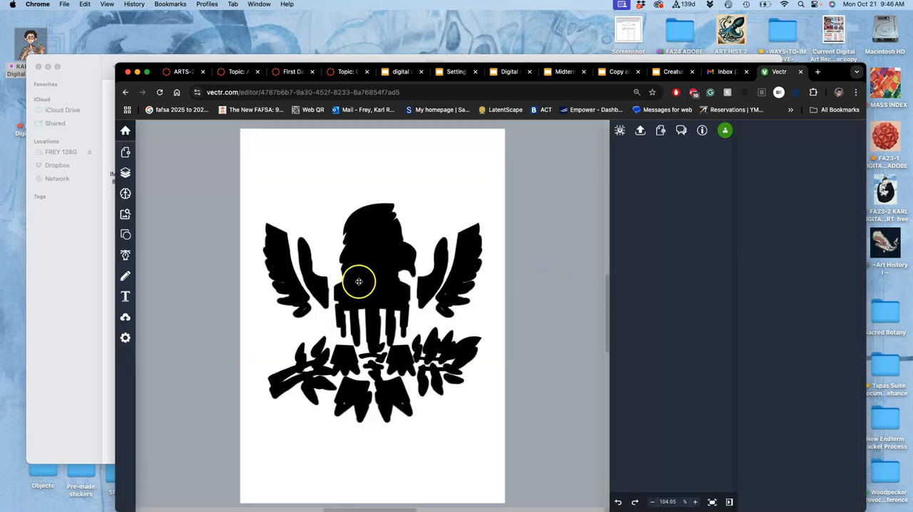
pyautogui.click(359, 282)
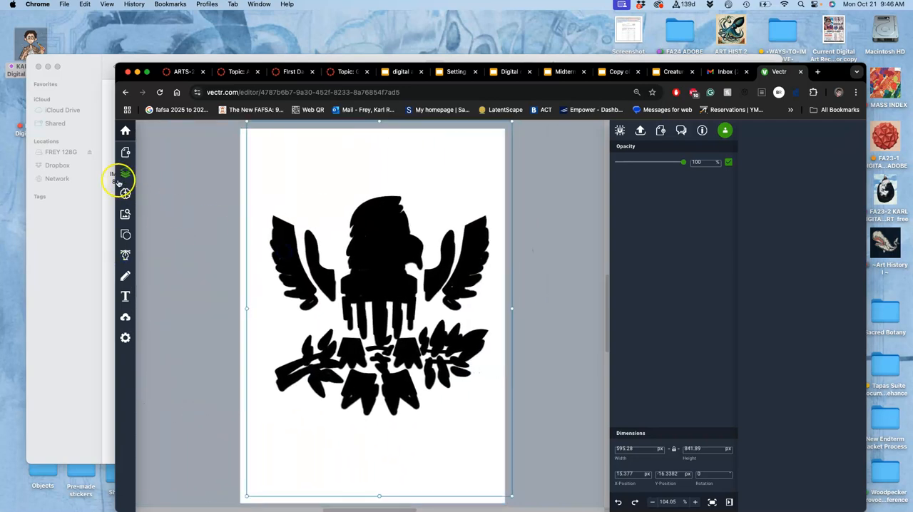
pyautogui.click(125, 172)
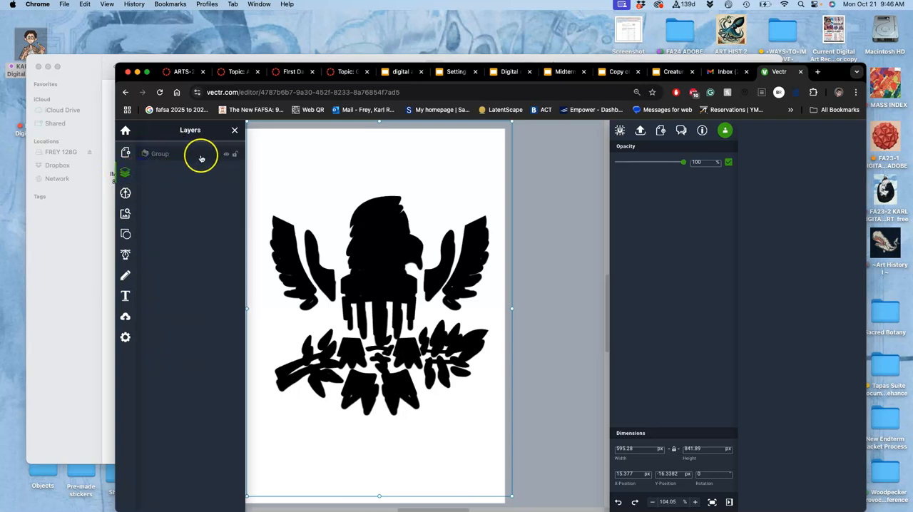
pyautogui.moveTo(540, 269)
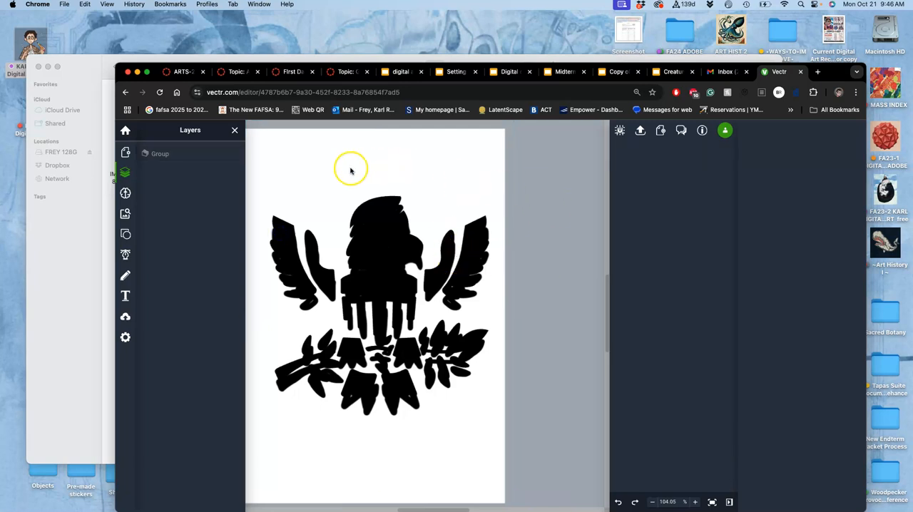
pyautogui.moveTo(640, 130)
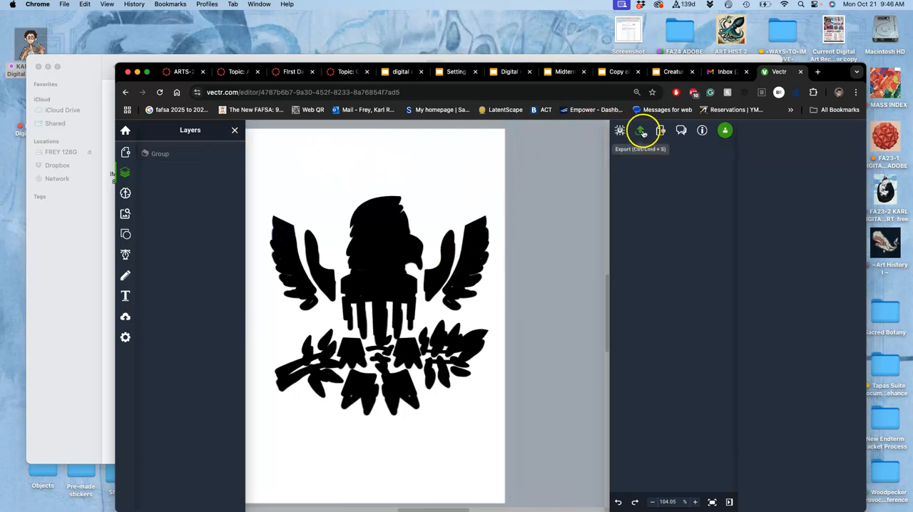
# - Download the eagle page as a 3000 px wide JPEG
pyautogui.click(641, 130)
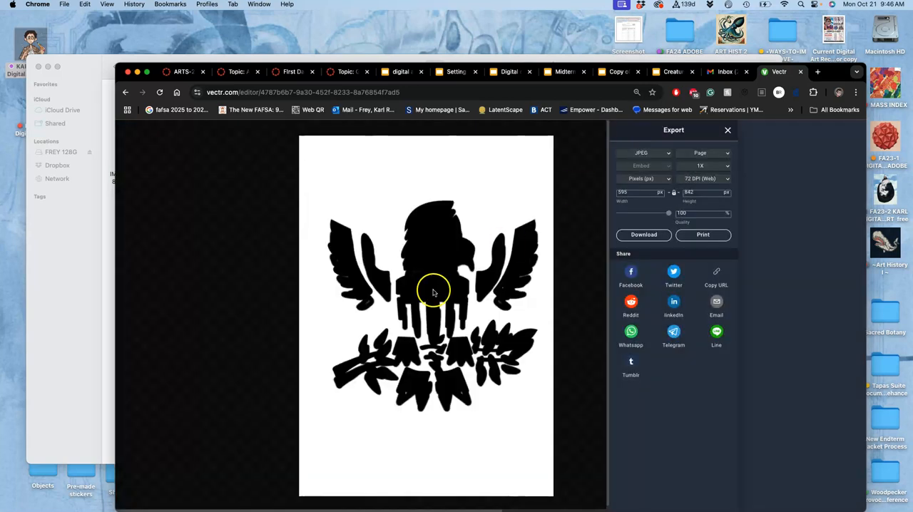
pyautogui.moveTo(422, 326)
pyautogui.write('3000')
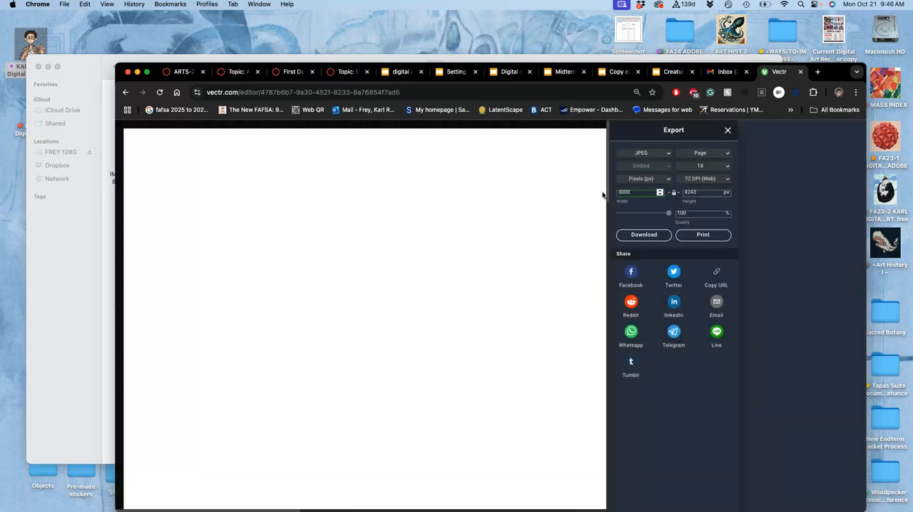
pyautogui.click(644, 234)
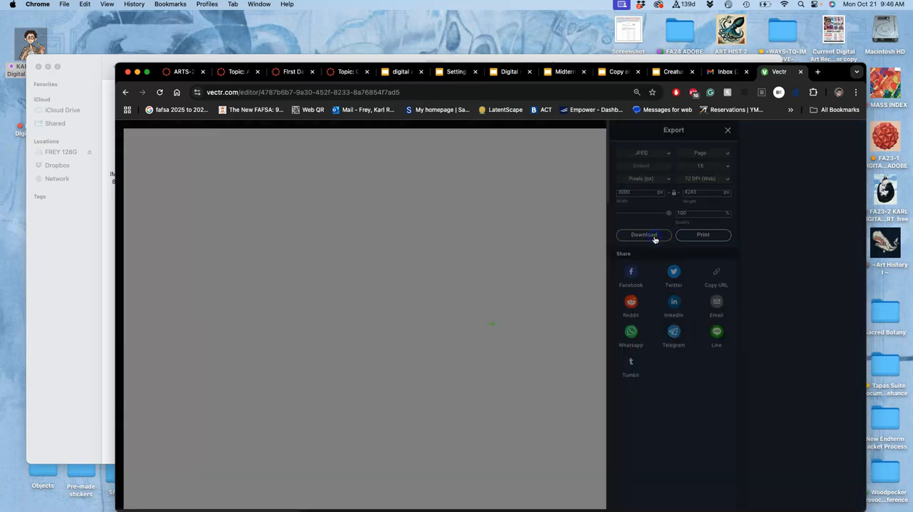
pyautogui.click(643, 235)
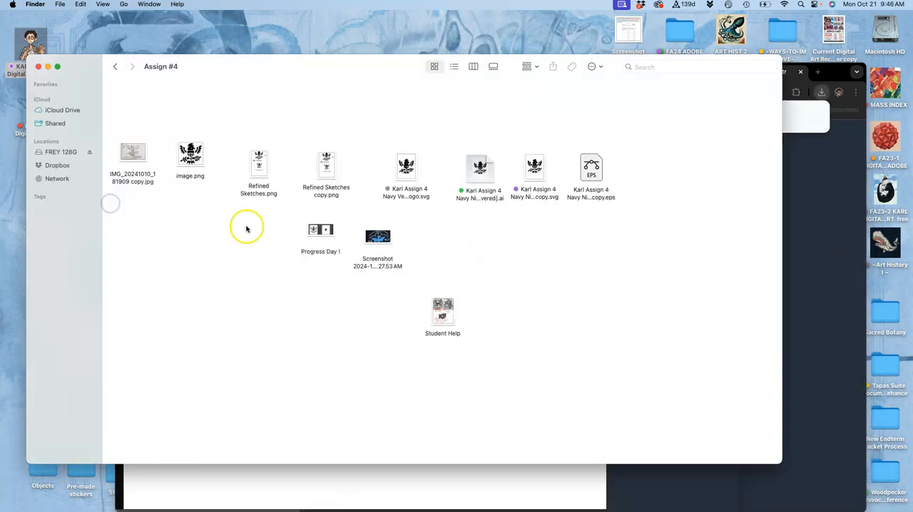
pyautogui.moveTo(535, 213)
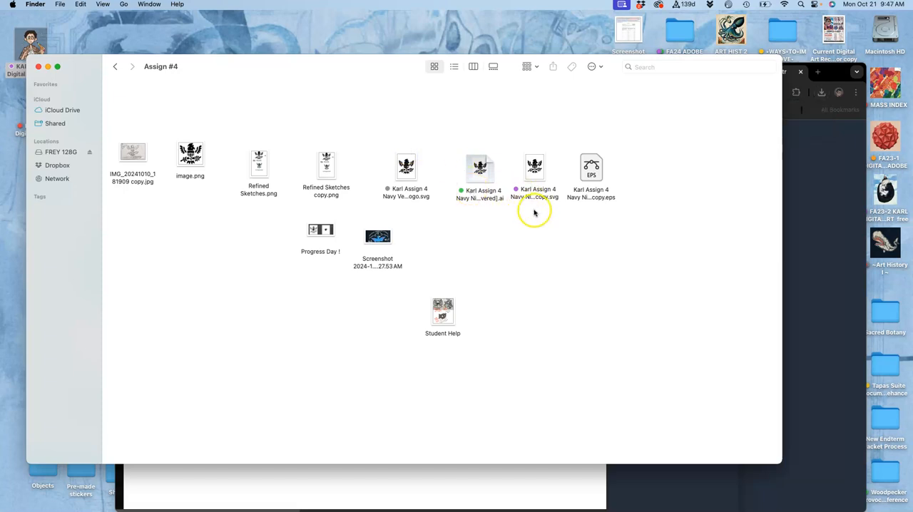
pyautogui.moveTo(573, 185)
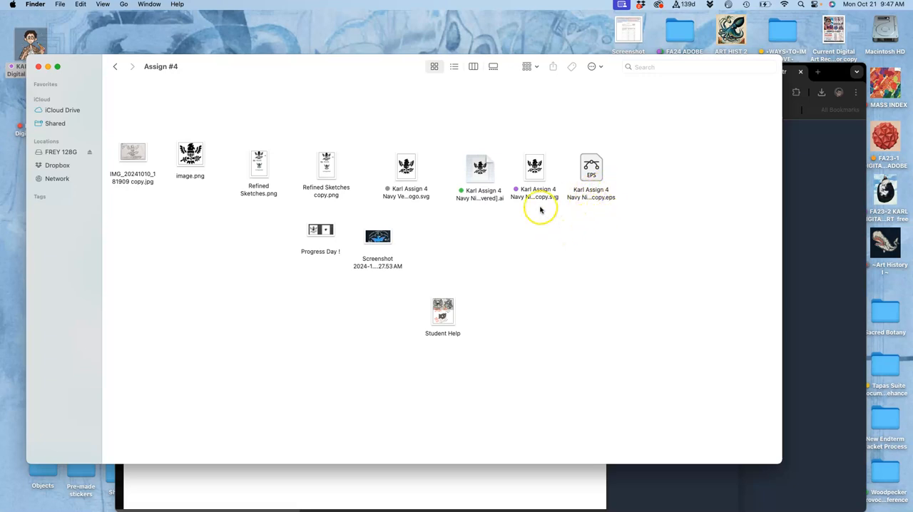
pyautogui.moveTo(536, 198)
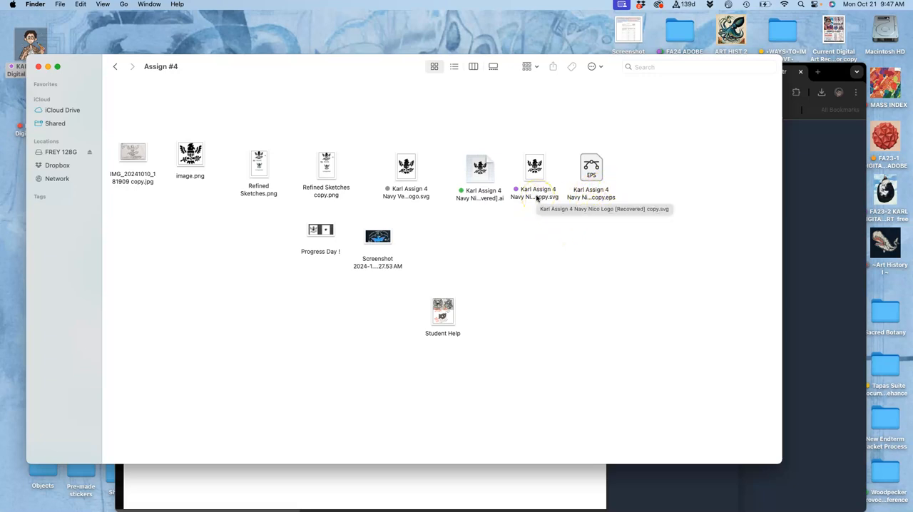
pyautogui.moveTo(646, 480)
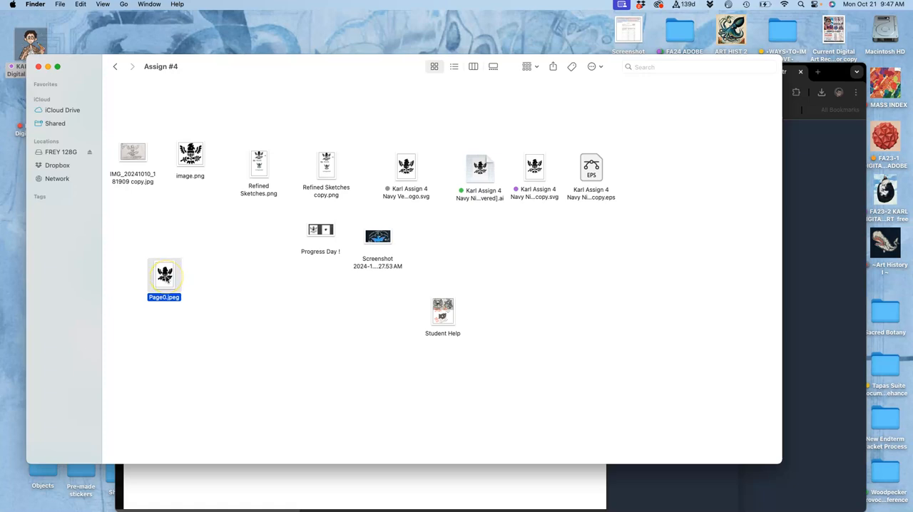
# - Open Page0.jpeg with Adobe Illustrator 2025 from Finder's Open With menu
pyautogui.rightClick(165, 275)
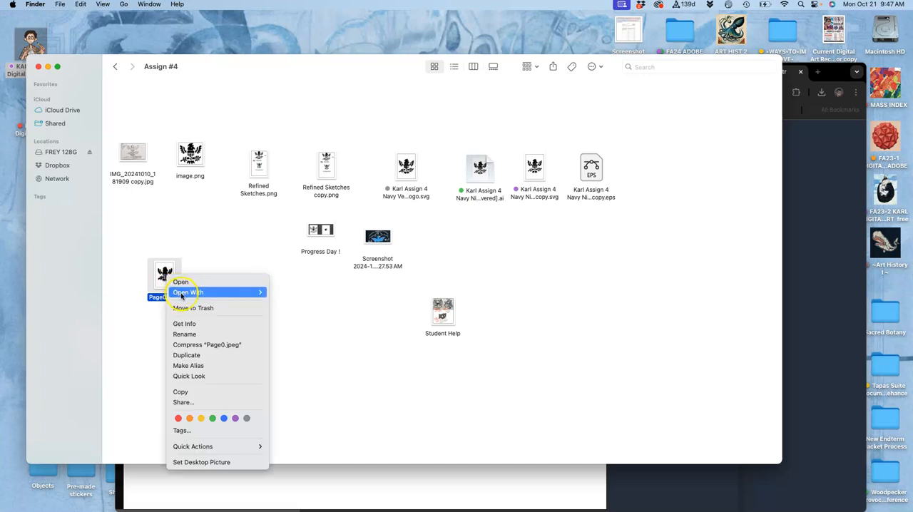
pyautogui.click(188, 293)
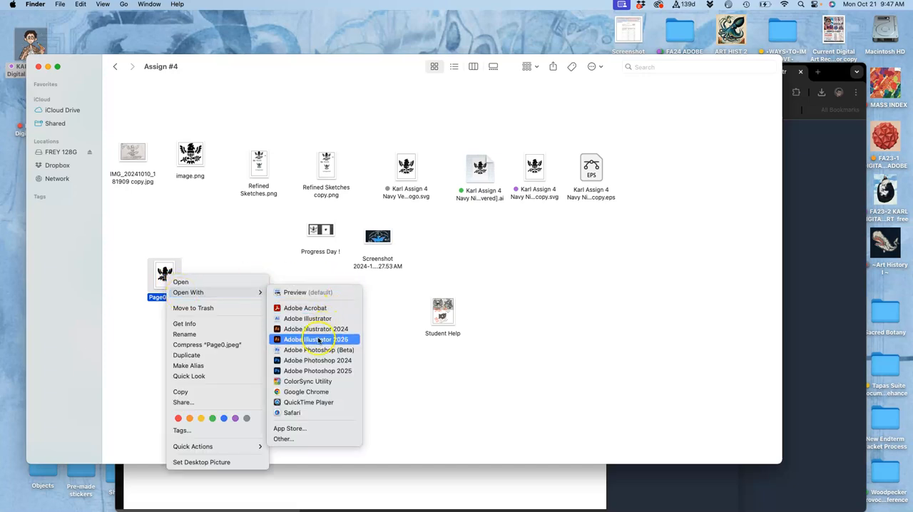
pyautogui.click(325, 339)
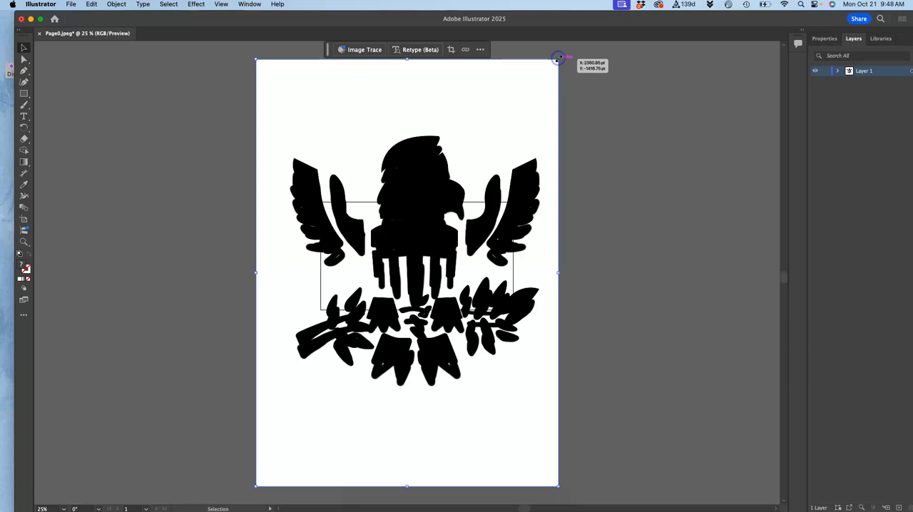
pyautogui.moveTo(558, 59)
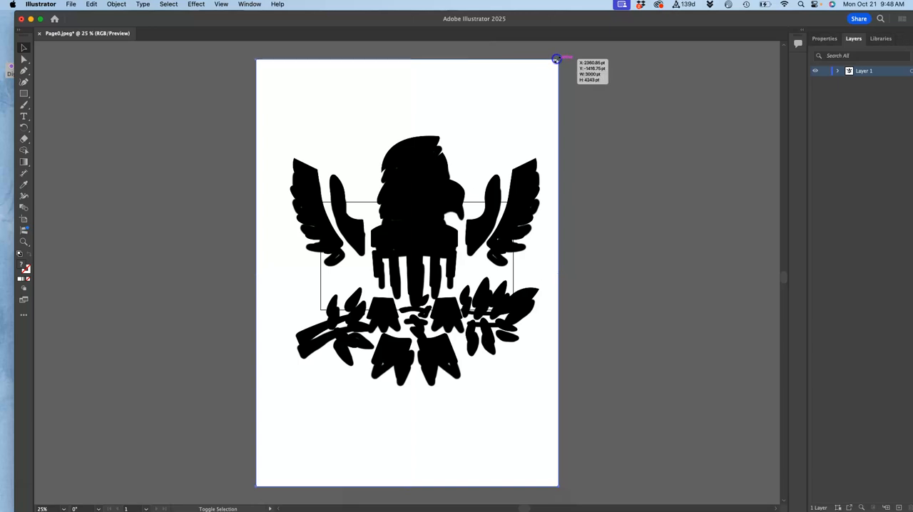
# - Scale the eagle image down to the artboard's width and hide the contextual task bar
pyautogui.moveTo(557, 59); pyautogui.dragTo(456, 162)
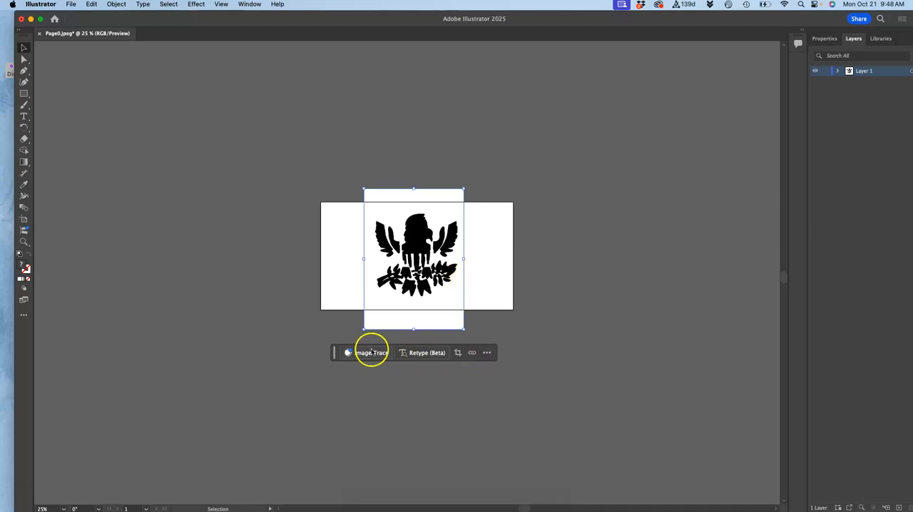
pyautogui.moveTo(471, 351)
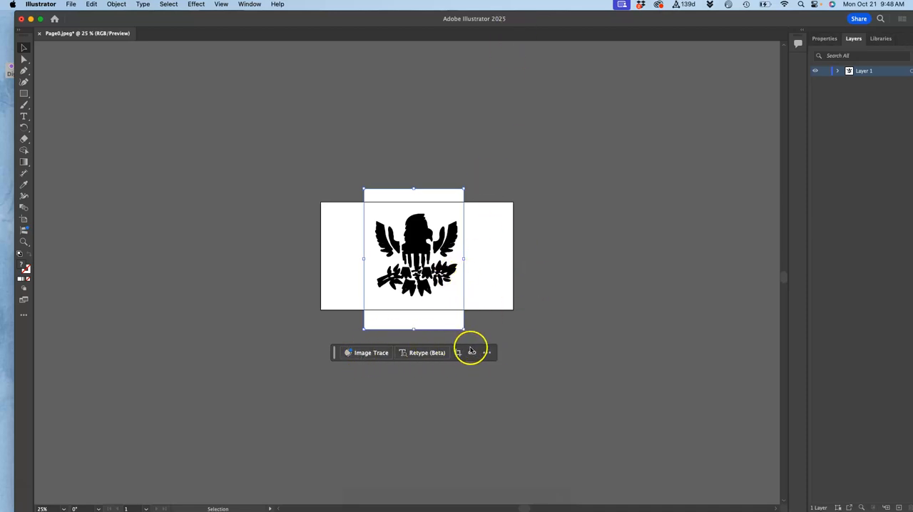
pyautogui.click(487, 353)
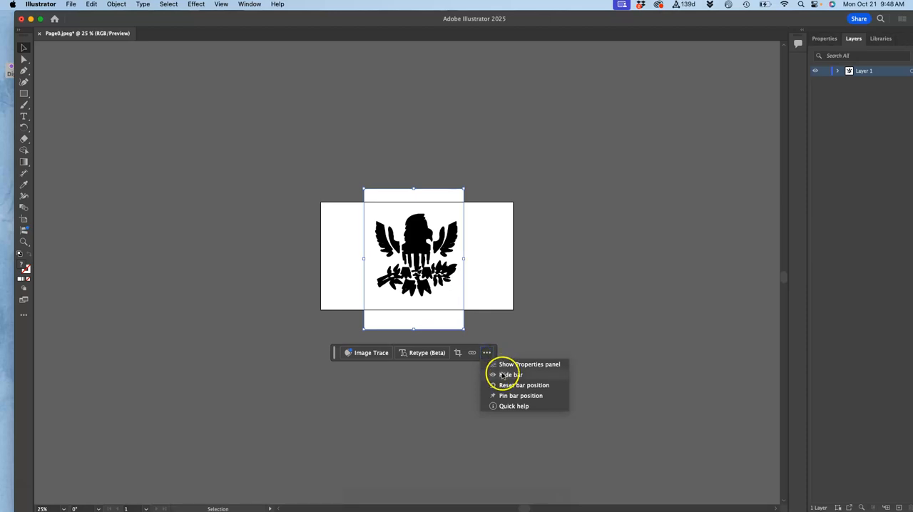
pyautogui.click(510, 375)
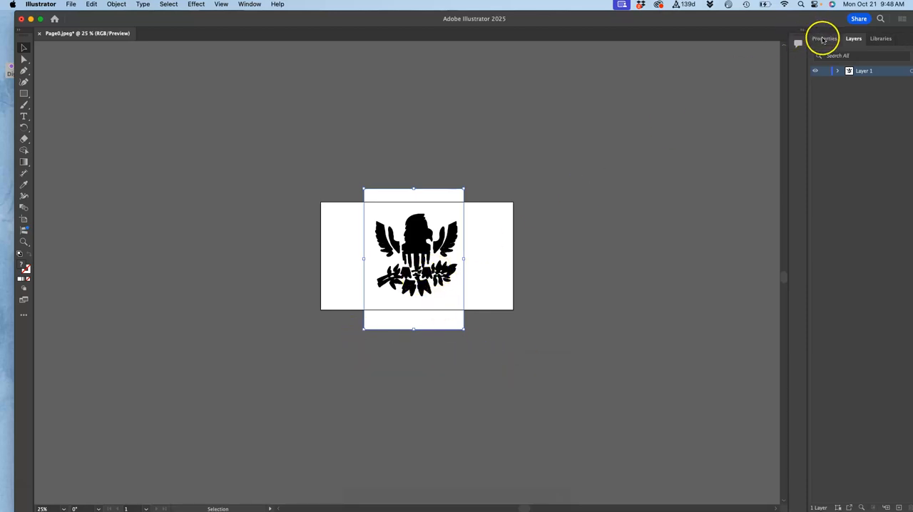
# - Apply the Black and White Logo Image Trace preset to the eagle from Properties
pyautogui.click(824, 38)
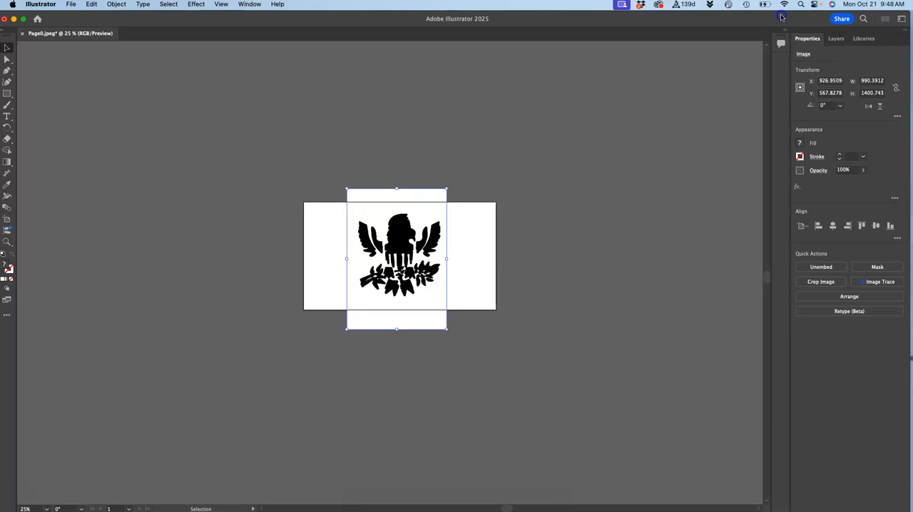
pyautogui.moveTo(890, 254)
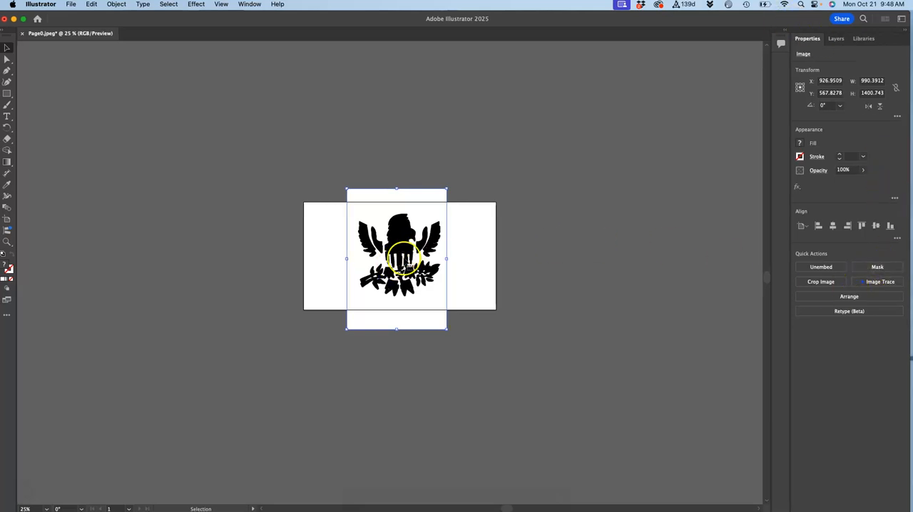
pyautogui.moveTo(624, 273)
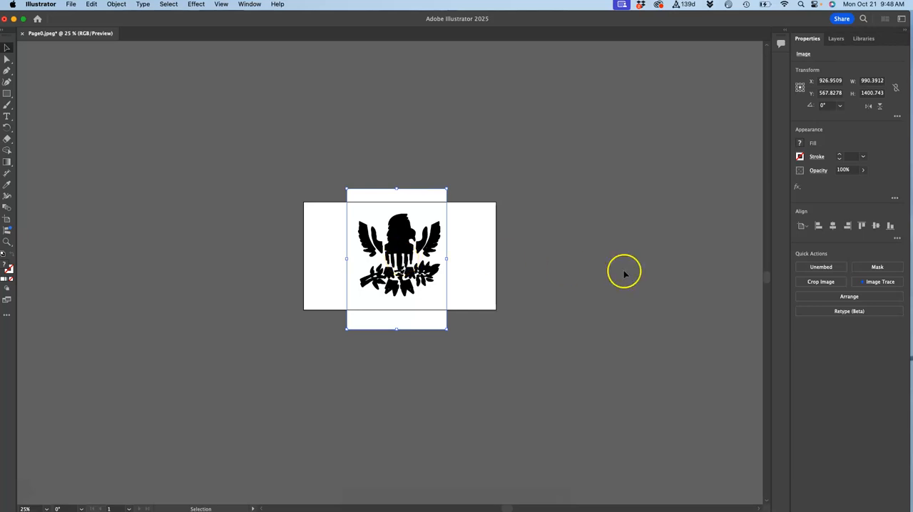
pyautogui.moveTo(880, 282)
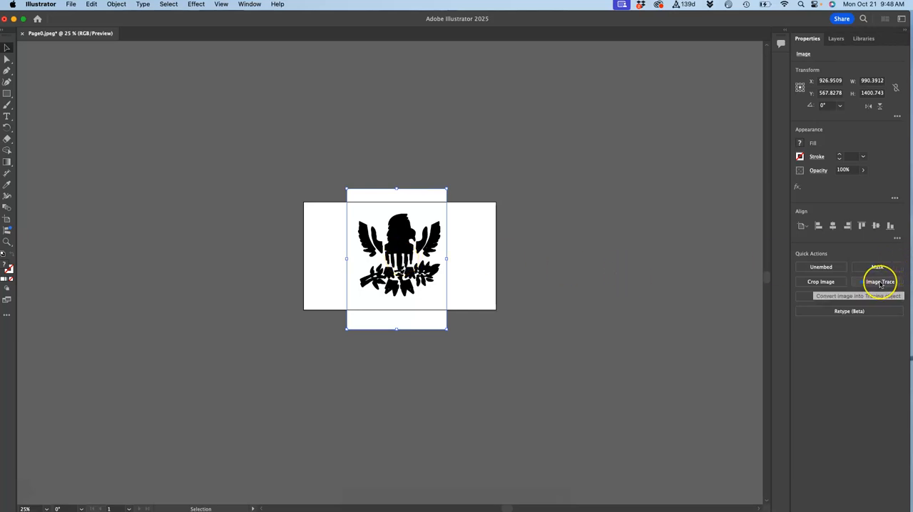
pyautogui.click(880, 281)
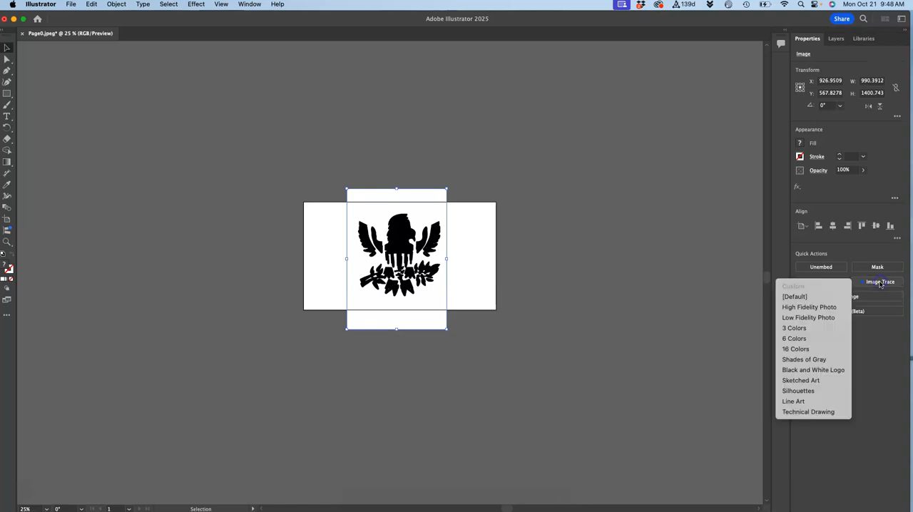
pyautogui.moveTo(804, 359)
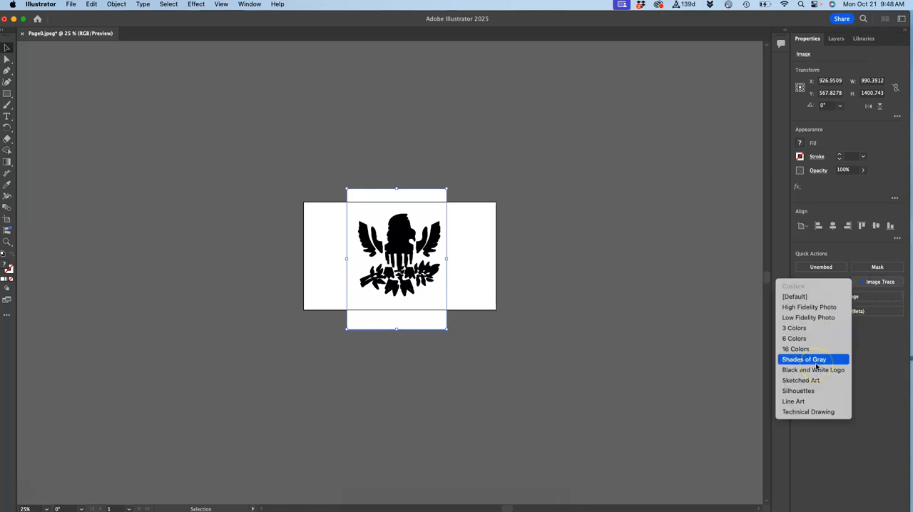
pyautogui.moveTo(814, 391)
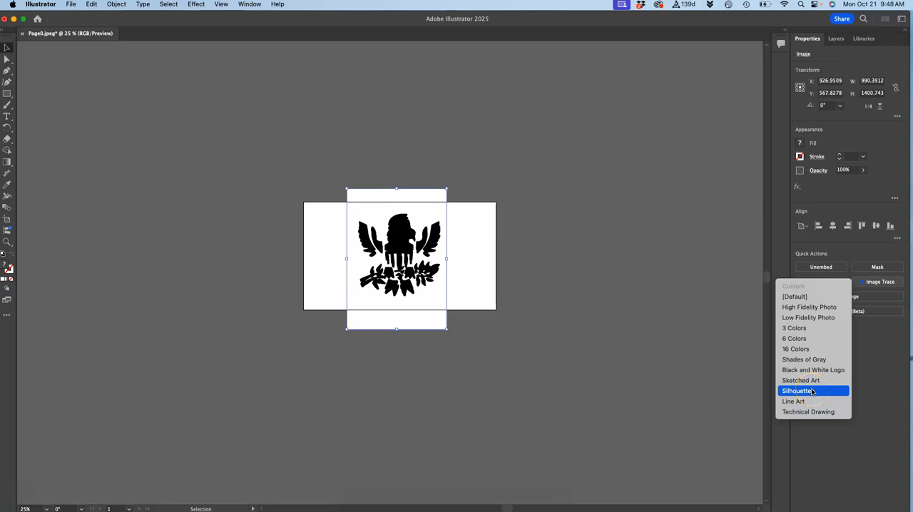
pyautogui.click(798, 390)
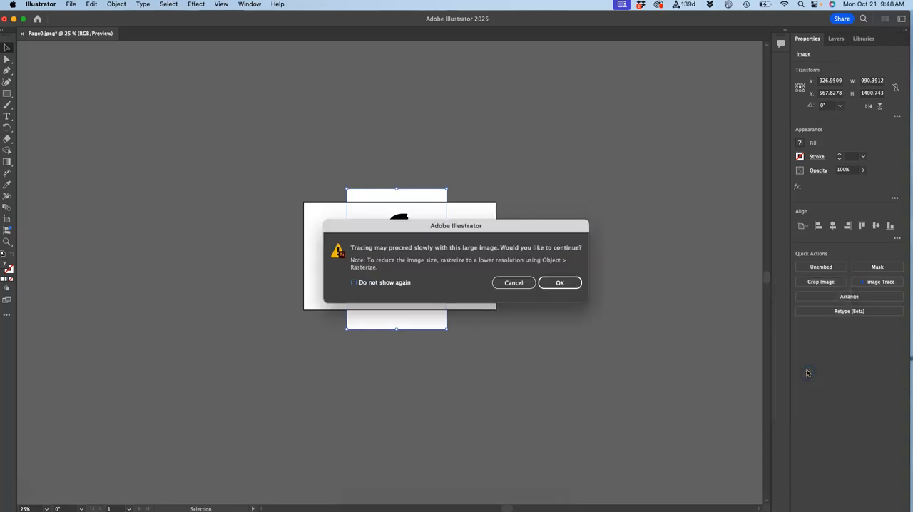
pyautogui.moveTo(456, 308)
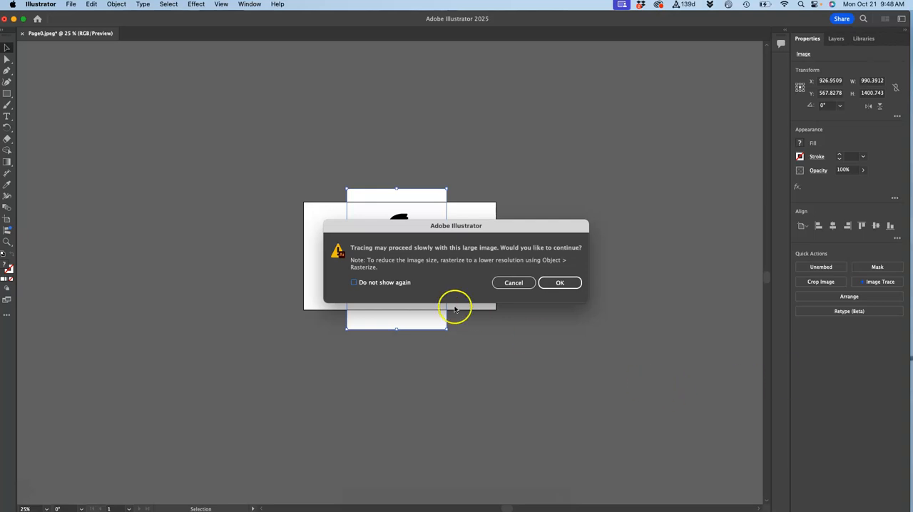
# - Tick 'Do not show again' on the slow-tracing warning and accept it to finish the trace
pyautogui.click(354, 283)
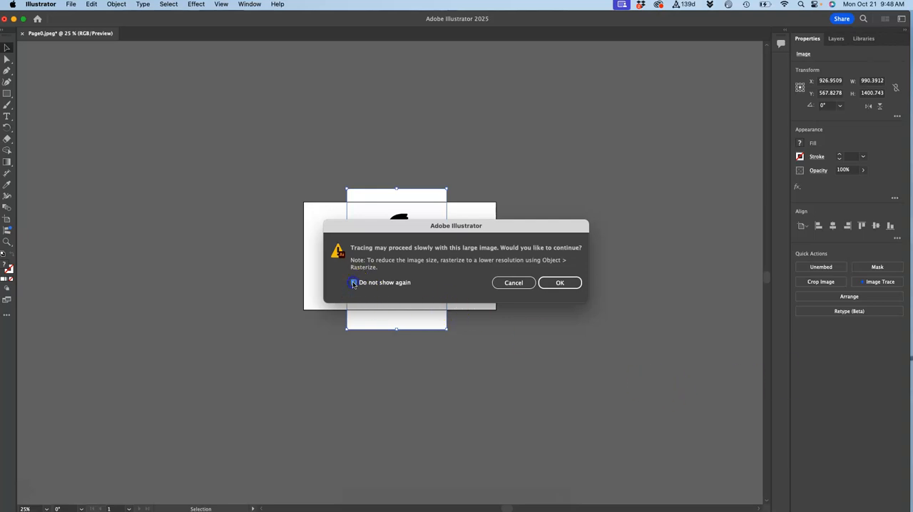
pyautogui.click(354, 282)
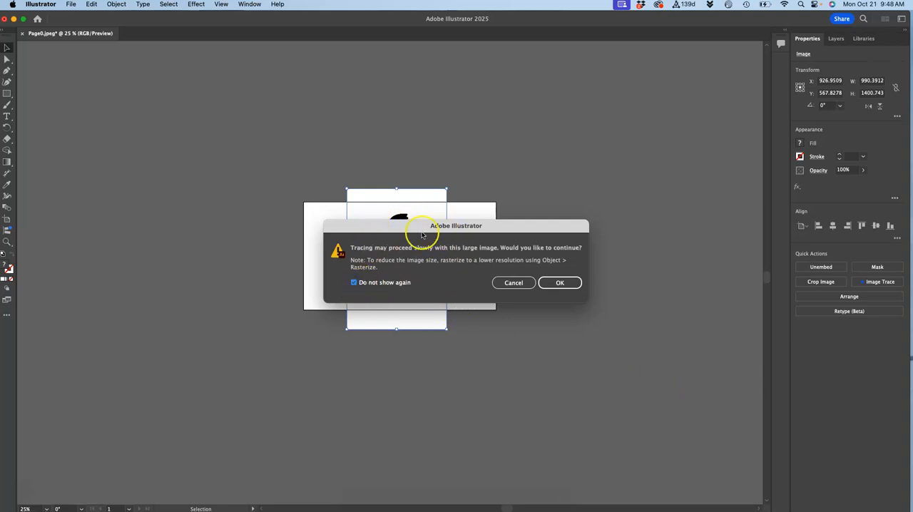
pyautogui.moveTo(560, 283)
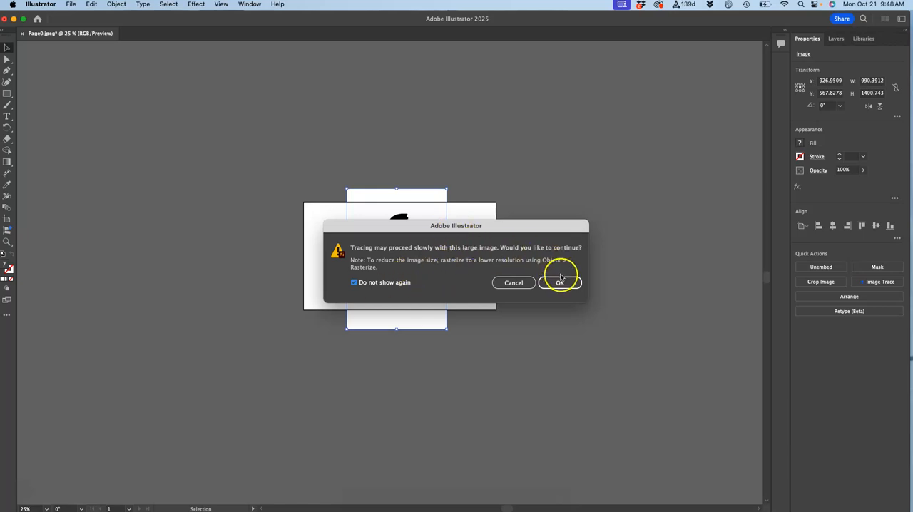
pyautogui.click(559, 283)
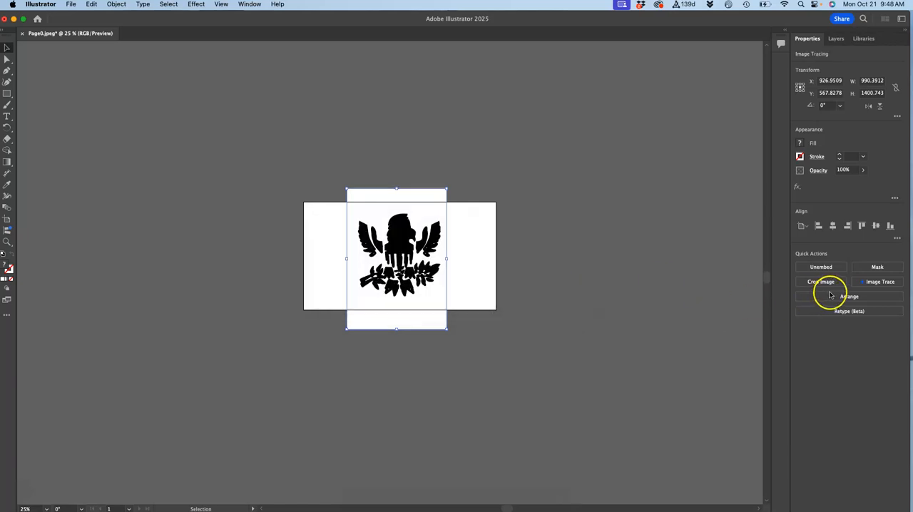
pyautogui.click(881, 281)
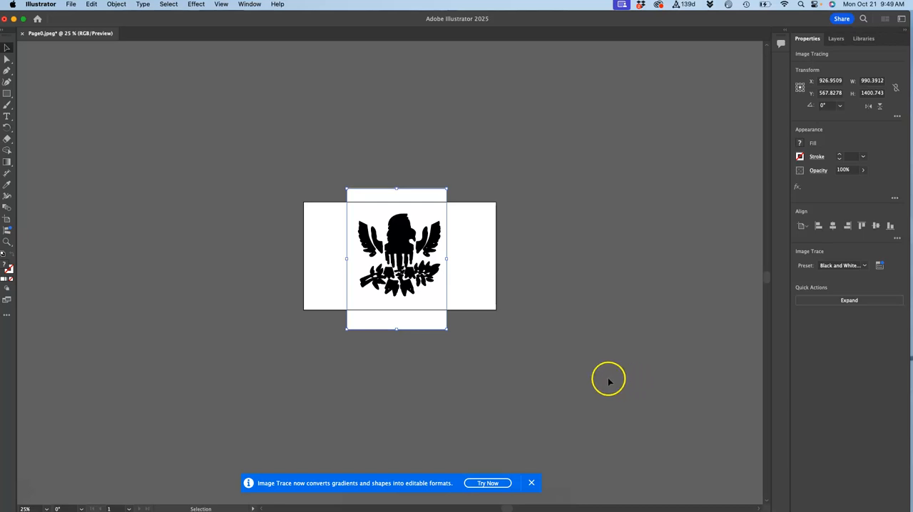
pyautogui.click(531, 483)
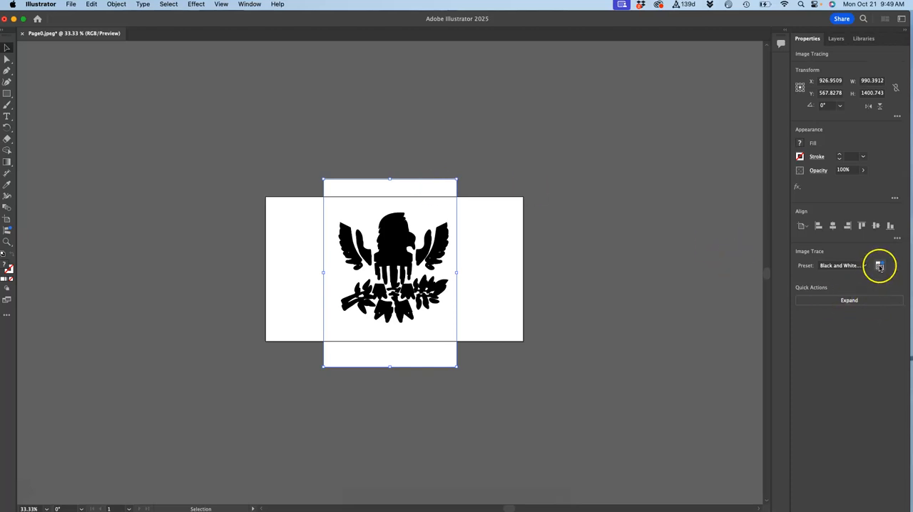
pyautogui.moveTo(880, 266)
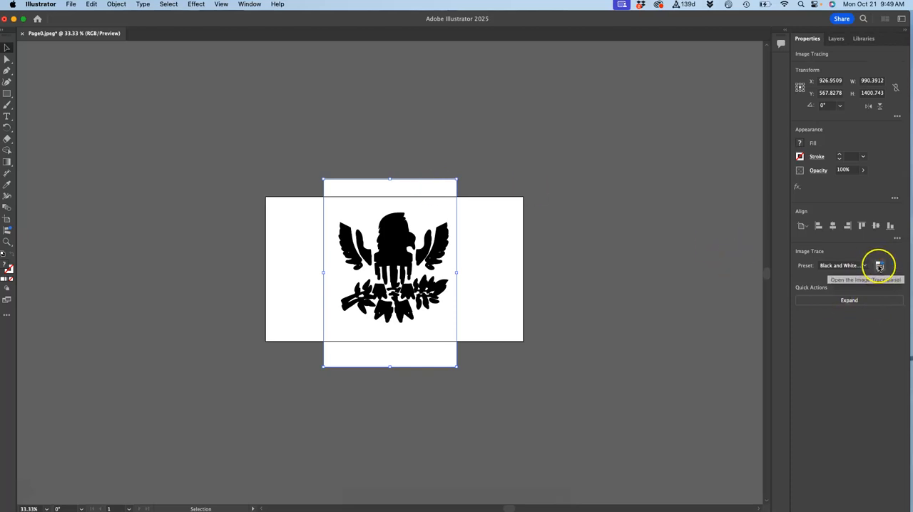
# - Enable Ignore Color in the Image Trace panel's Advanced options to drop the white
pyautogui.click(879, 265)
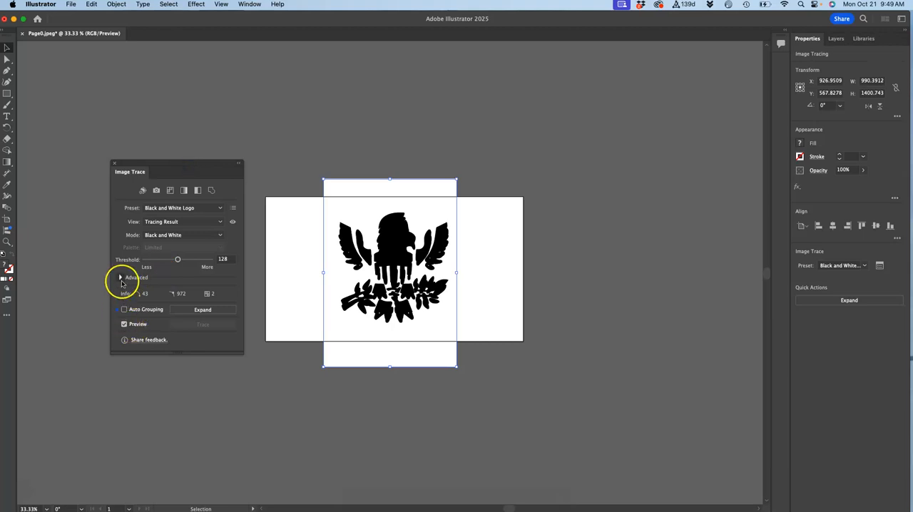
pyautogui.click(122, 278)
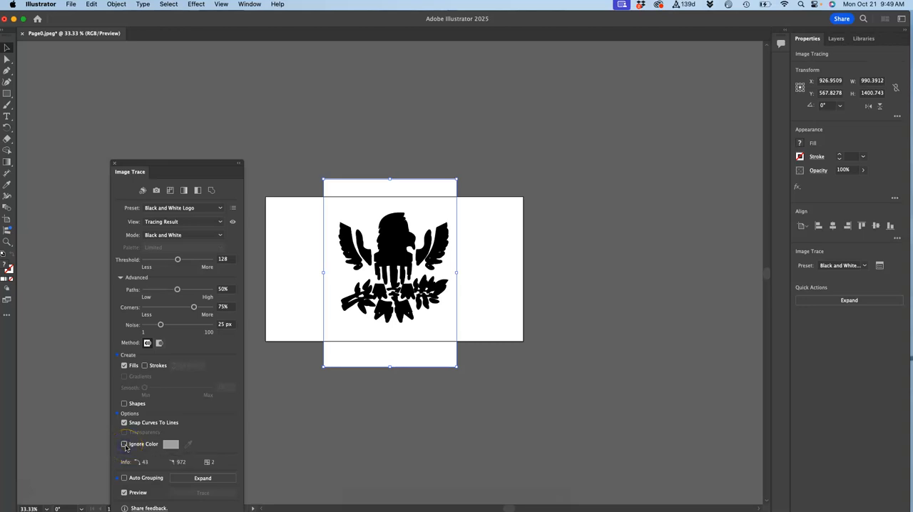
pyautogui.click(124, 444)
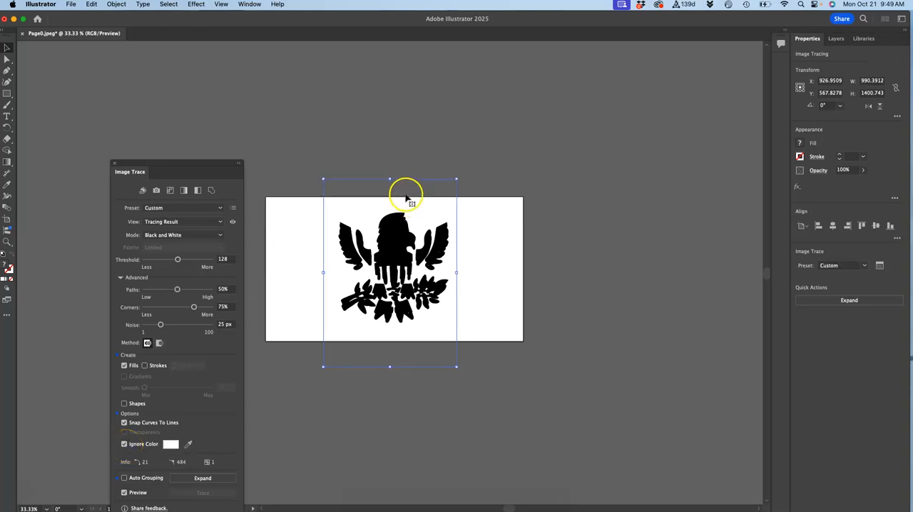
# - Move the traced eagle back onto the artboard and expand it into vector shapes
pyautogui.moveTo(406, 200); pyautogui.dragTo(500, 72)
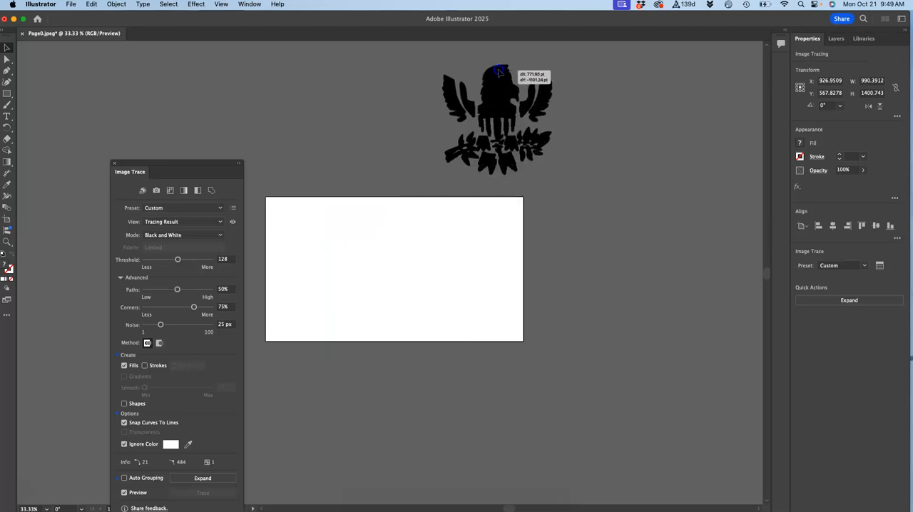
pyautogui.moveTo(499, 70); pyautogui.dragTo(458, 62)
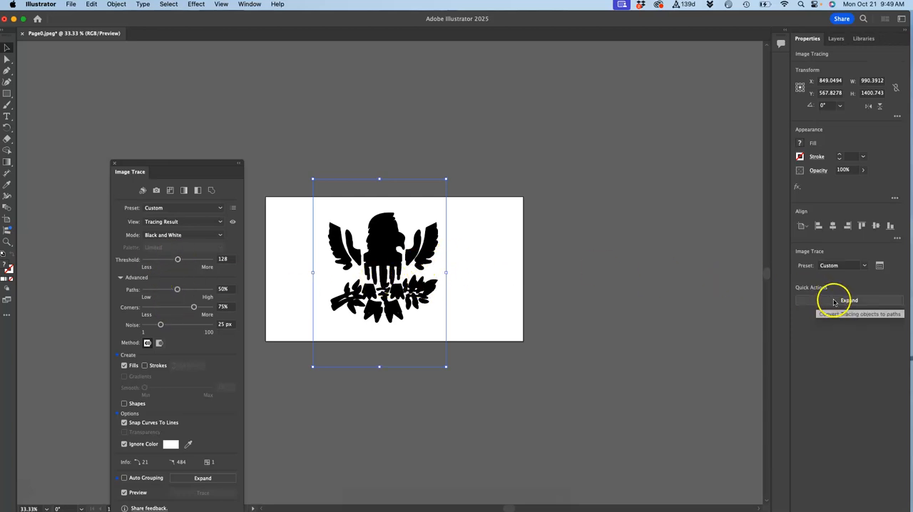
pyautogui.click(848, 301)
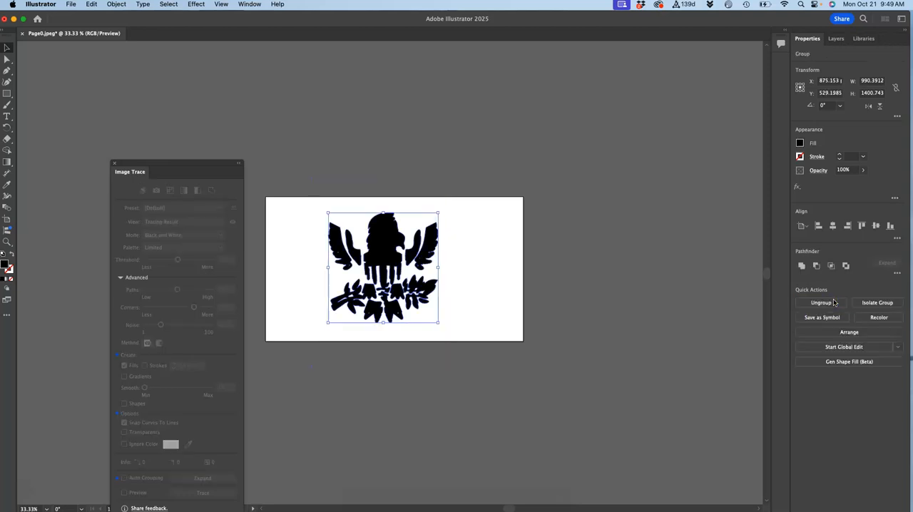